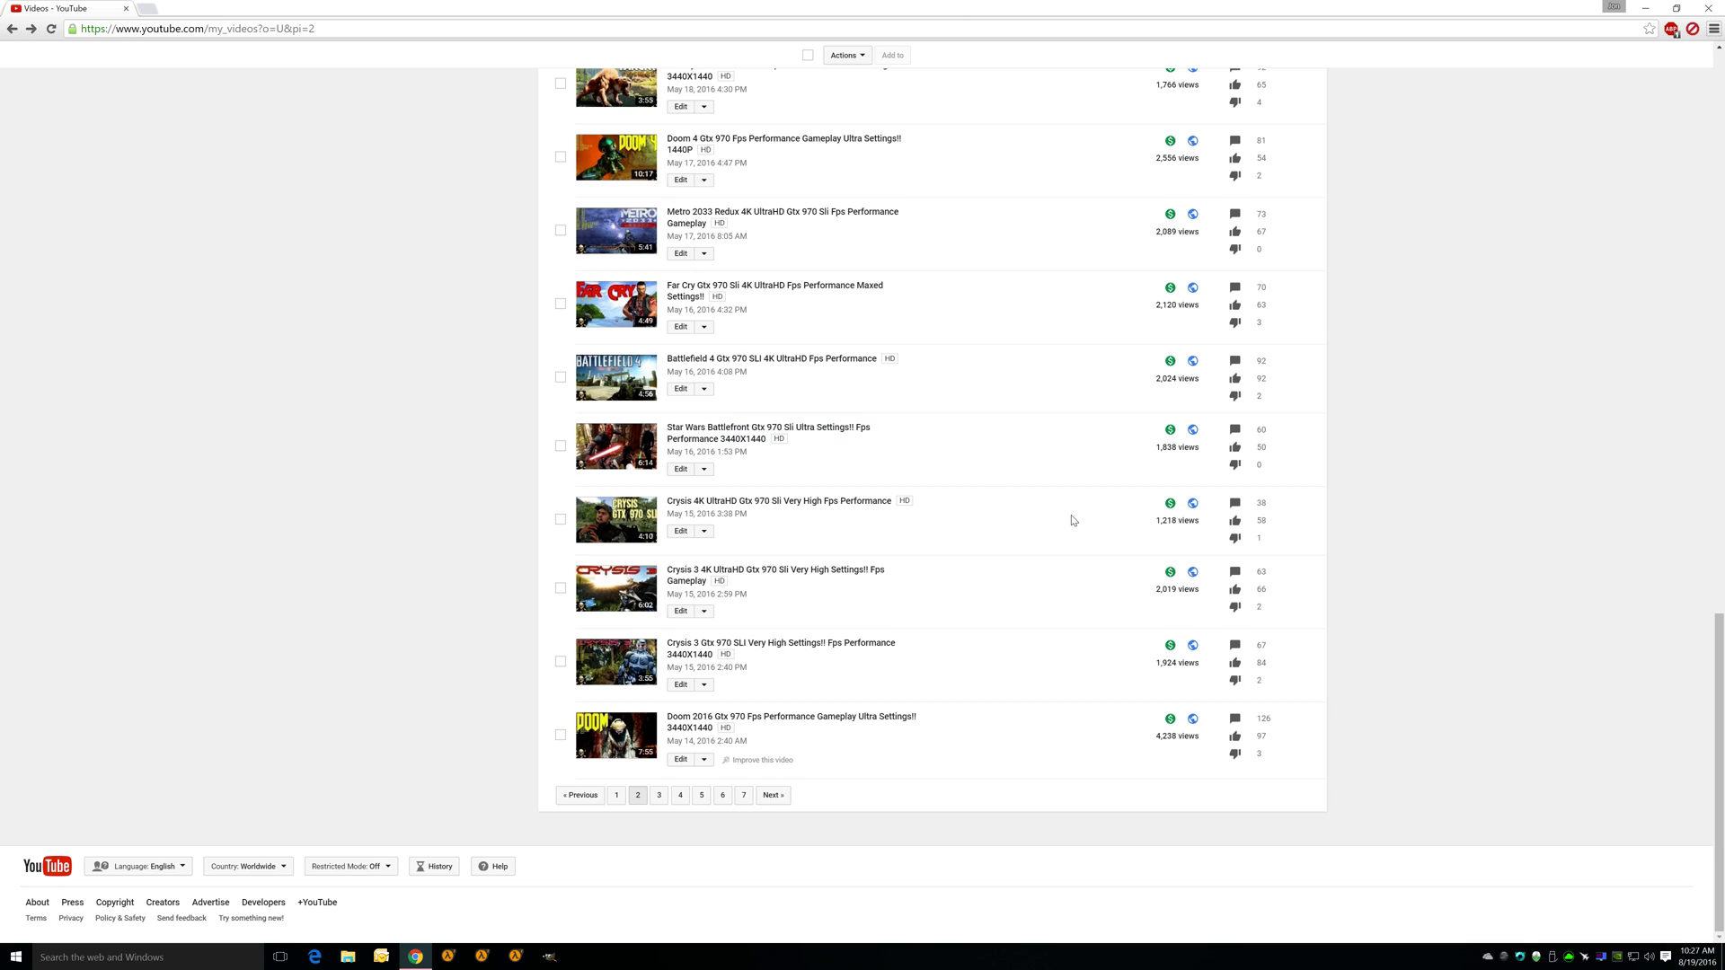
mouse_move(1066, 523)
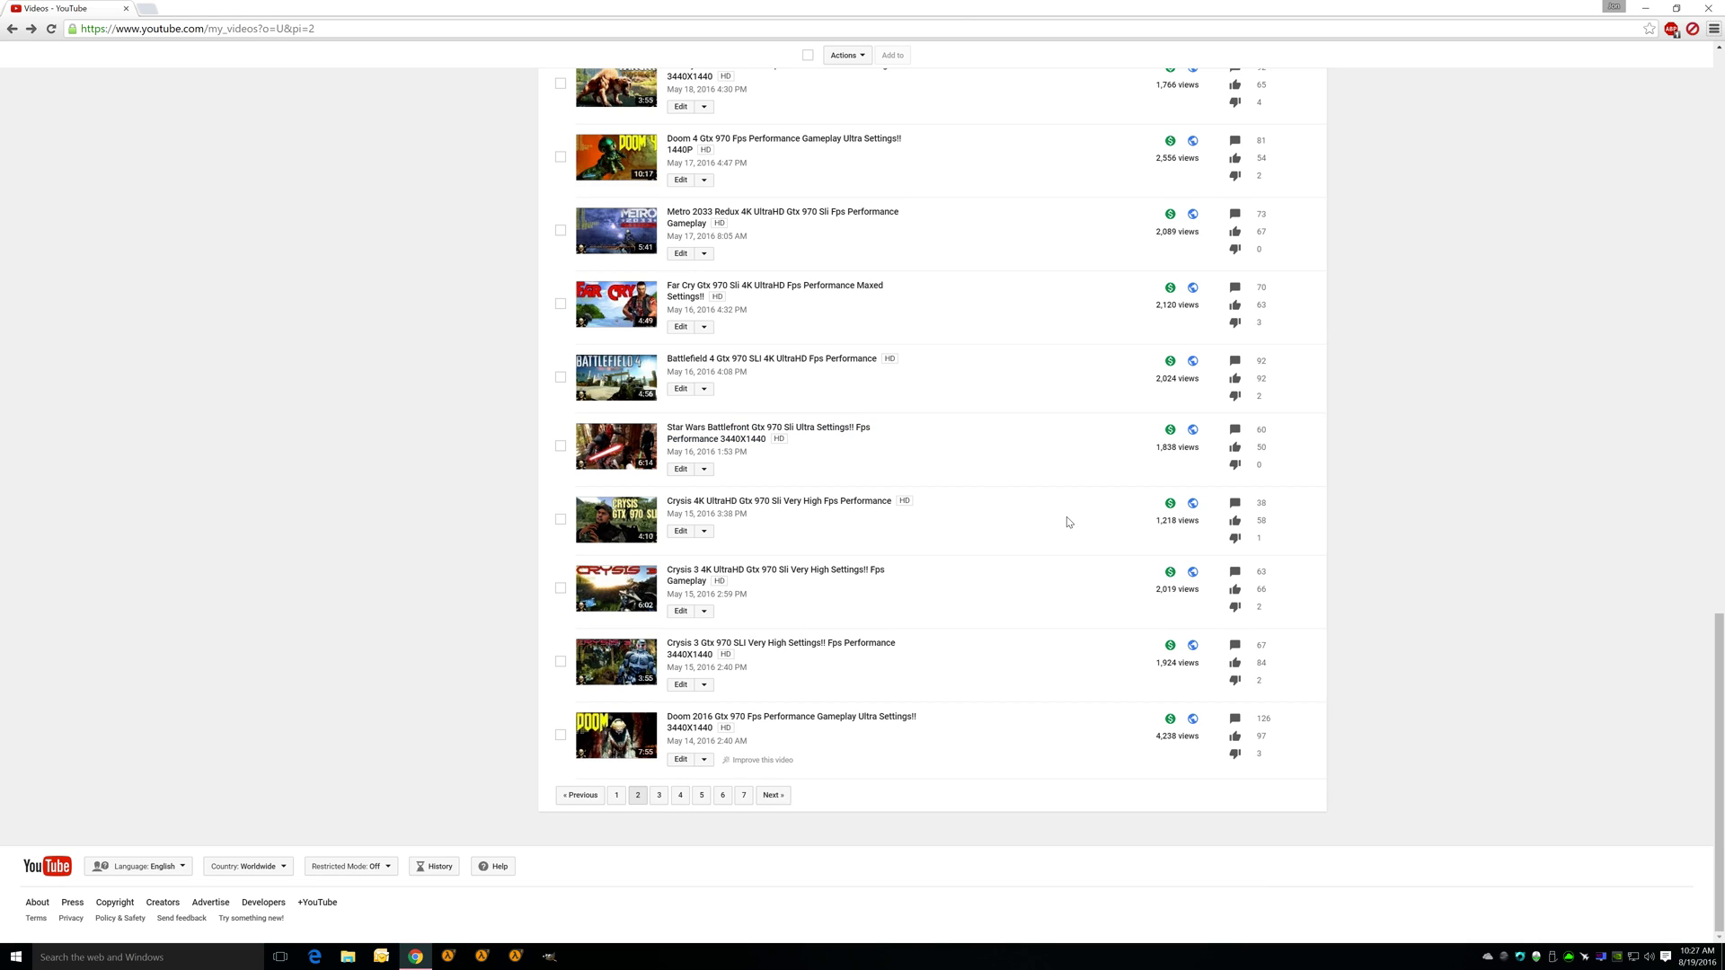
mouse_move(681, 532)
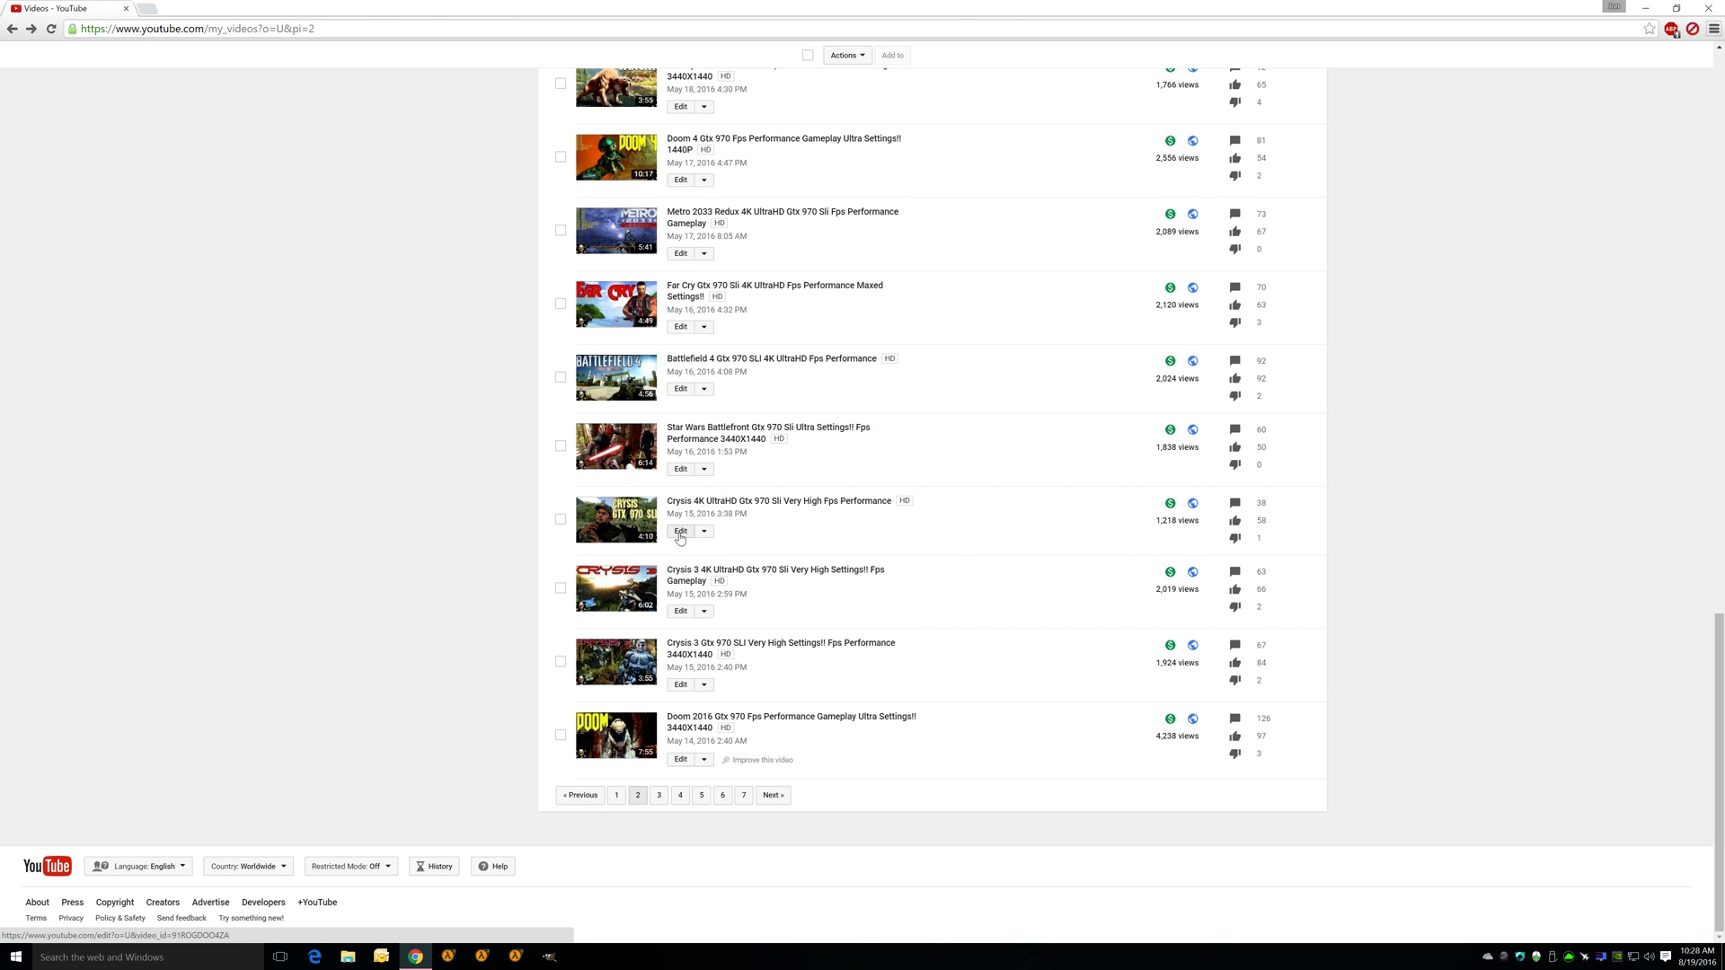
Begin editing the Crysis 4K UltraHD Gtx 970 Sli video from the video list.
click(679, 532)
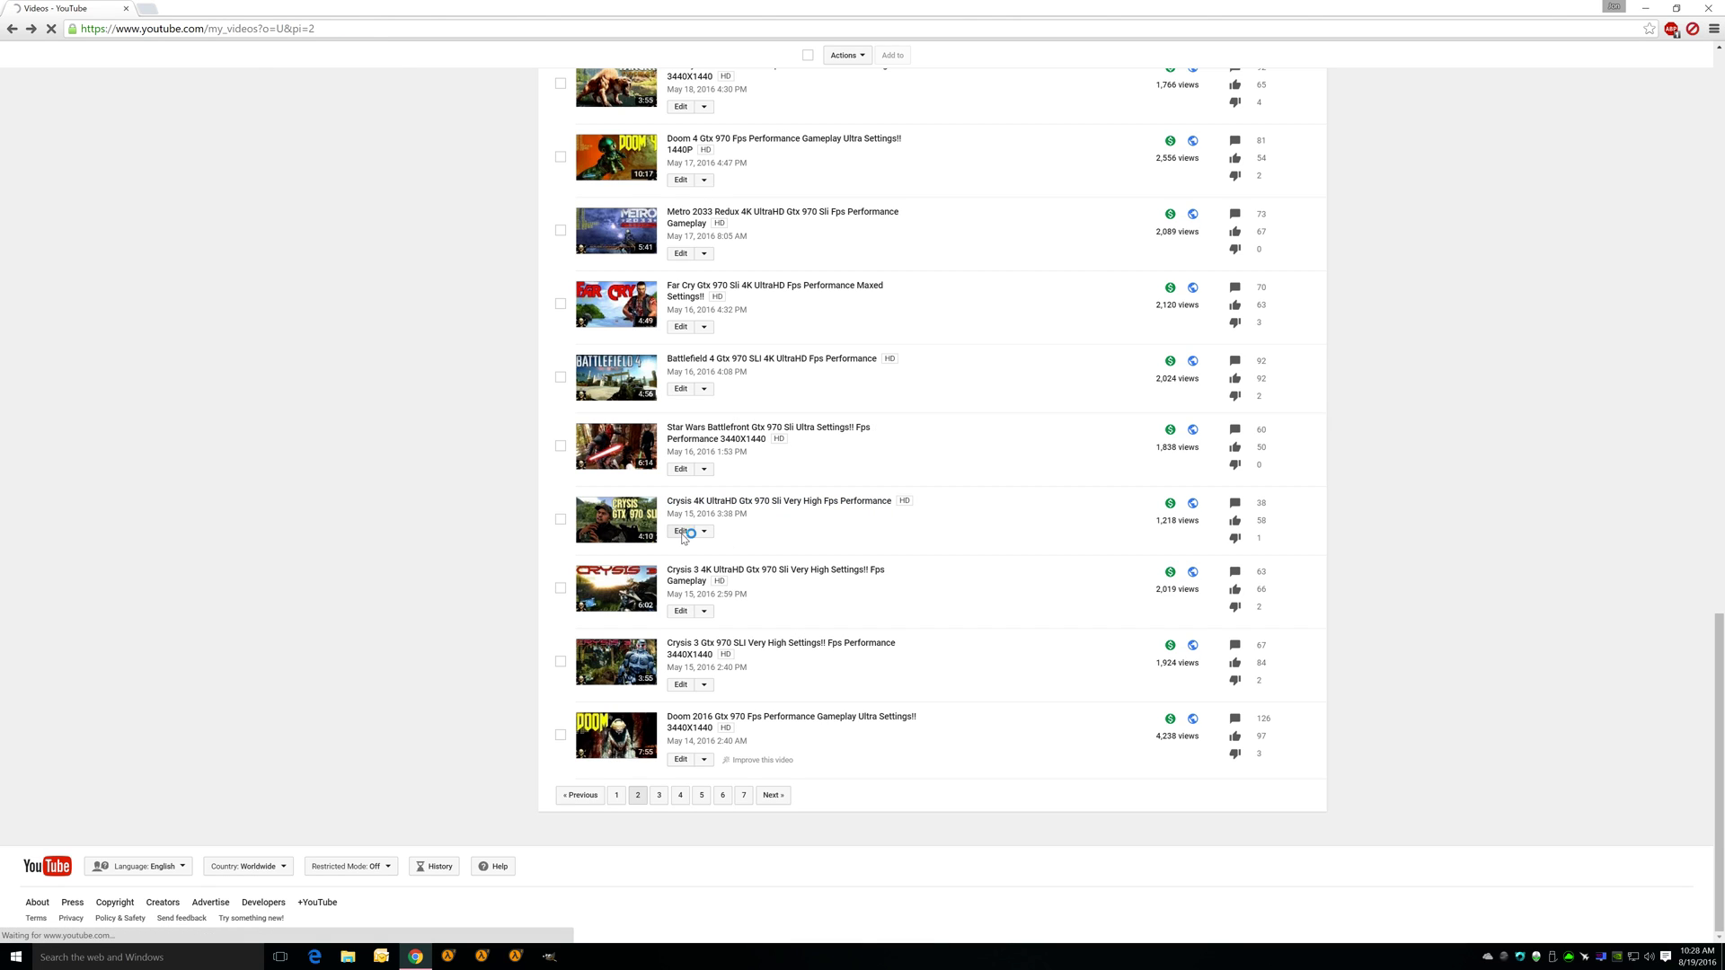
Reach the End screen editor for the Crysis 4K video after a brief look at Annotations.
click(680, 532)
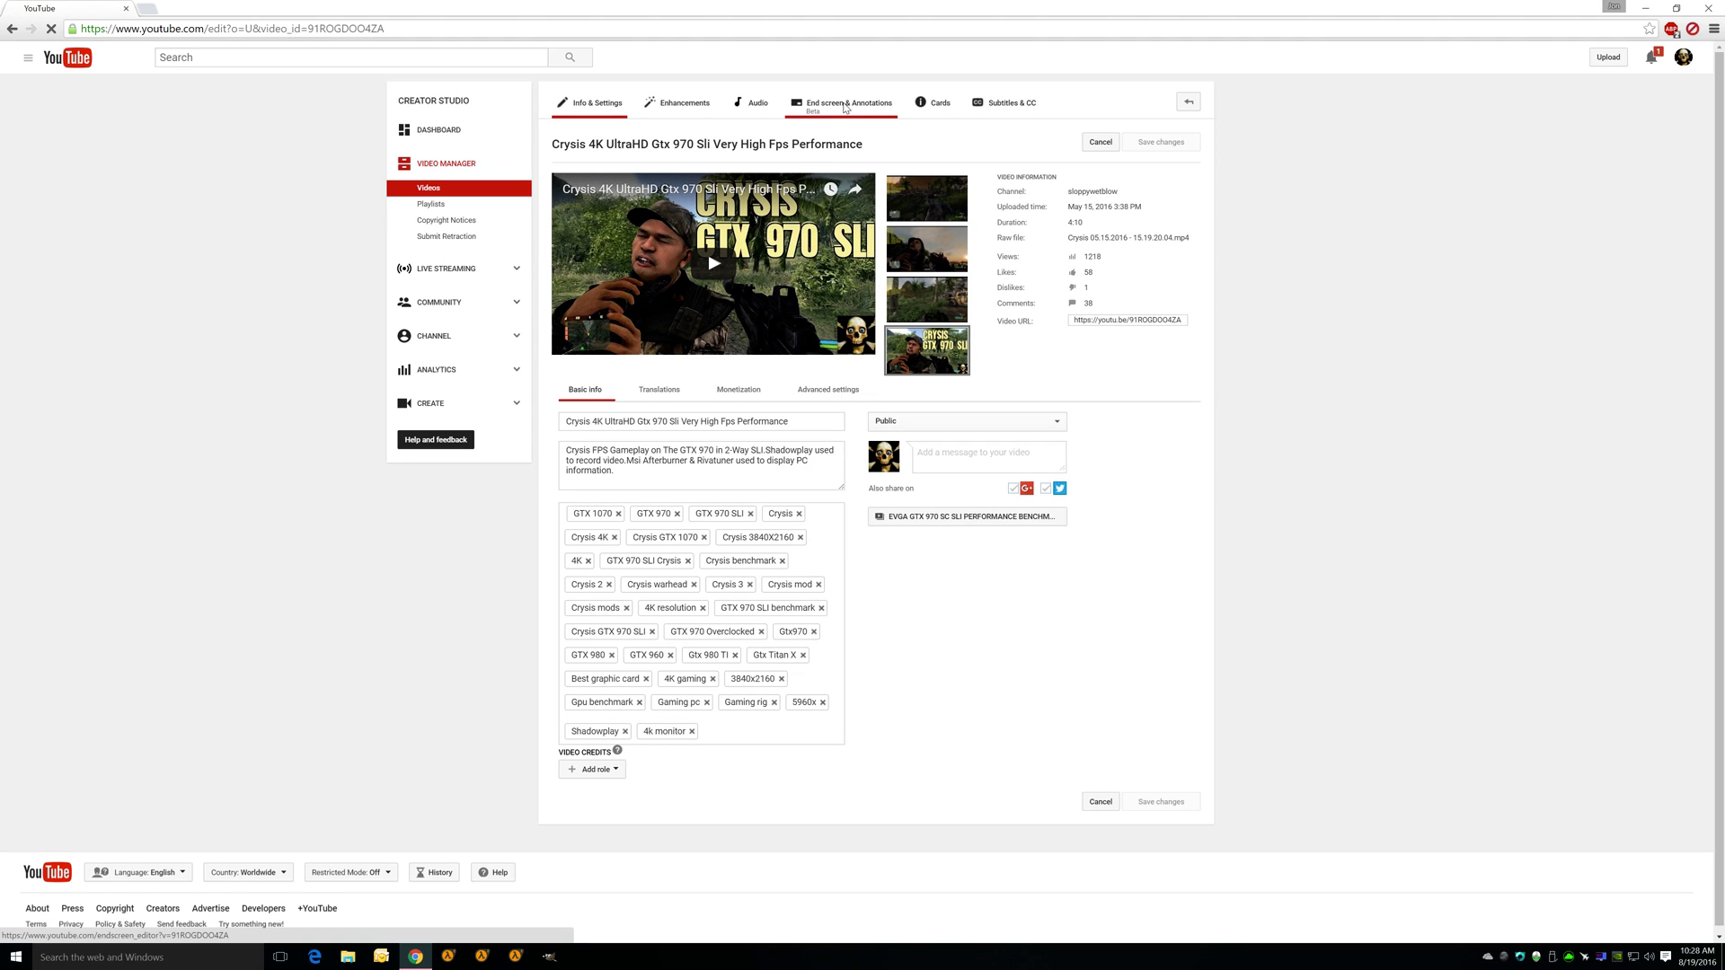
click(852, 102)
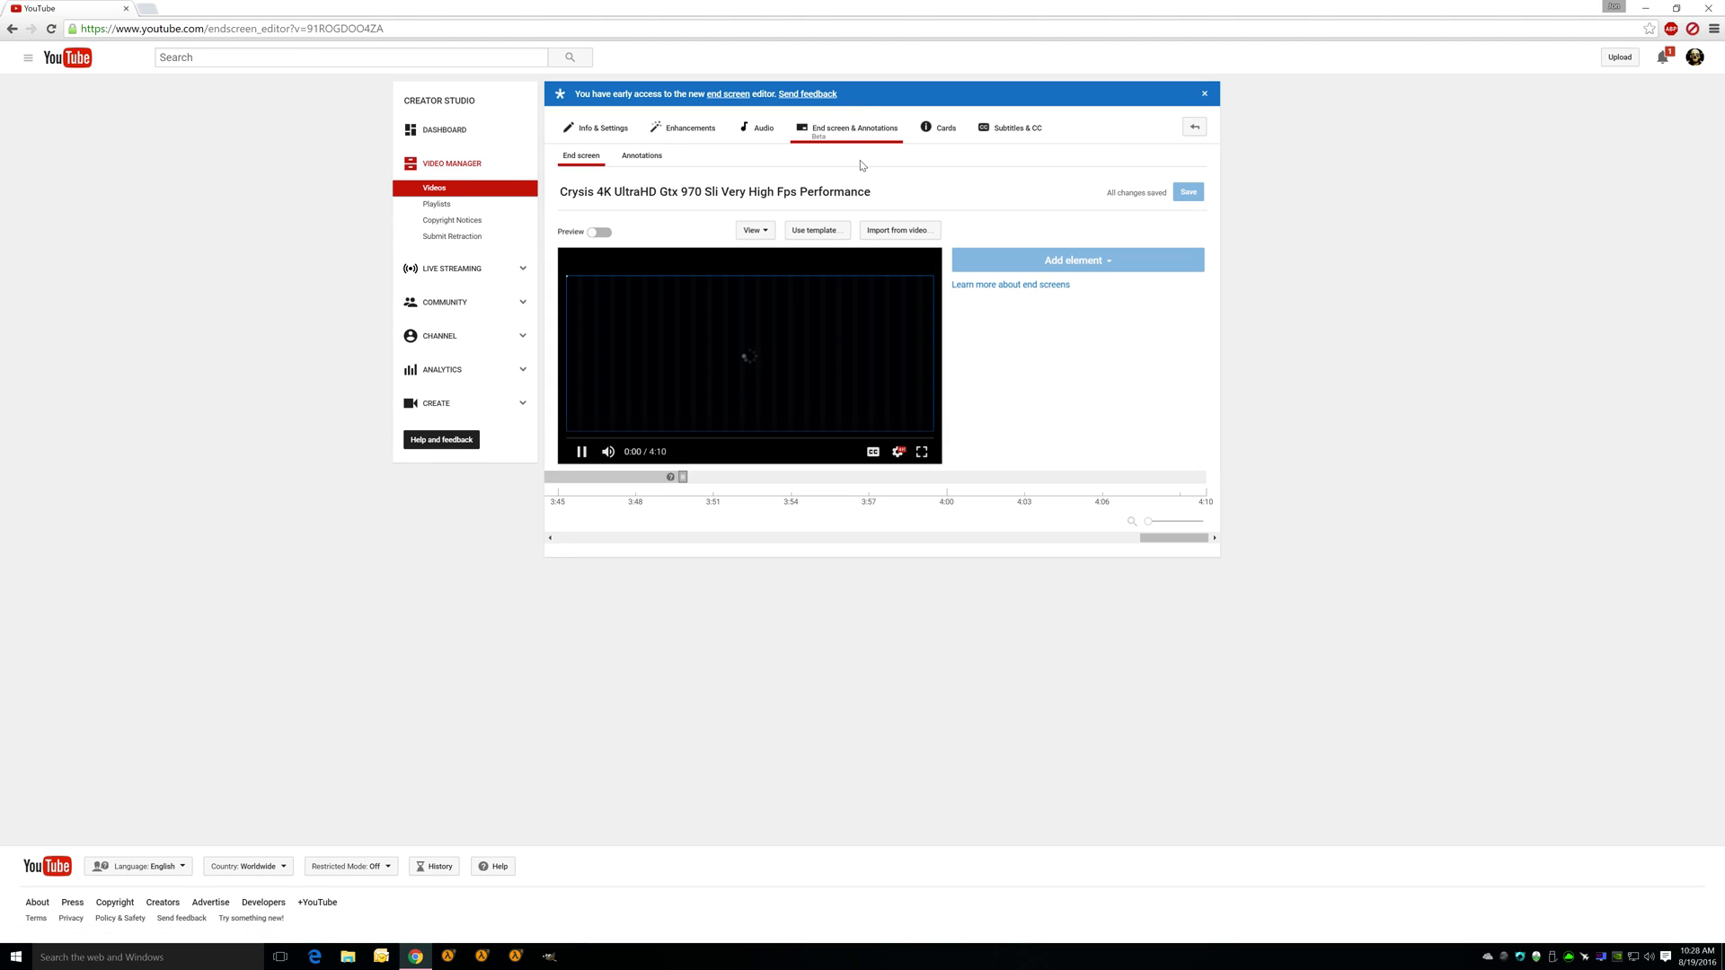
click(642, 131)
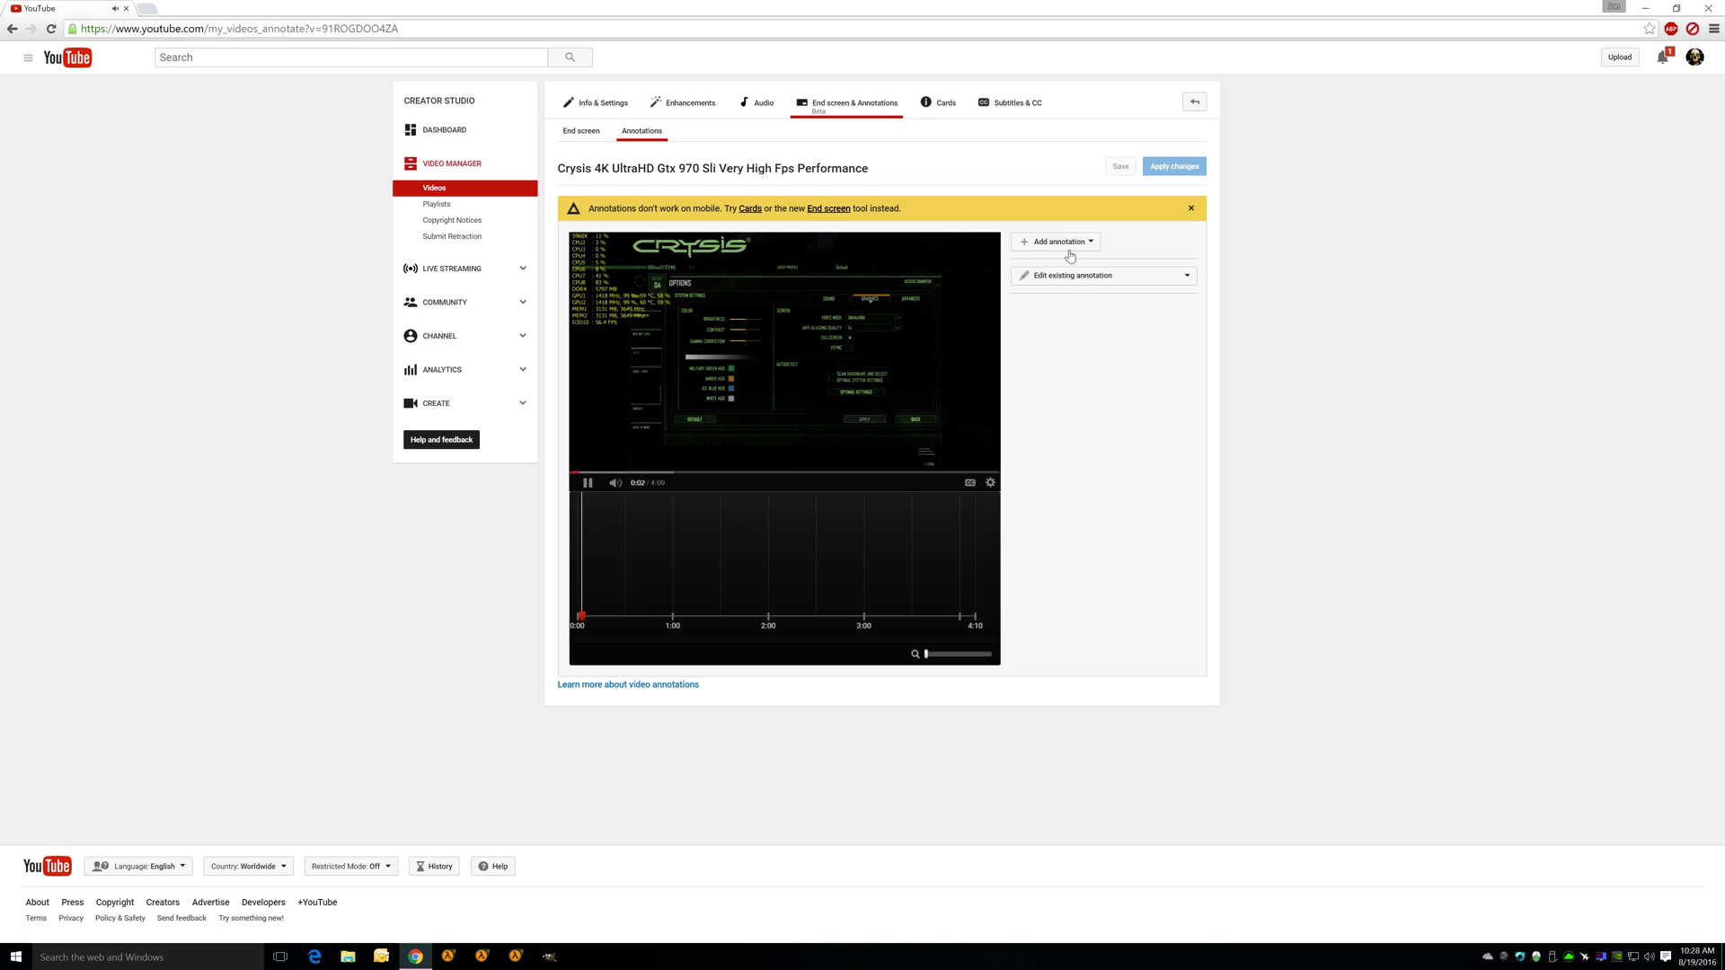
click(581, 132)
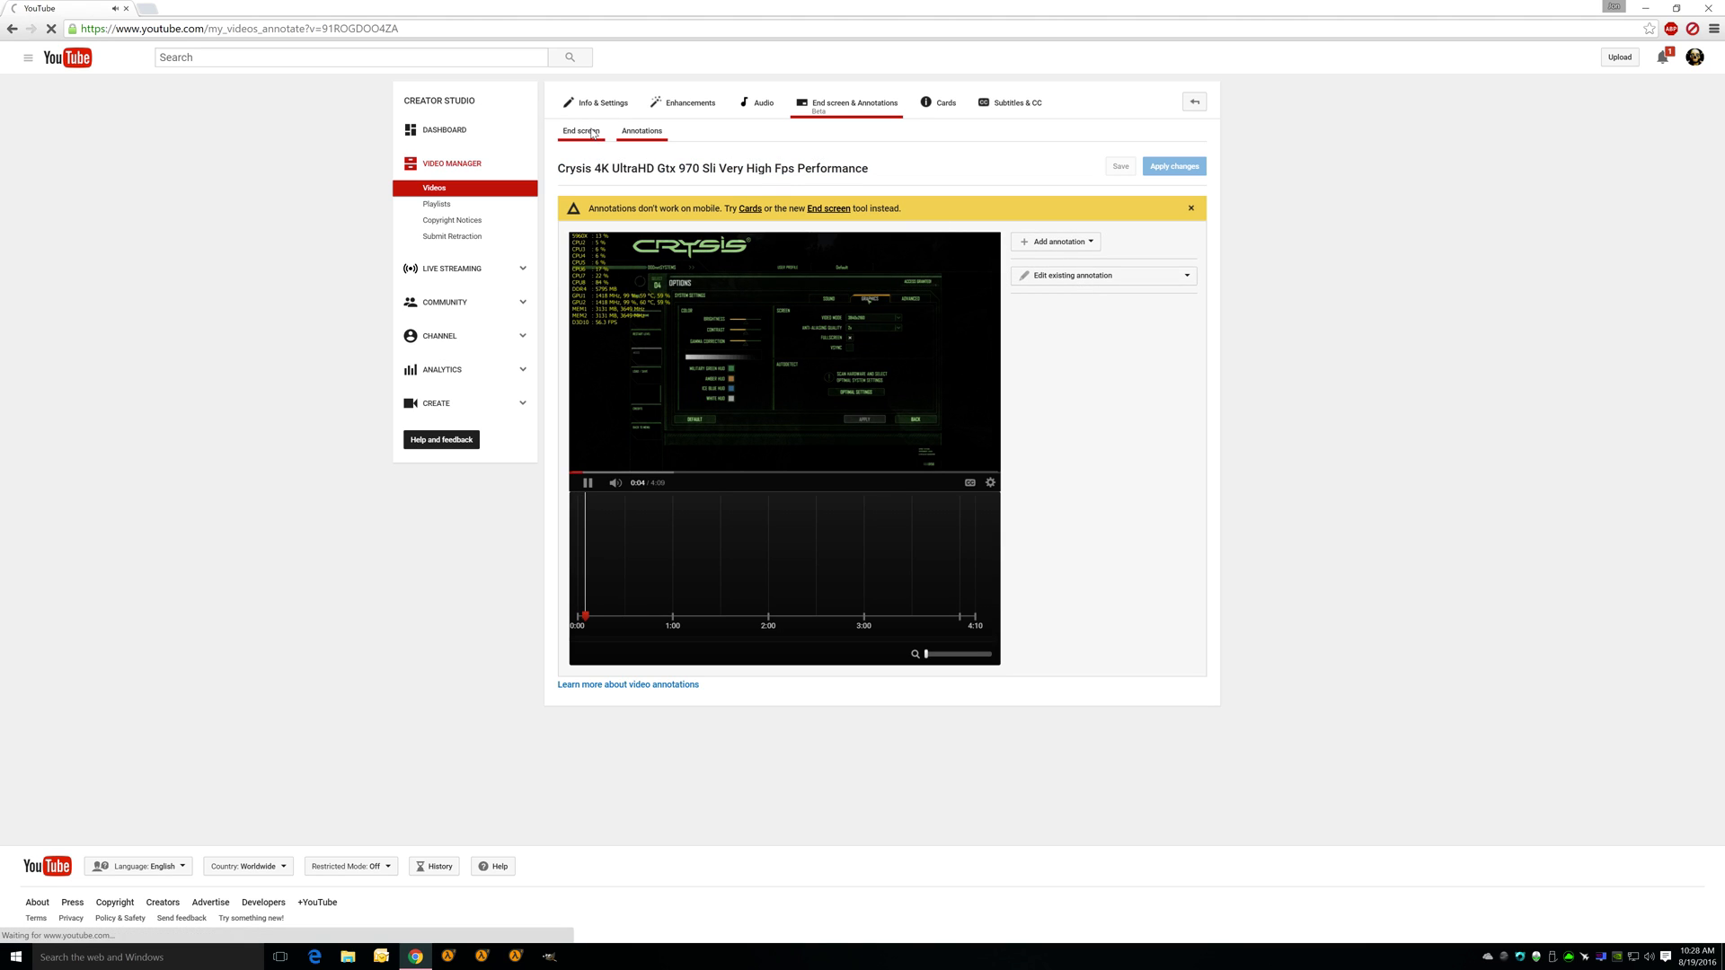
click(829, 208)
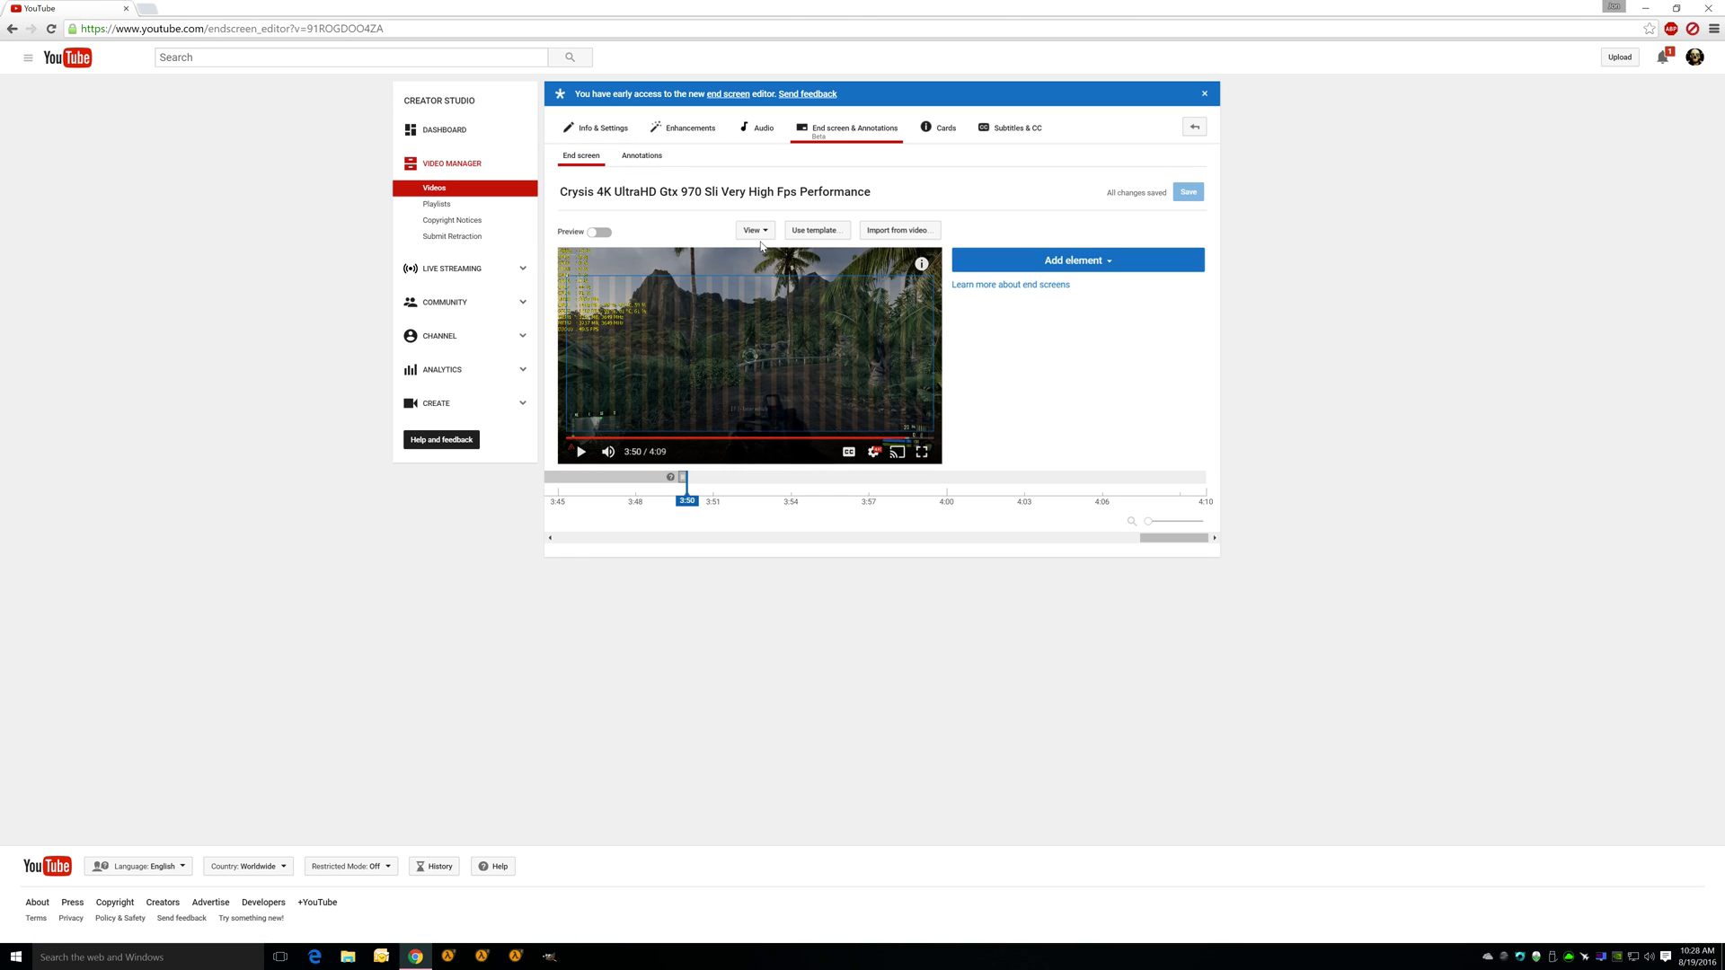
click(753, 230)
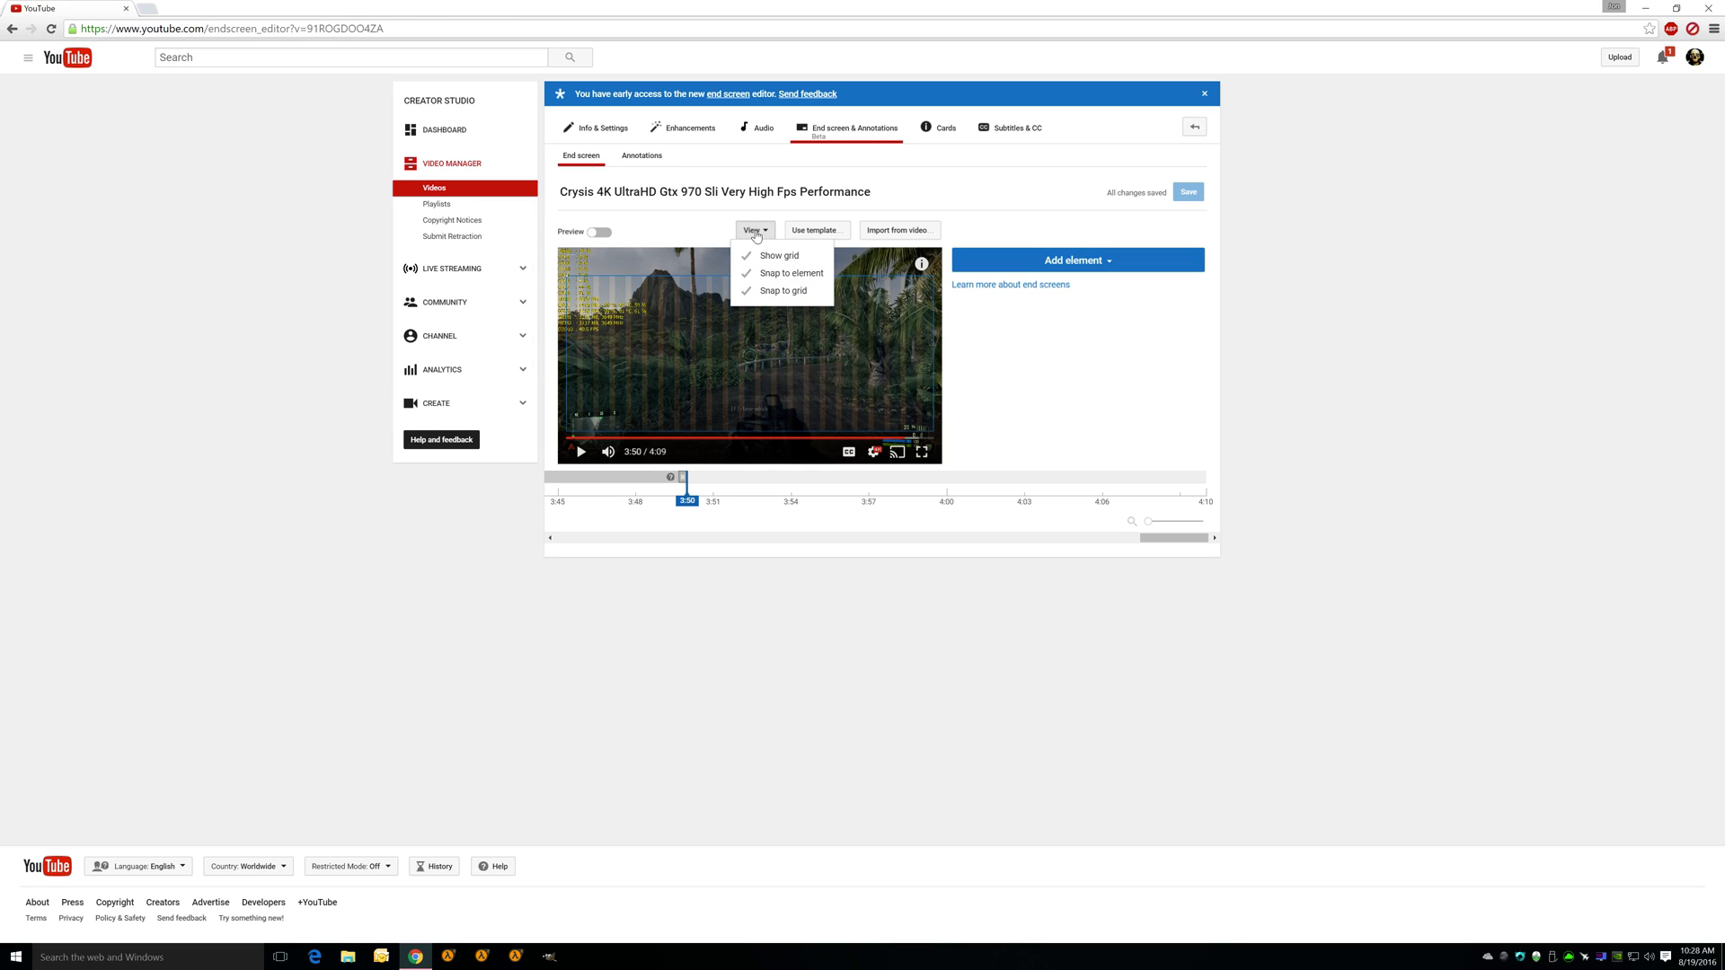
click(814, 230)
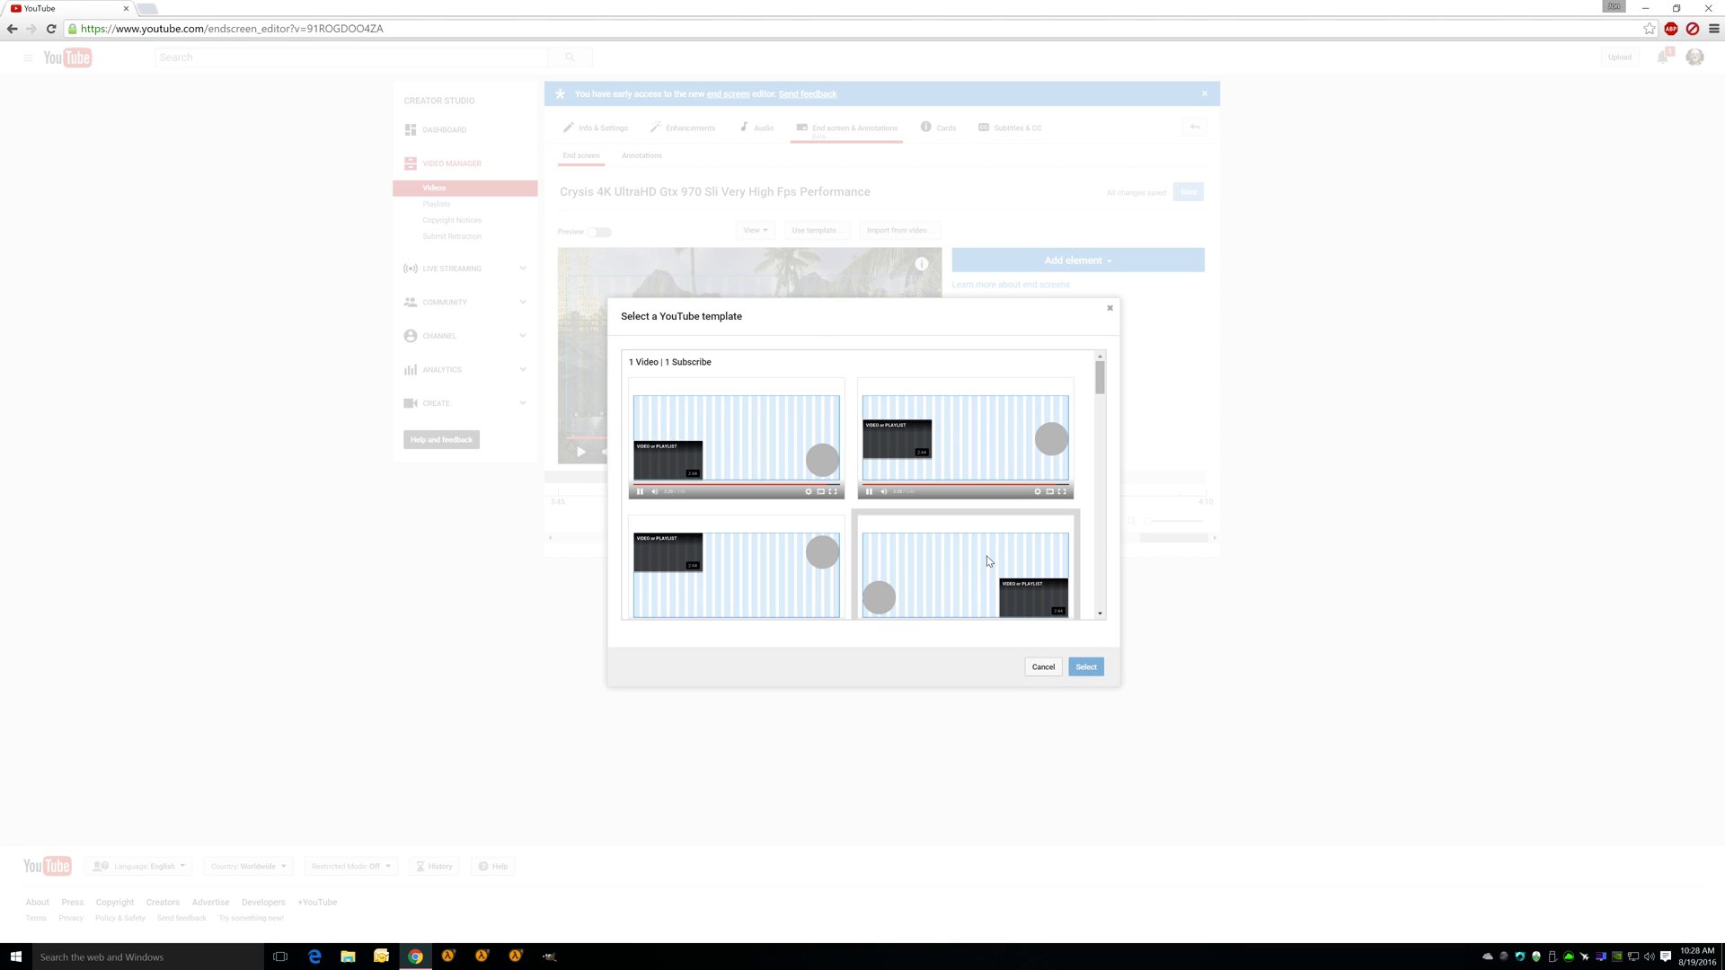
mouse_move(1032, 608)
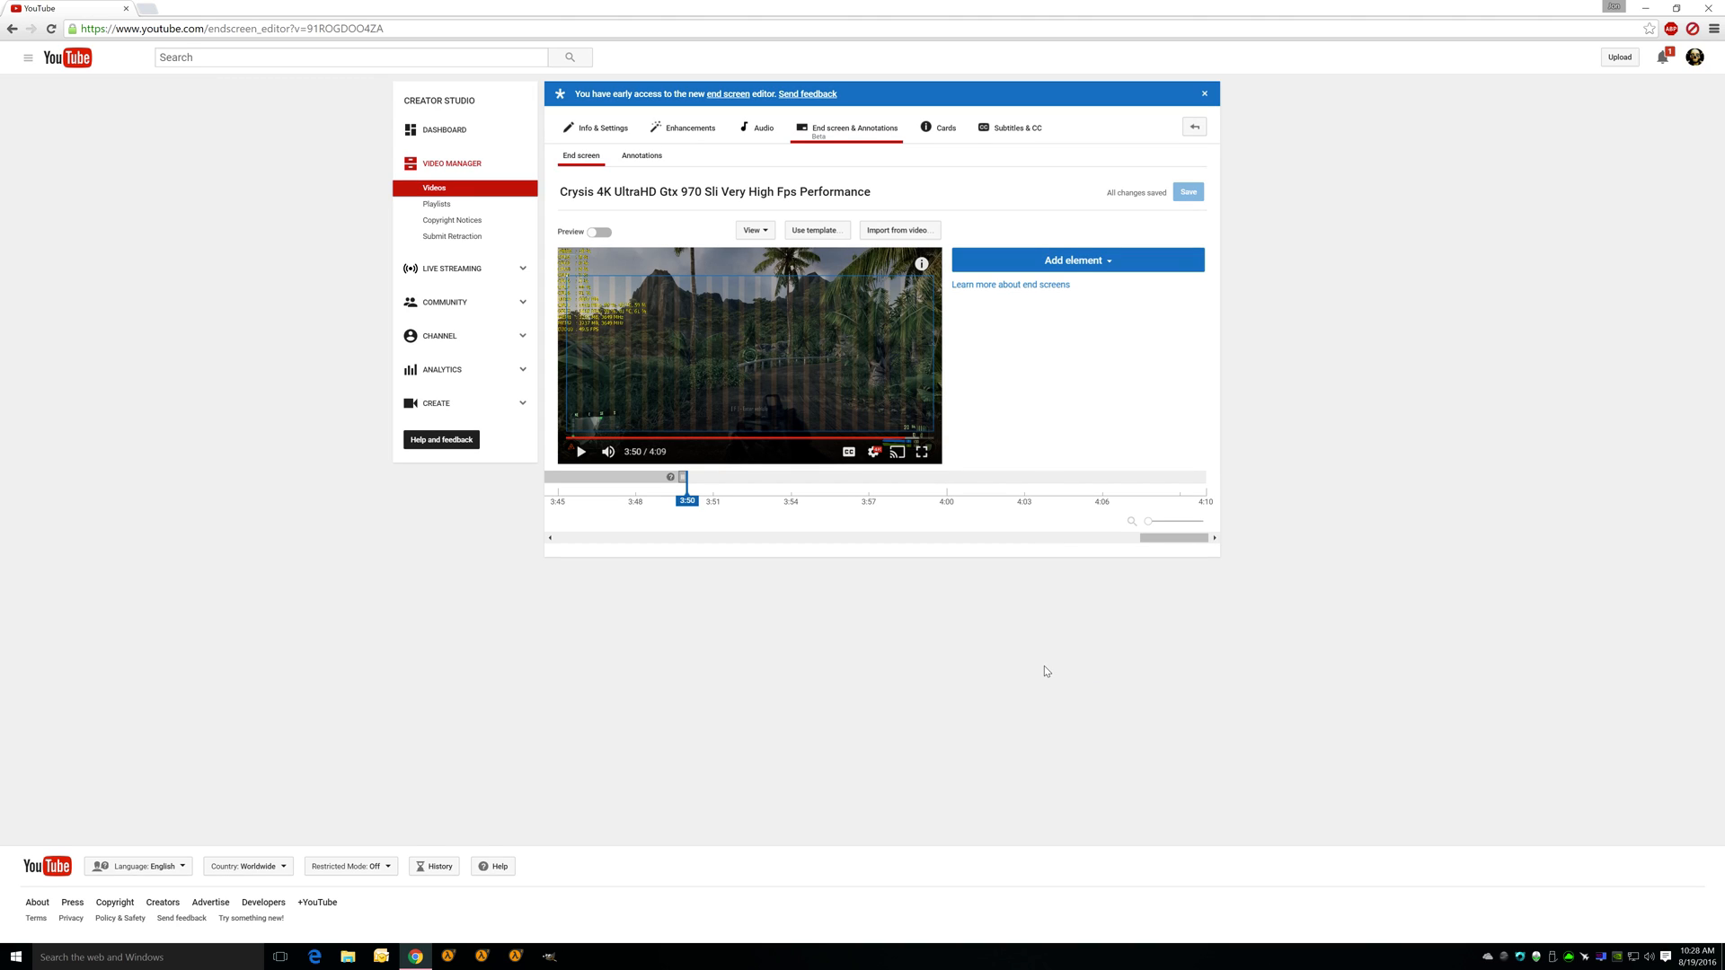
mouse_move(893, 230)
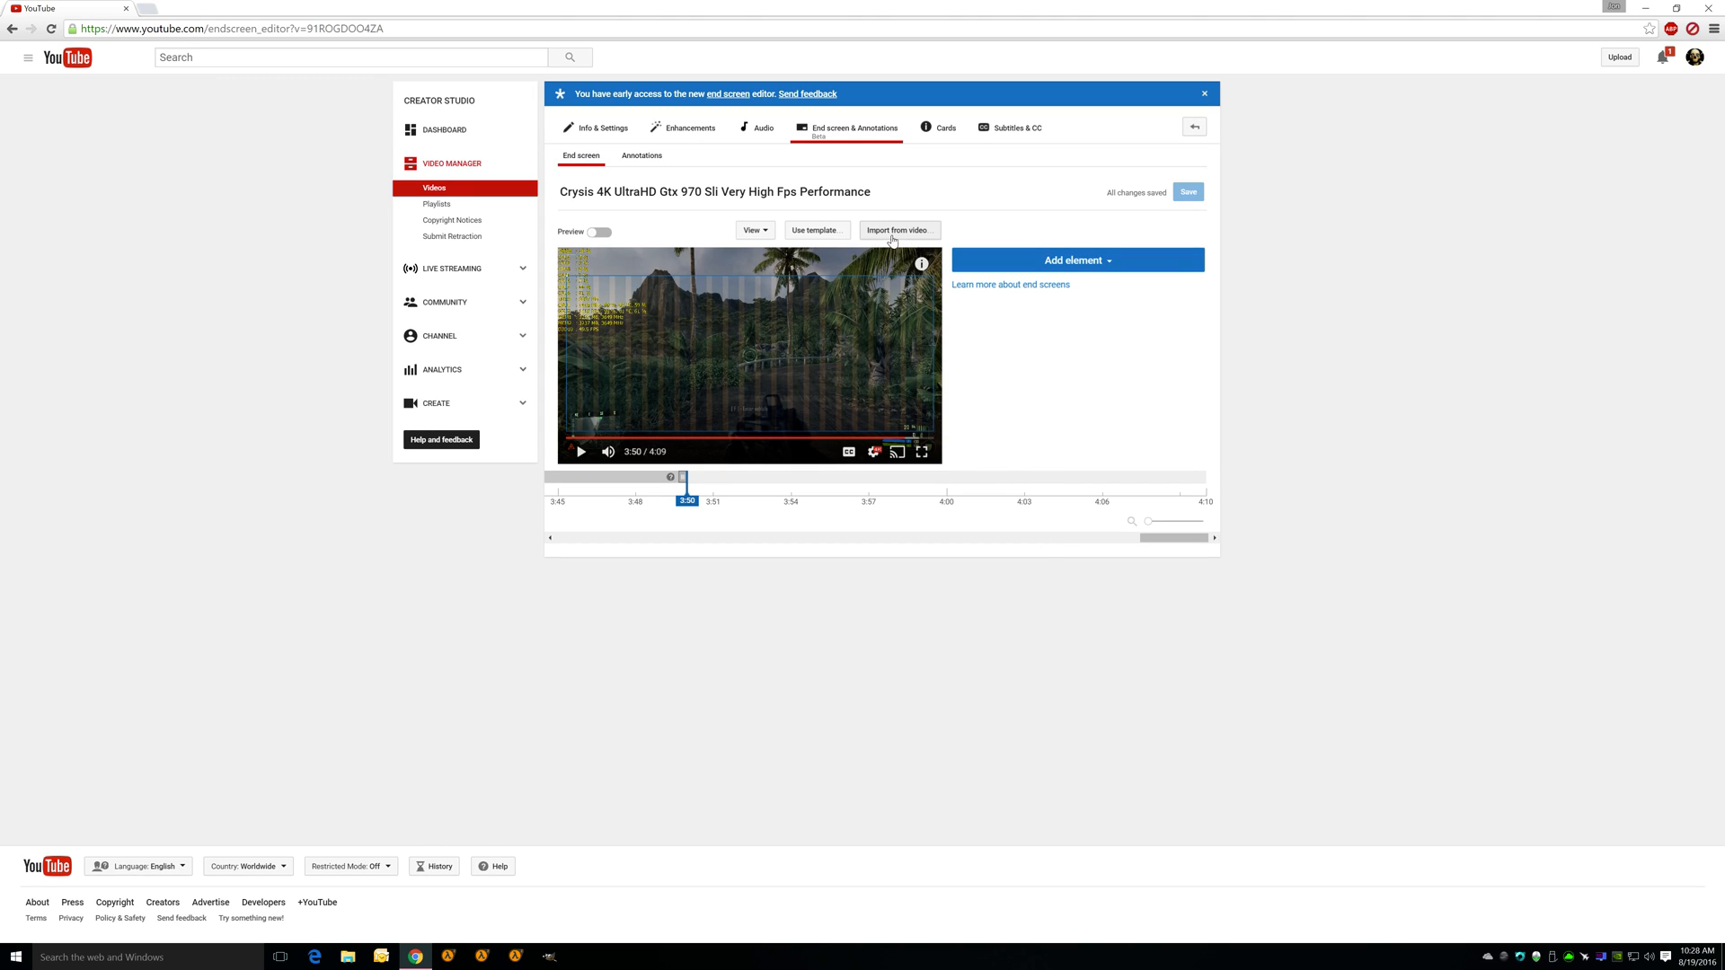
click(898, 230)
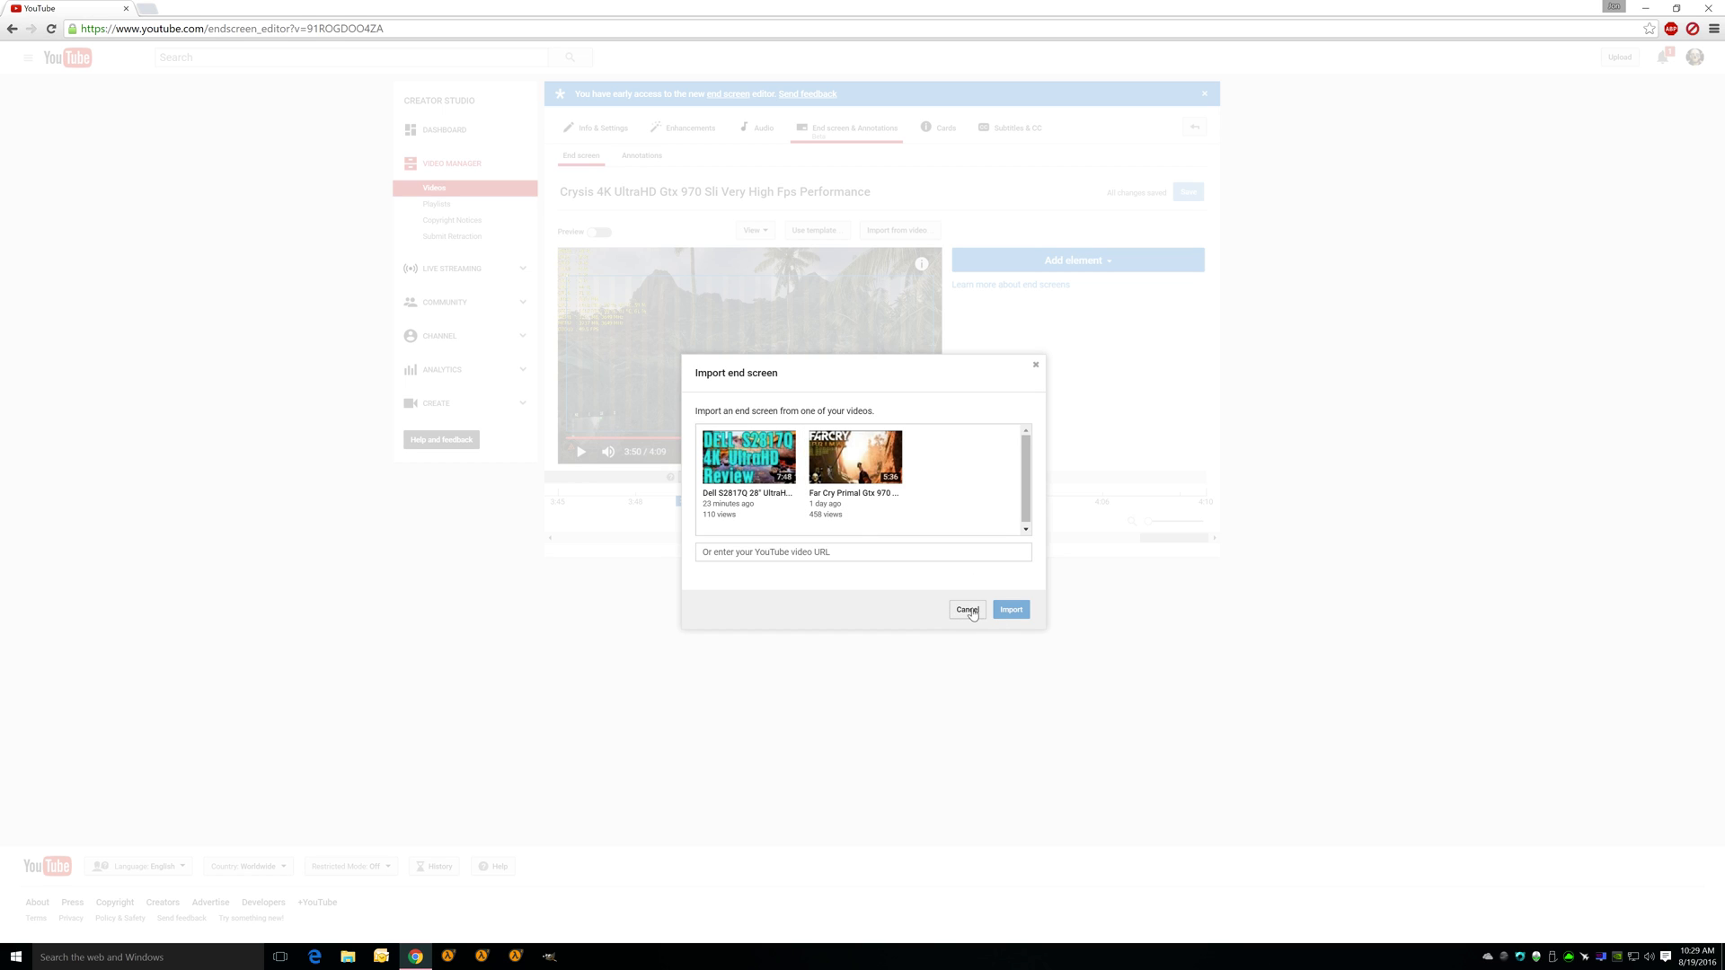
click(967, 609)
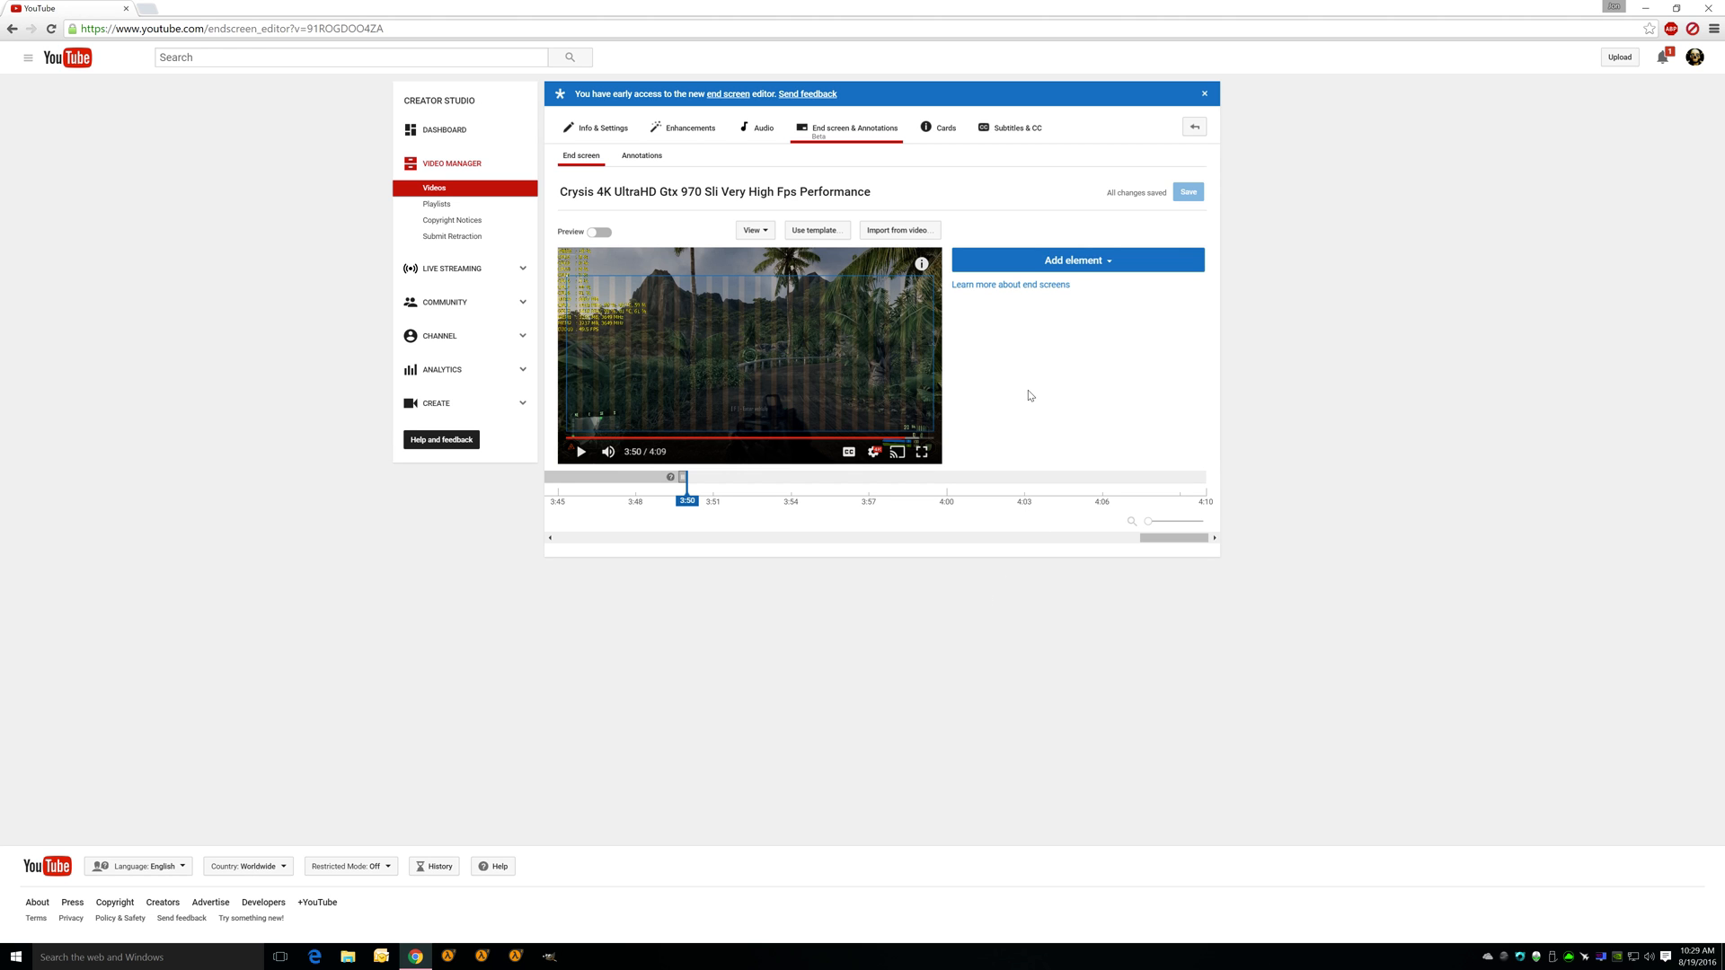
mouse_move(1083, 266)
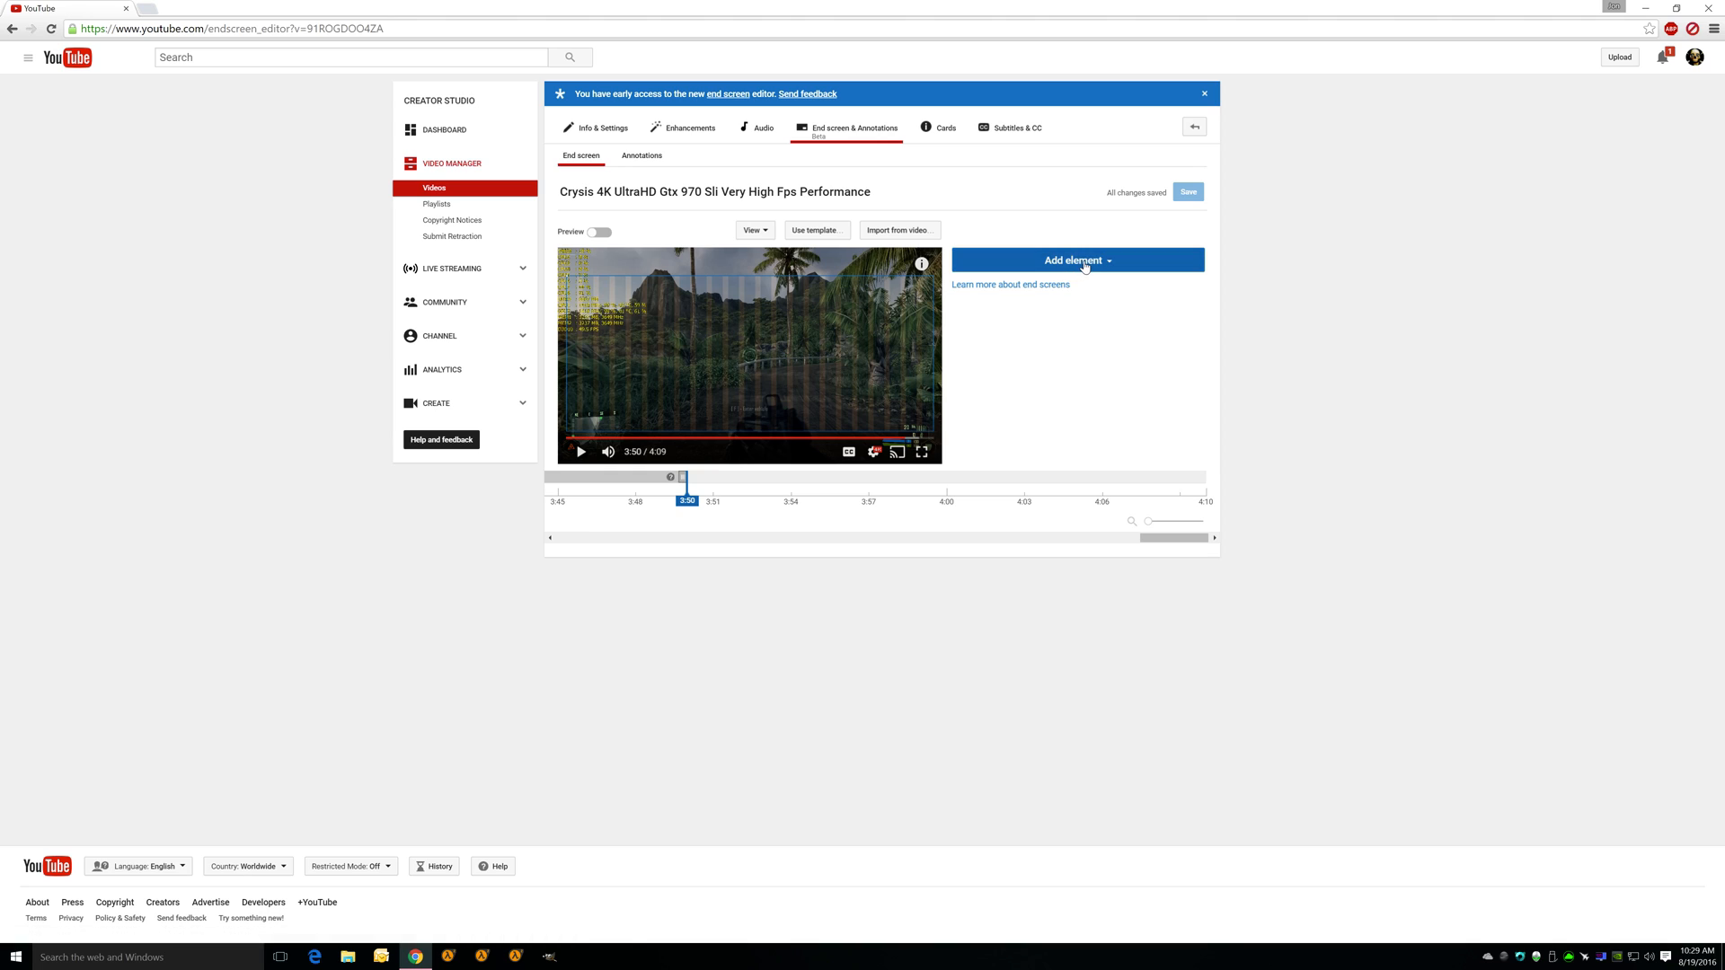
Create a video element featuring the Dell S2817Q 28" UltraHD 4K Monitor review.
click(1077, 259)
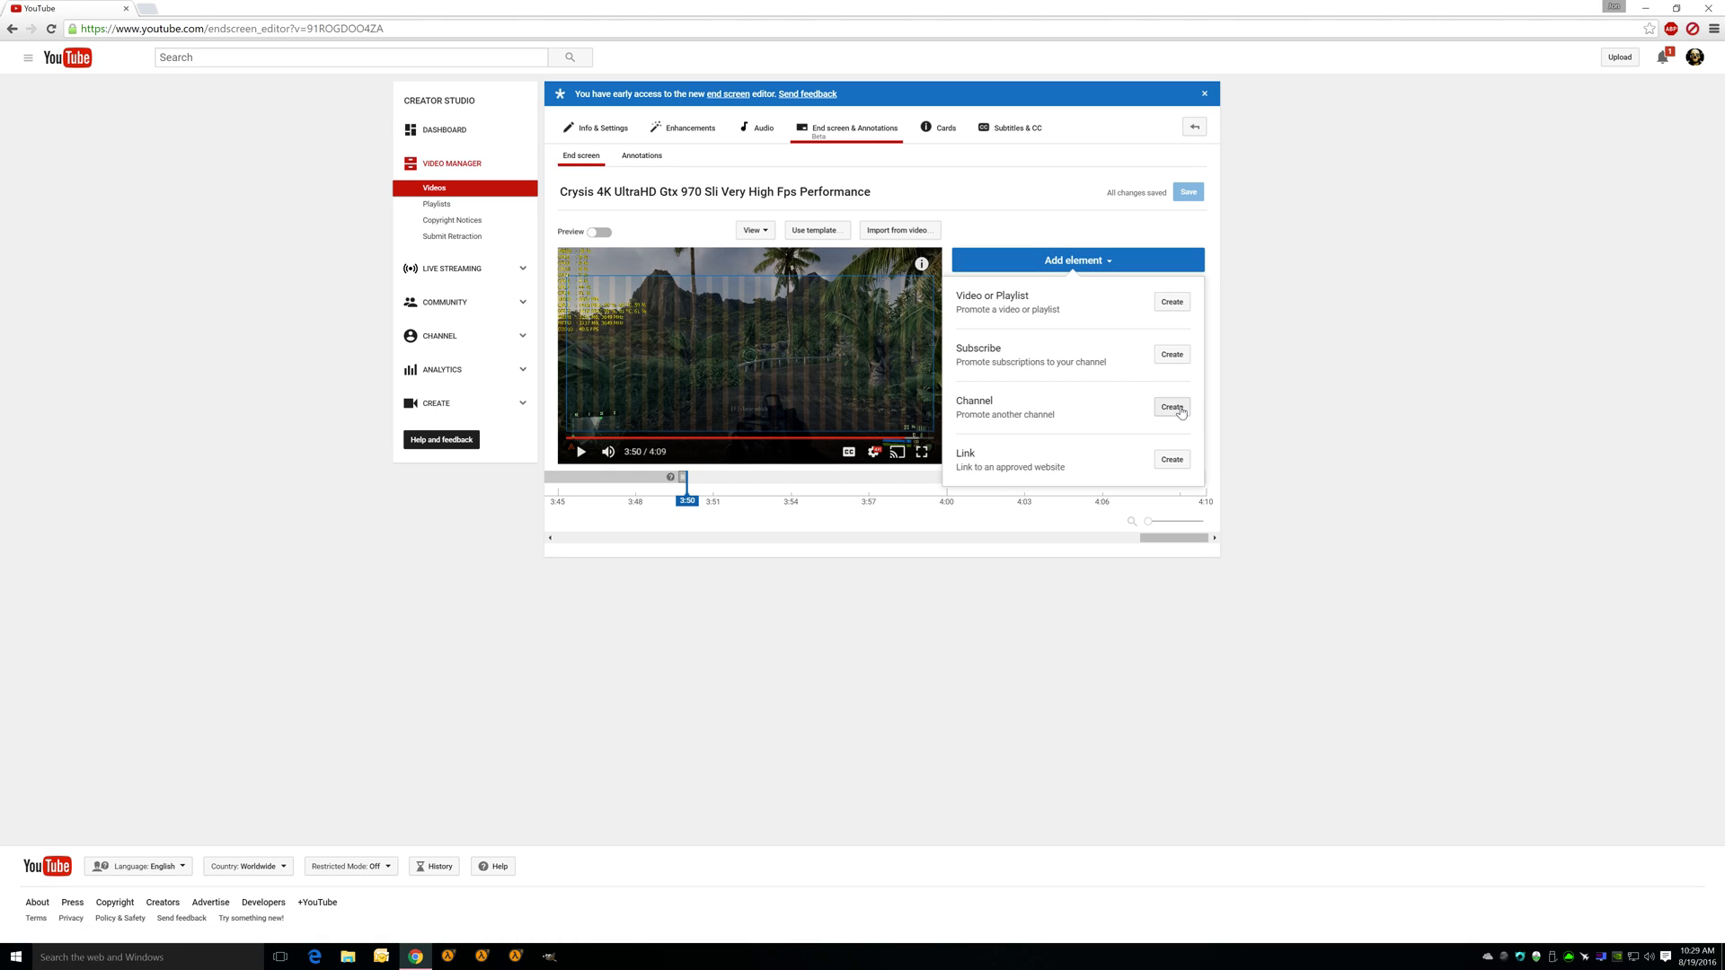
click(1170, 302)
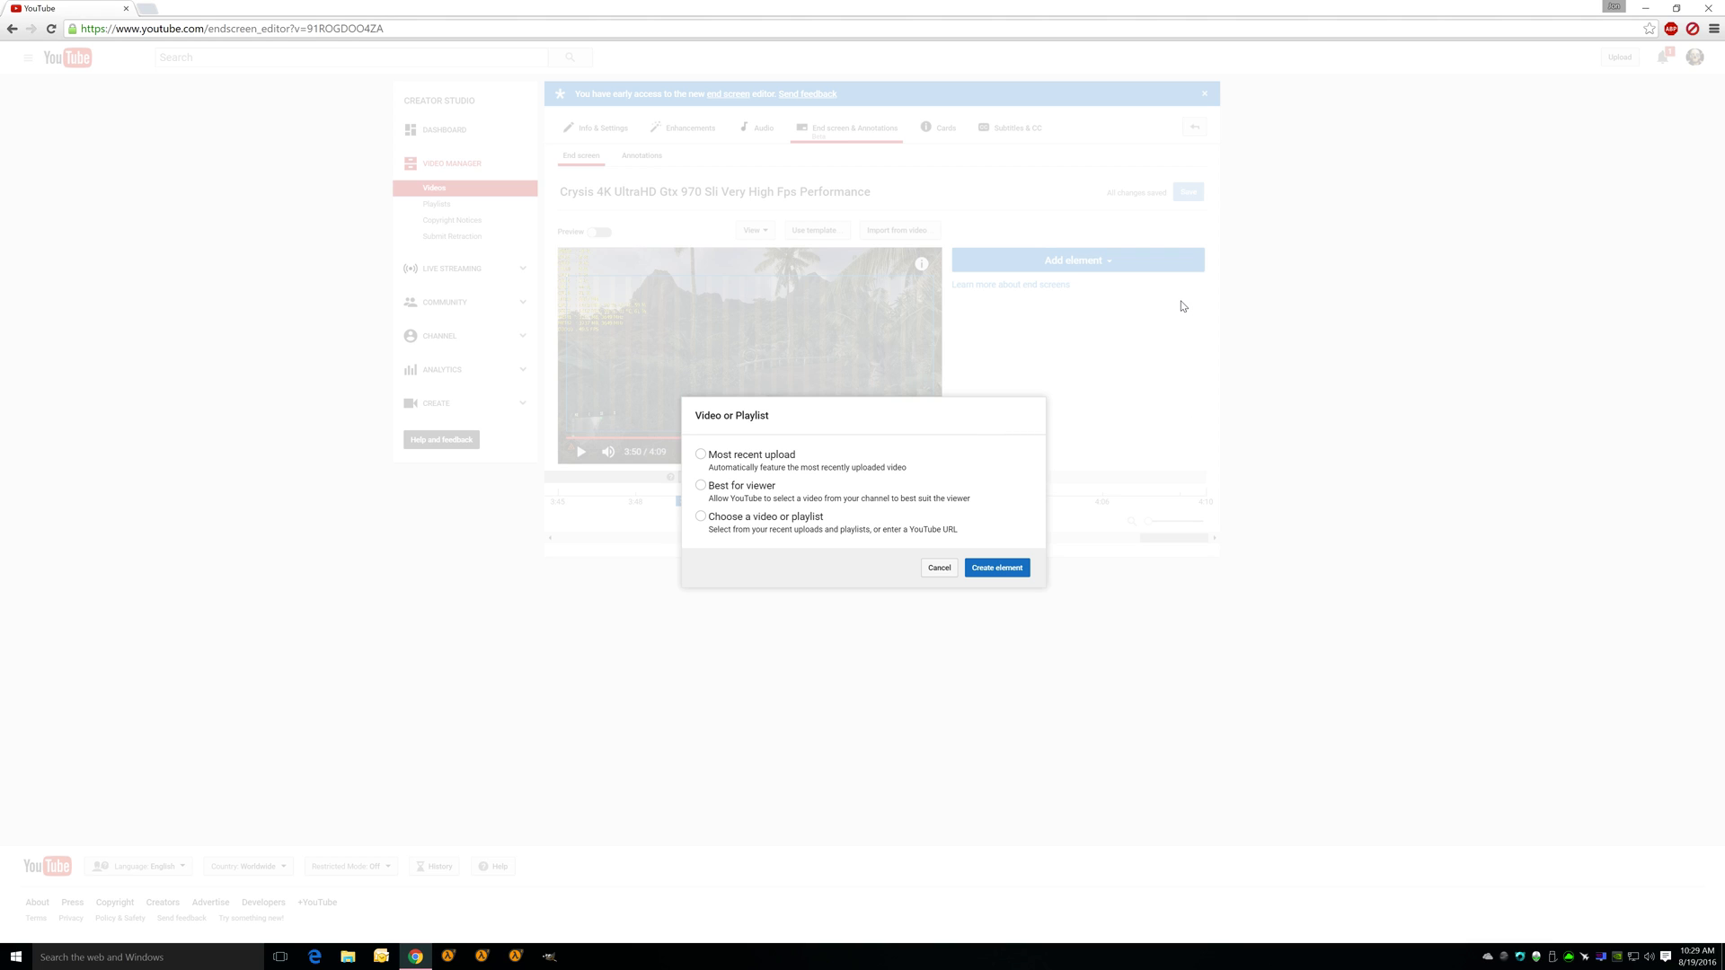
mouse_move(783, 469)
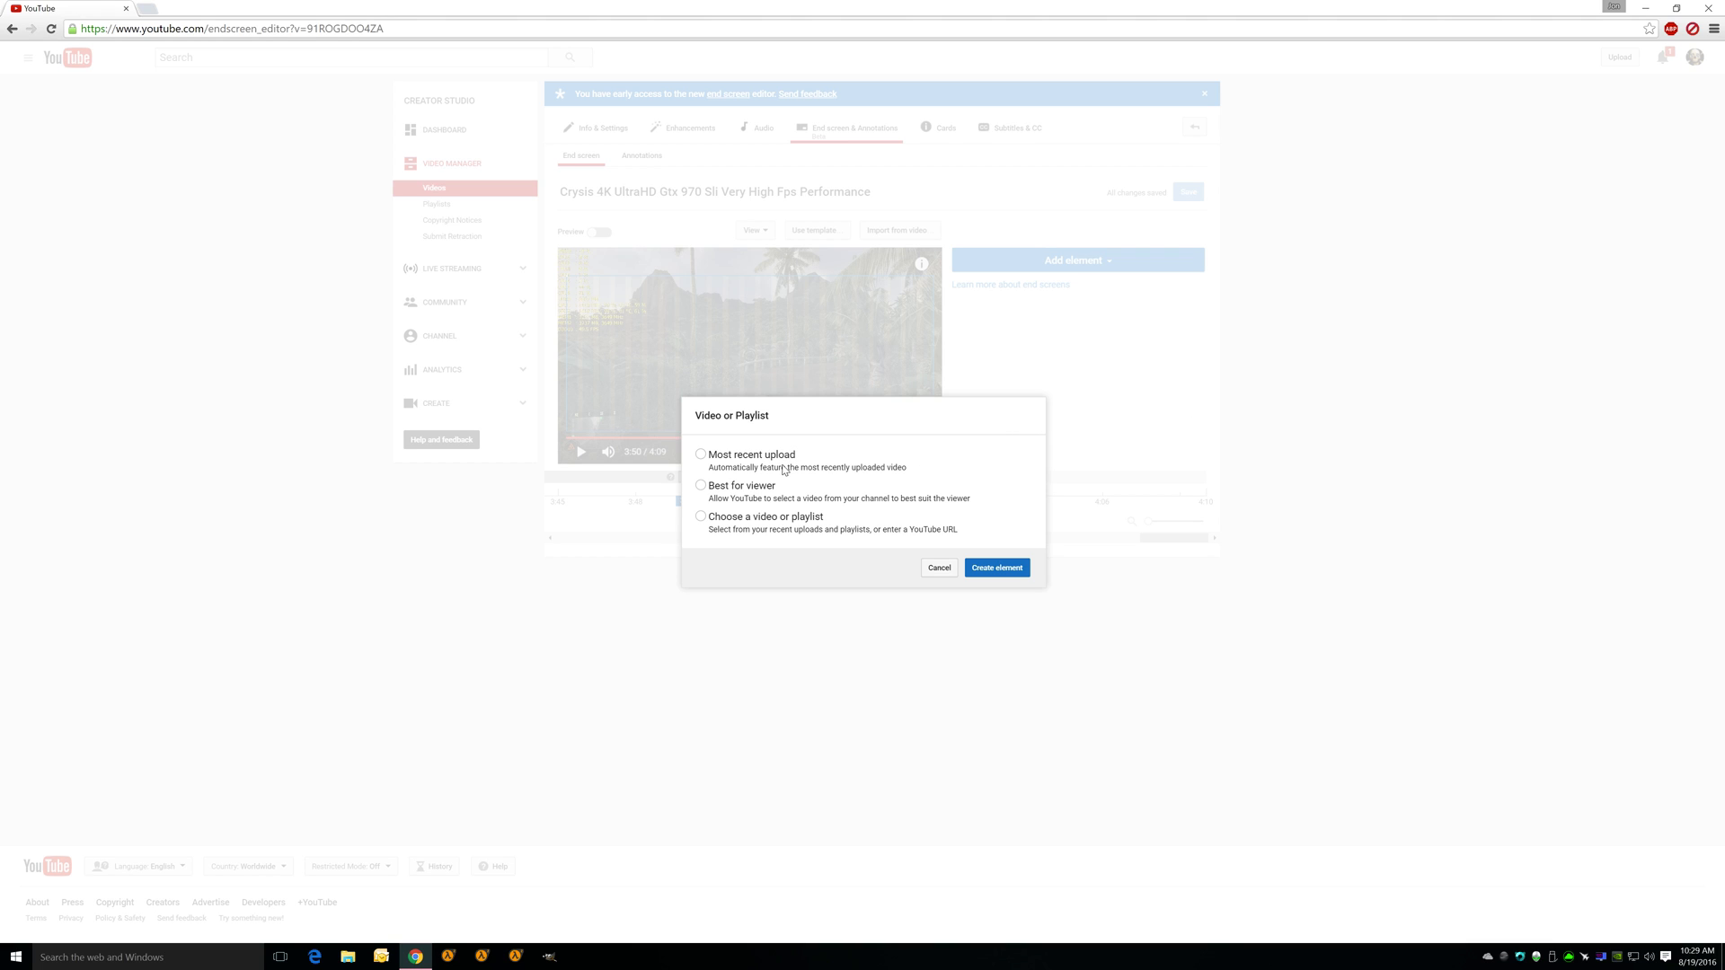
mouse_move(789, 530)
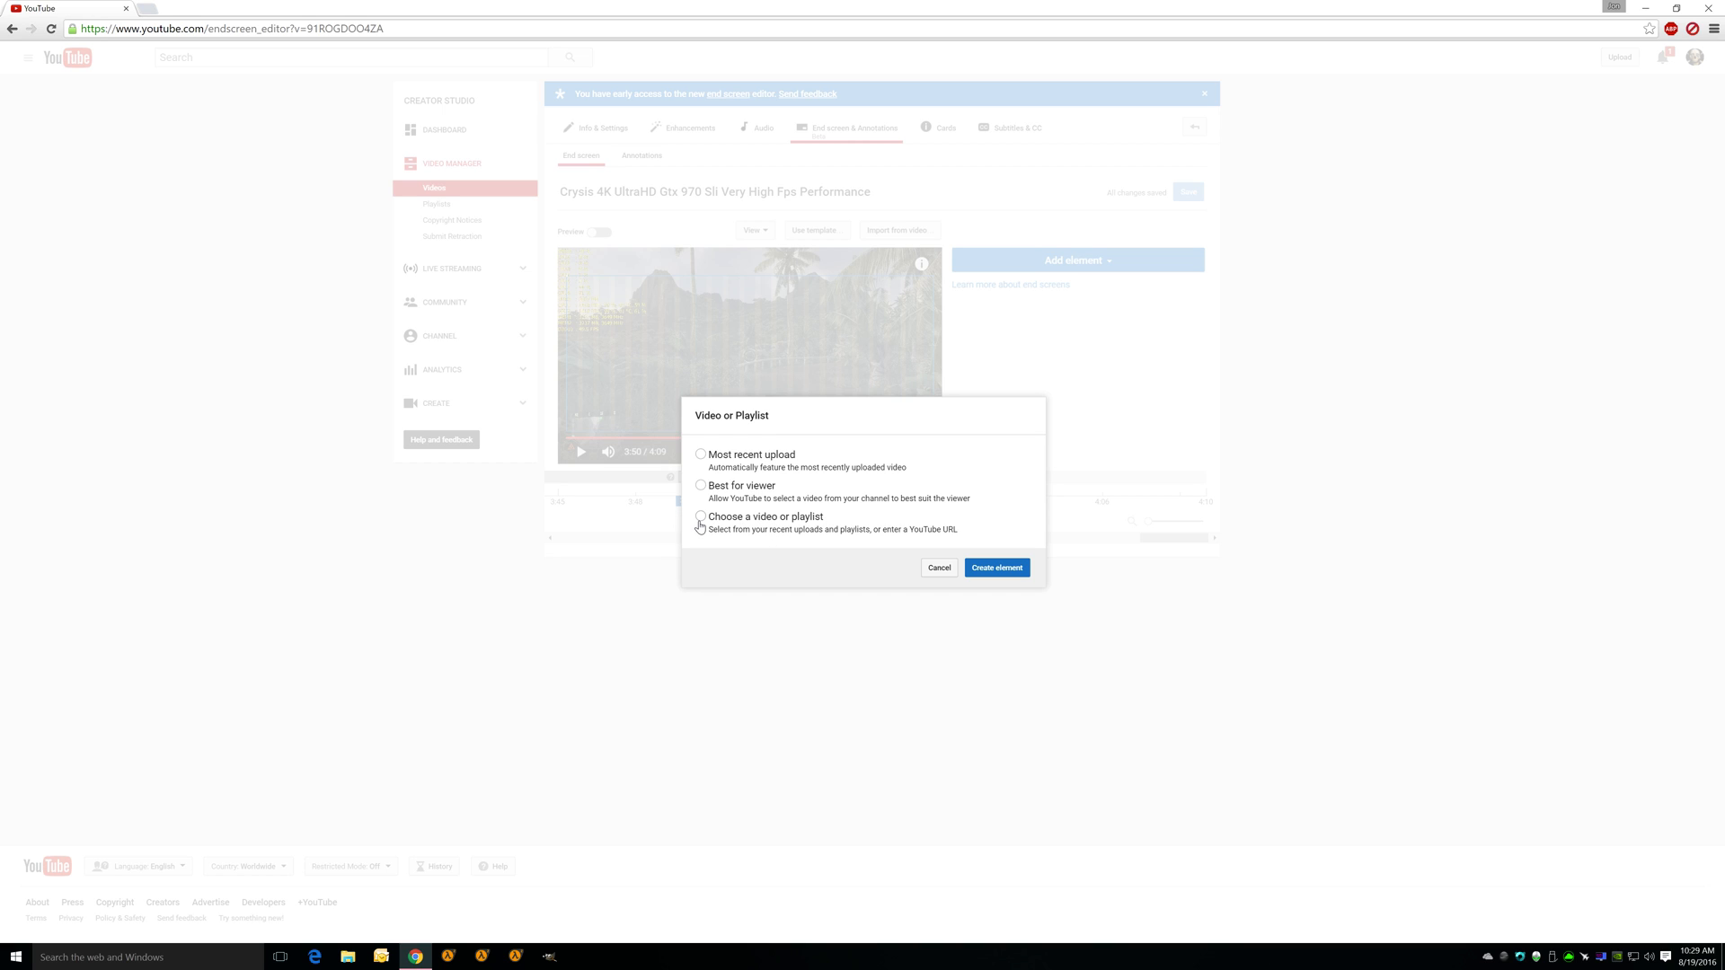
click(701, 518)
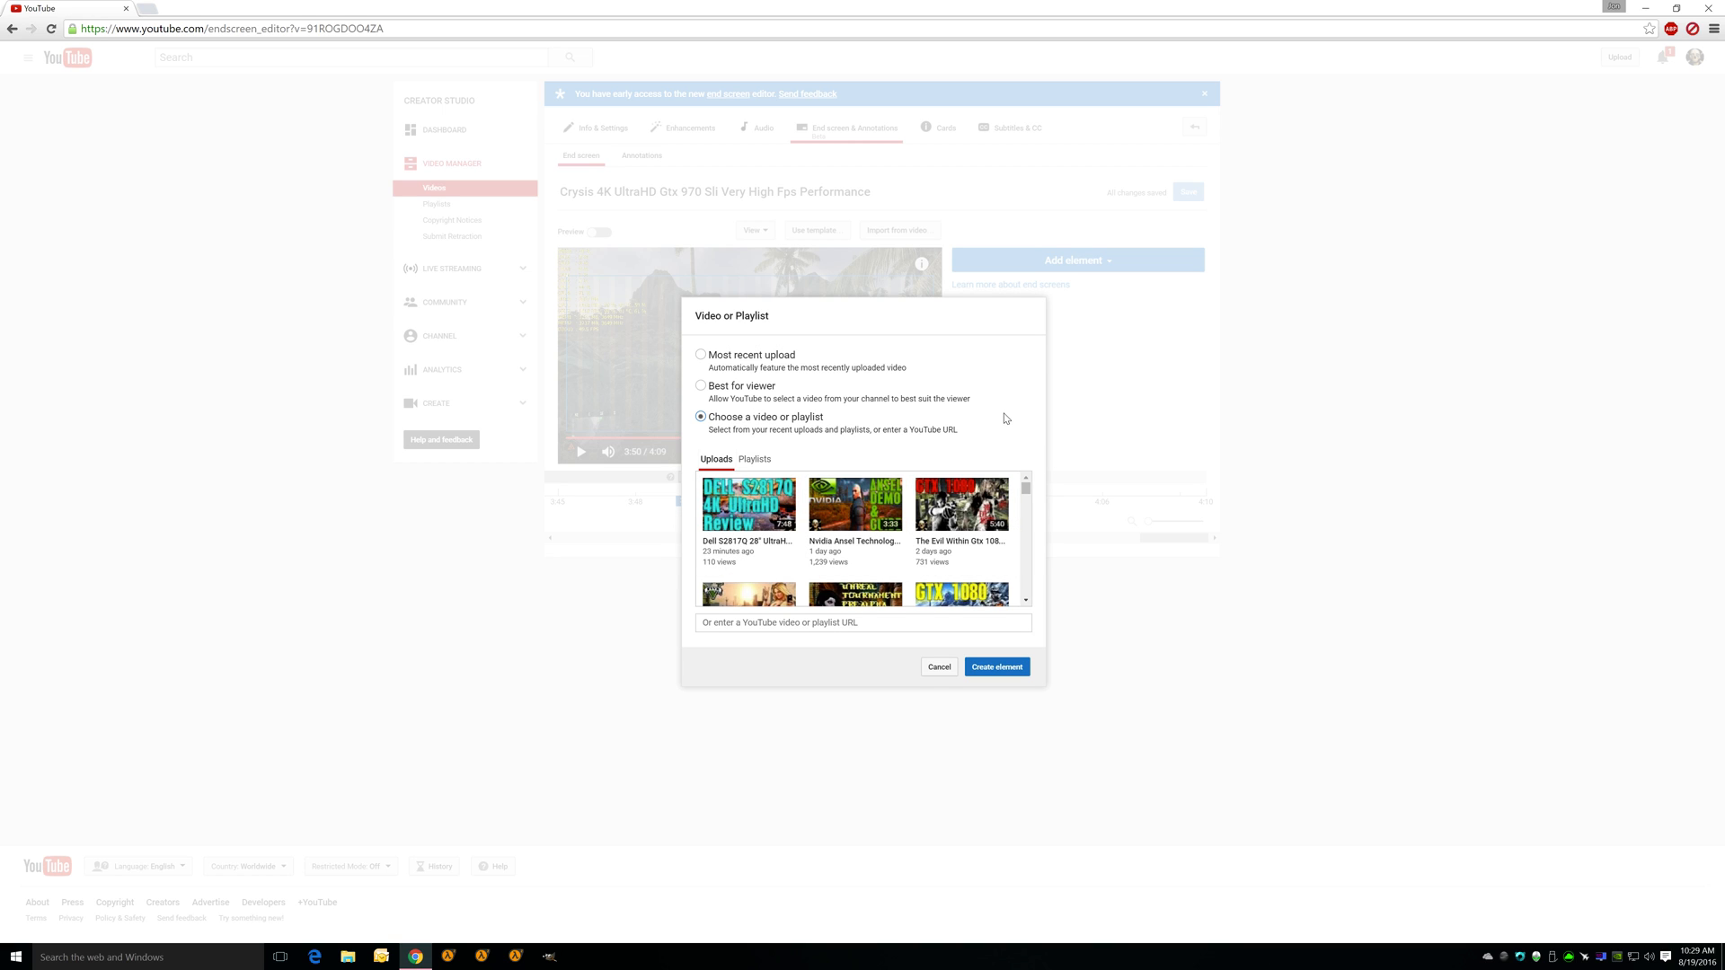
mouse_move(960, 532)
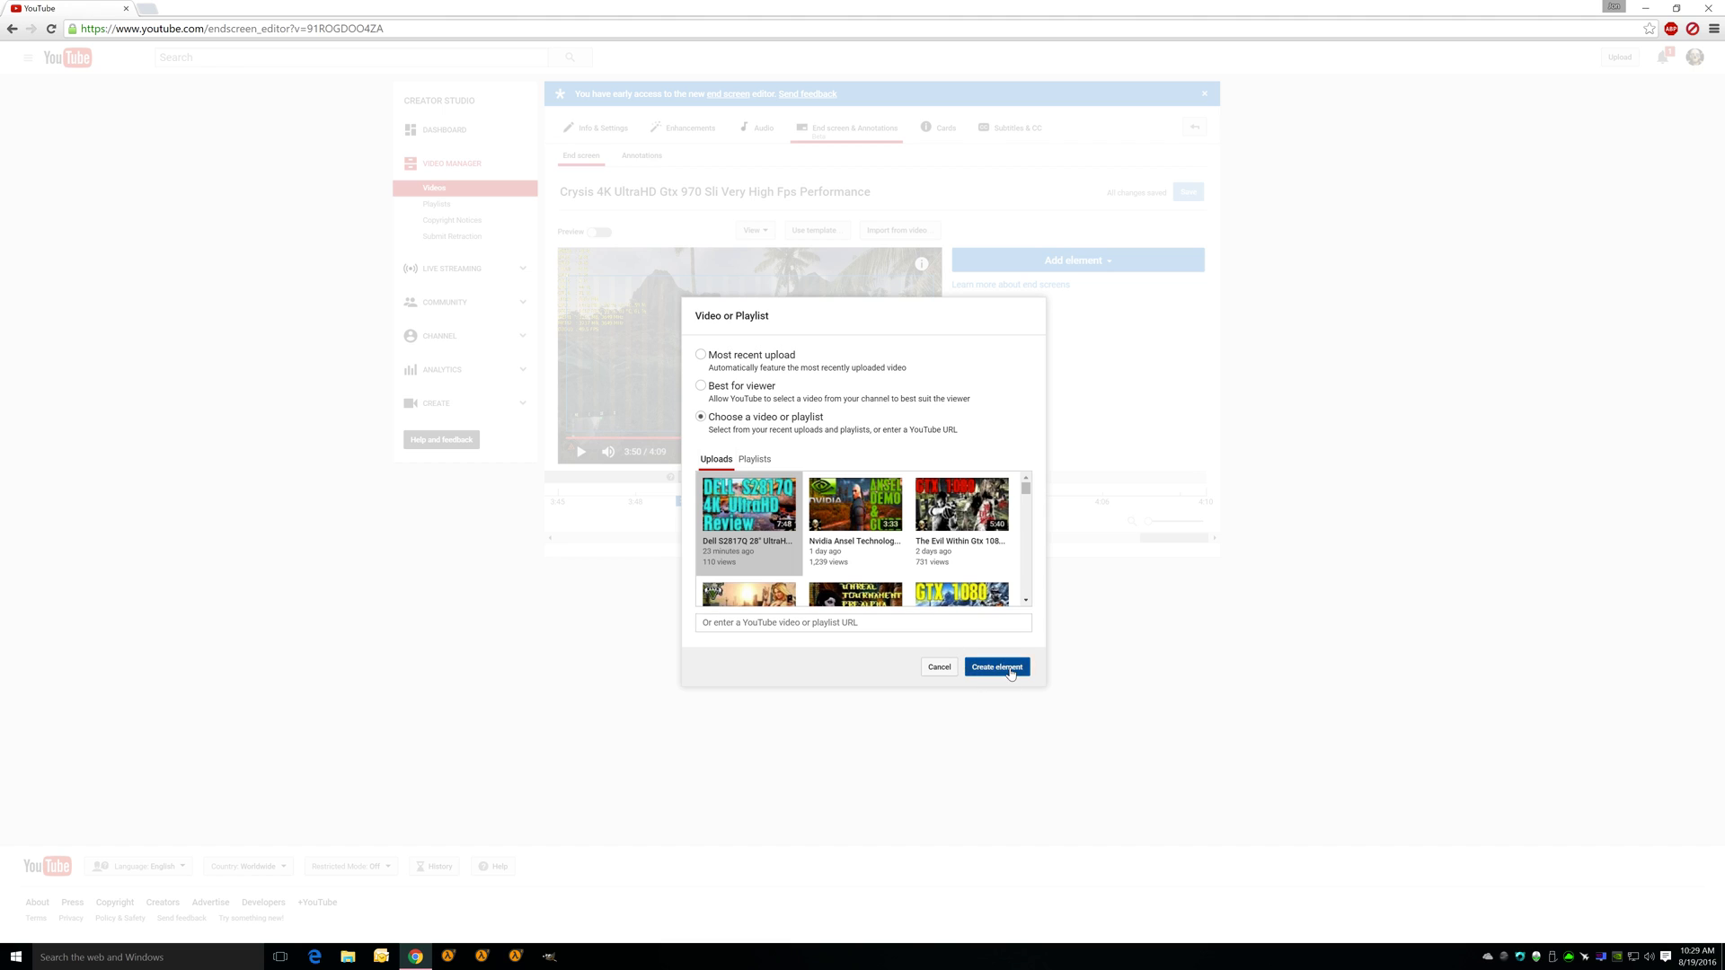
click(995, 667)
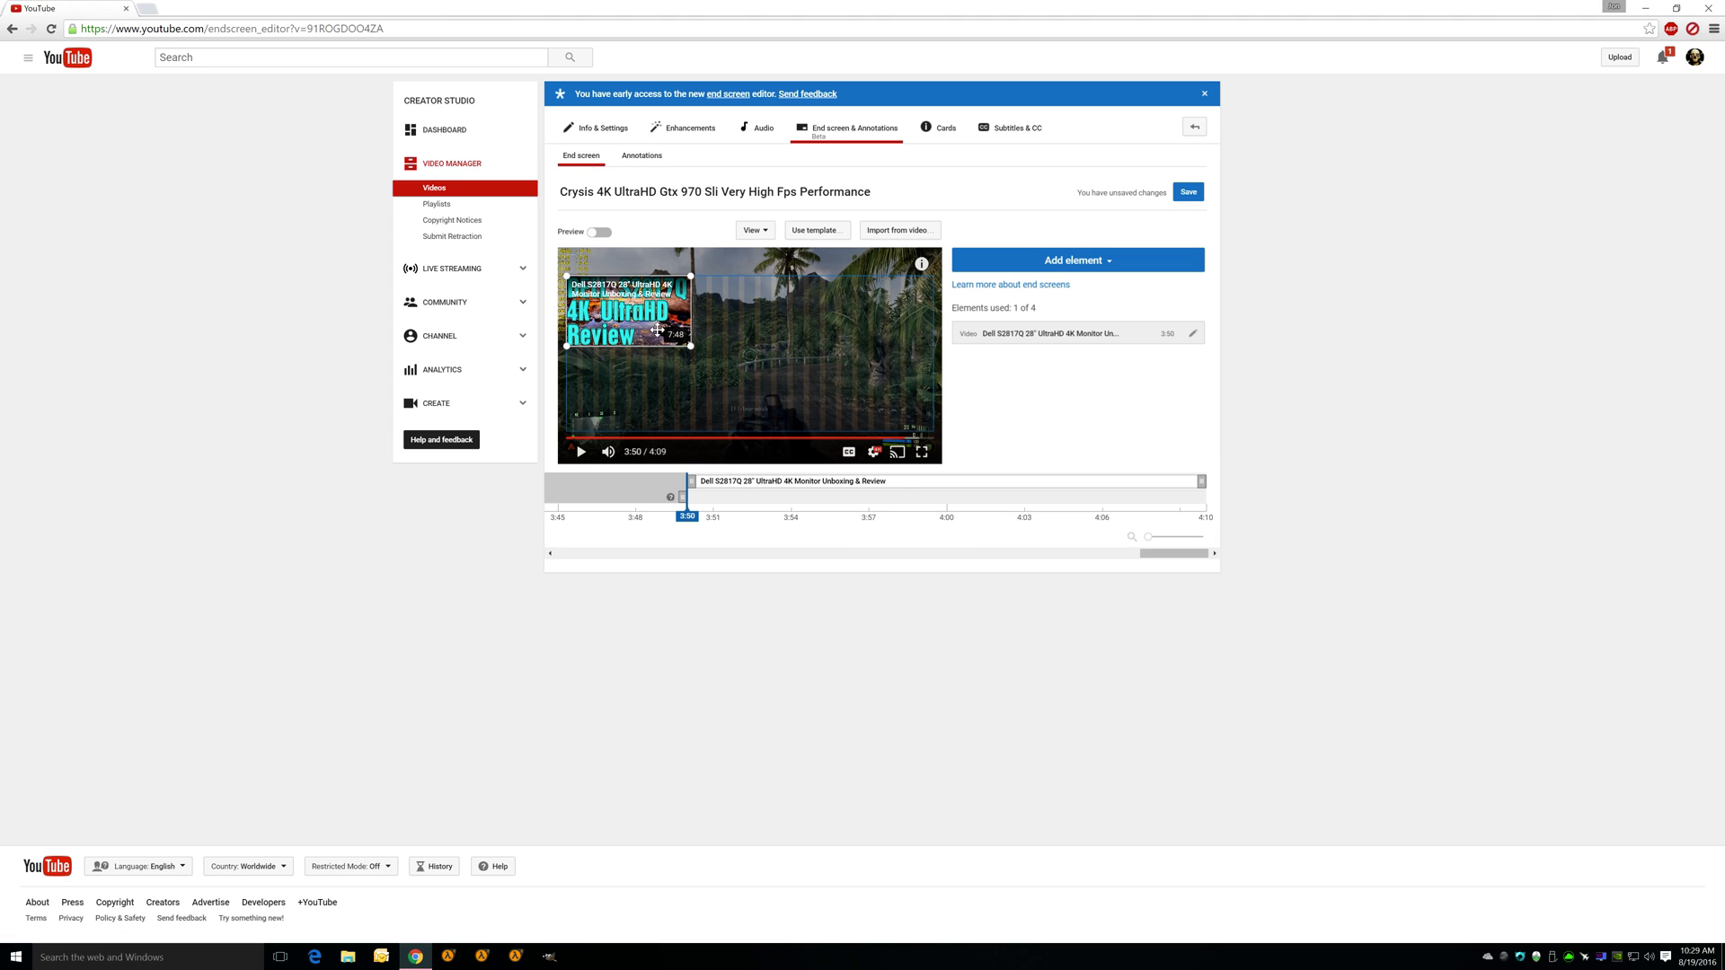
mouse_move(659, 316)
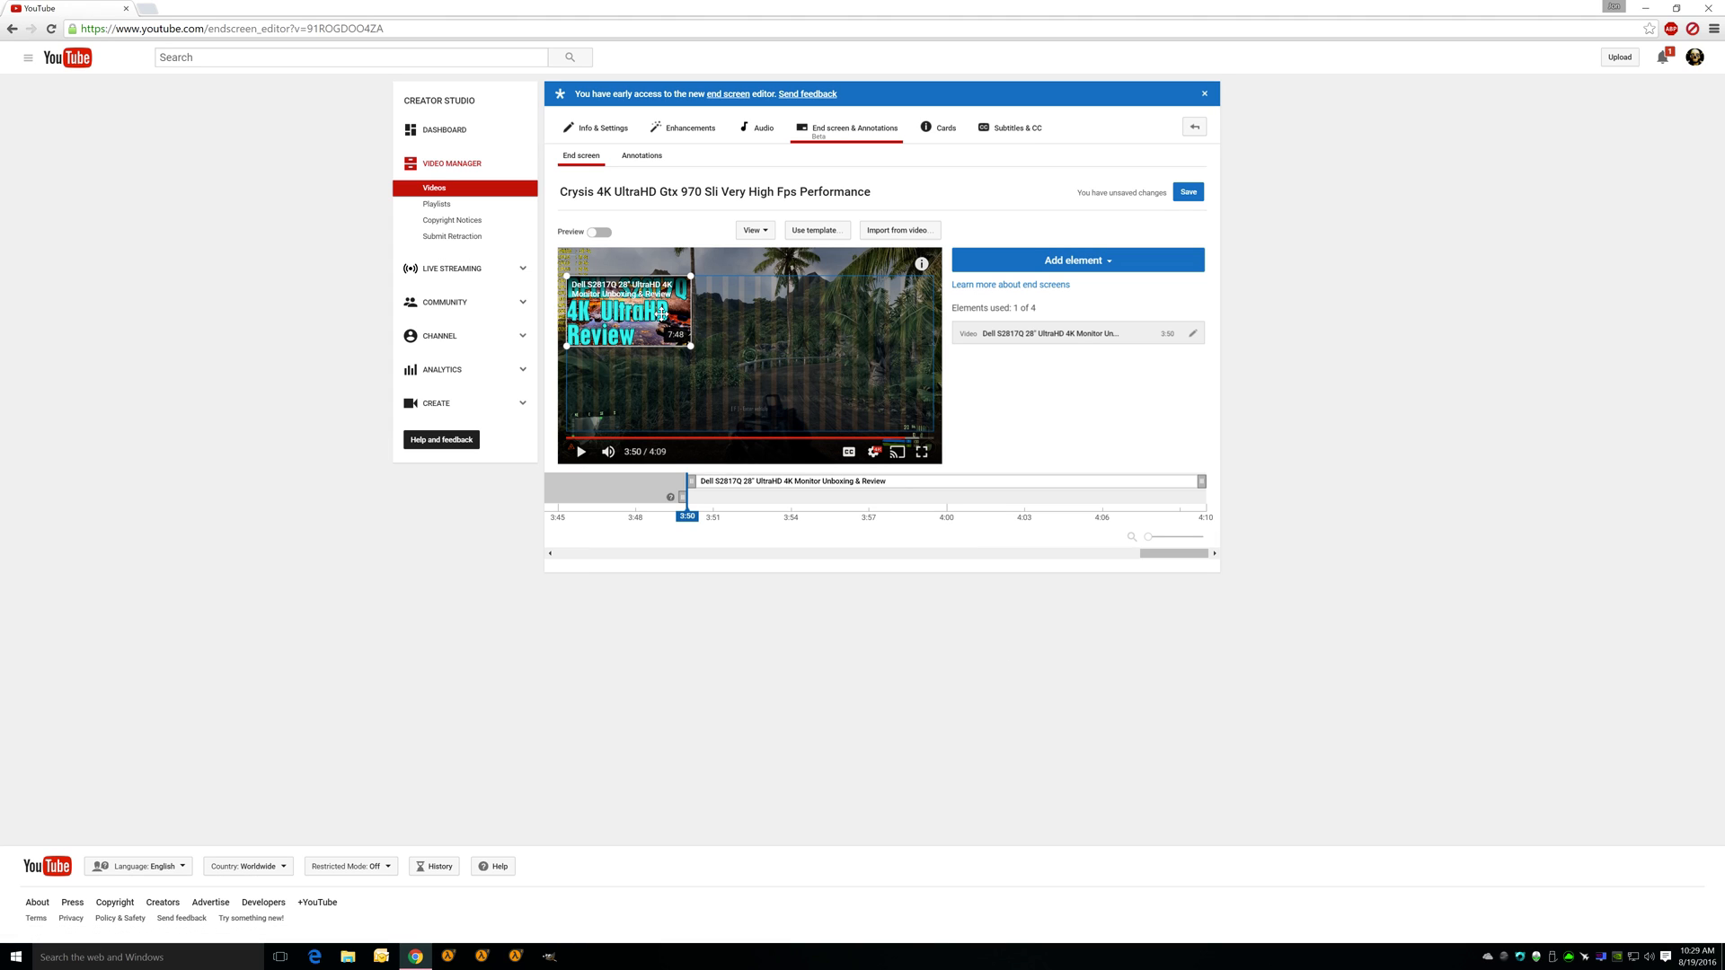
Drag the Dell monitor review element to the upper right of the preview player.
drag(660, 311, 699, 327)
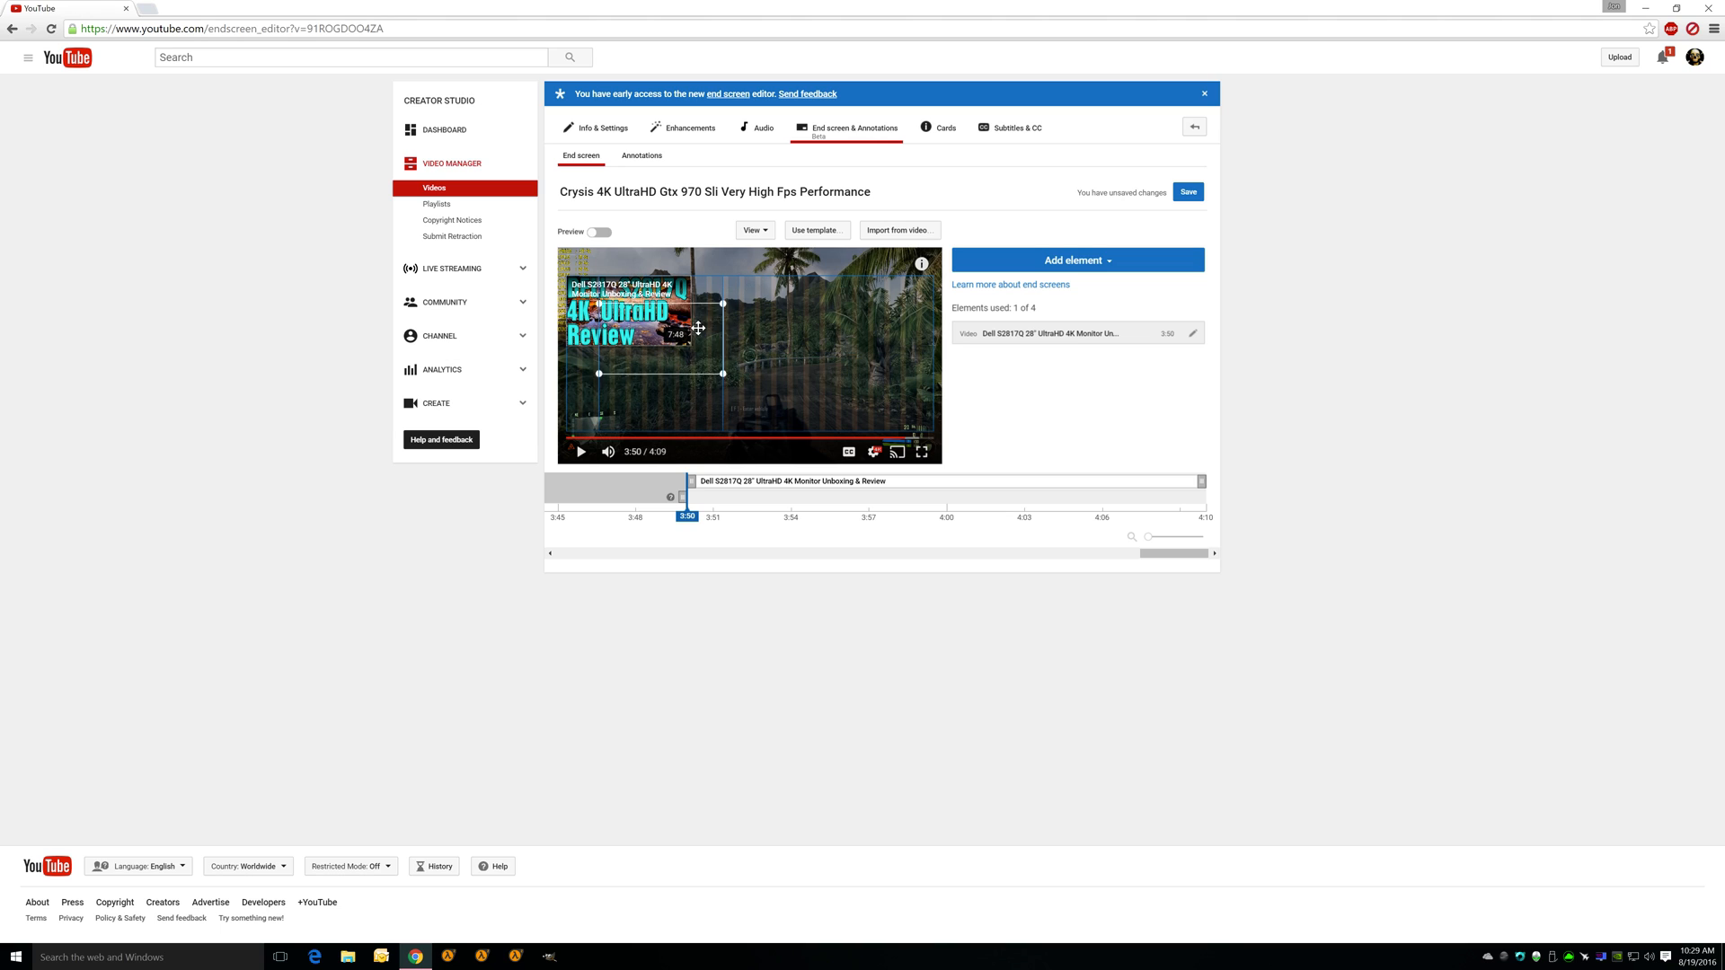
drag(660, 320, 870, 320)
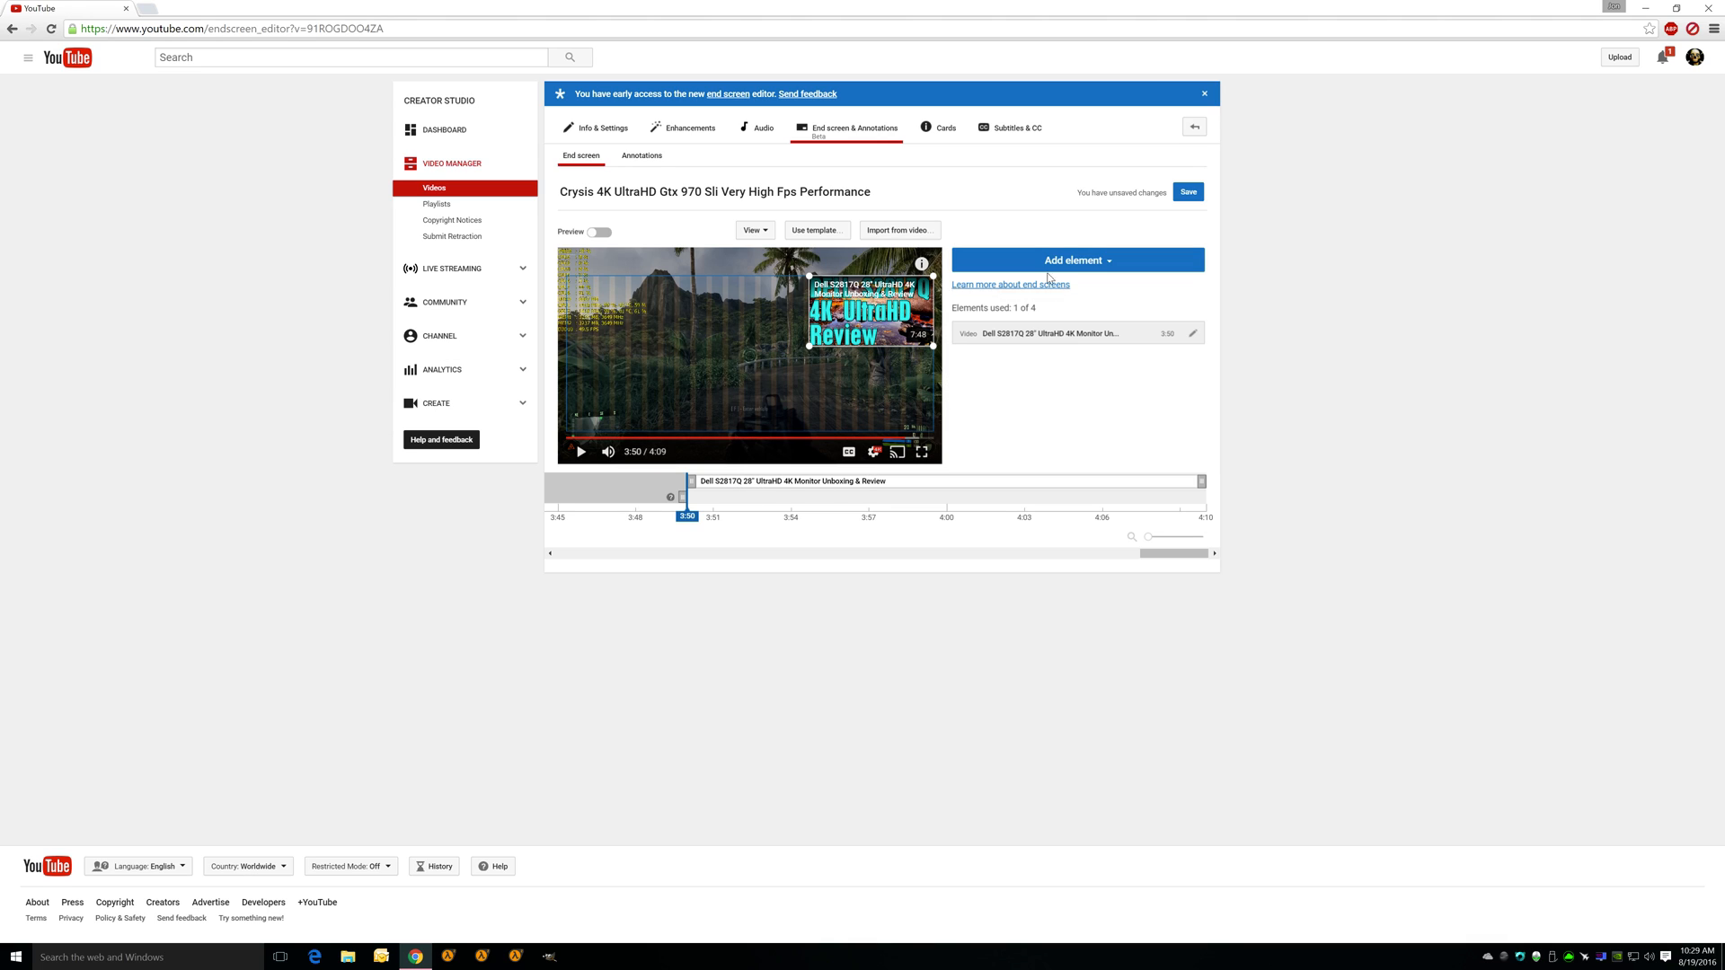
Create a second video element featuring the Doom 2016 Gtx 1080 Frame Performance upload.
click(1076, 258)
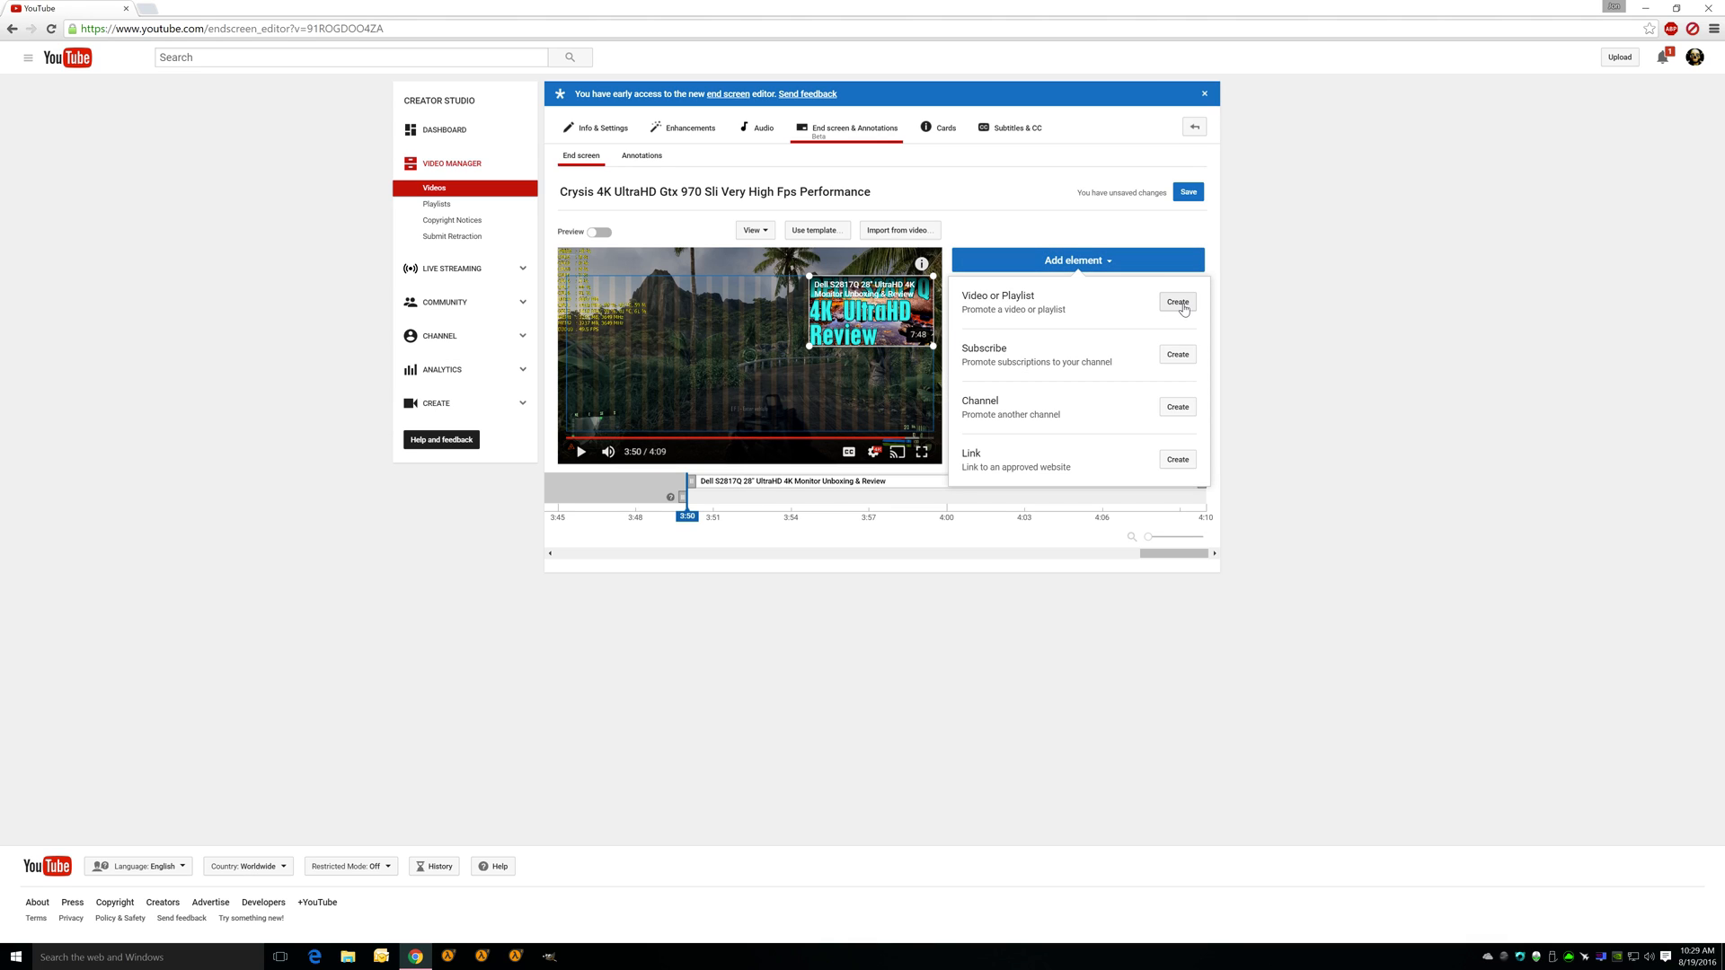
click(1175, 302)
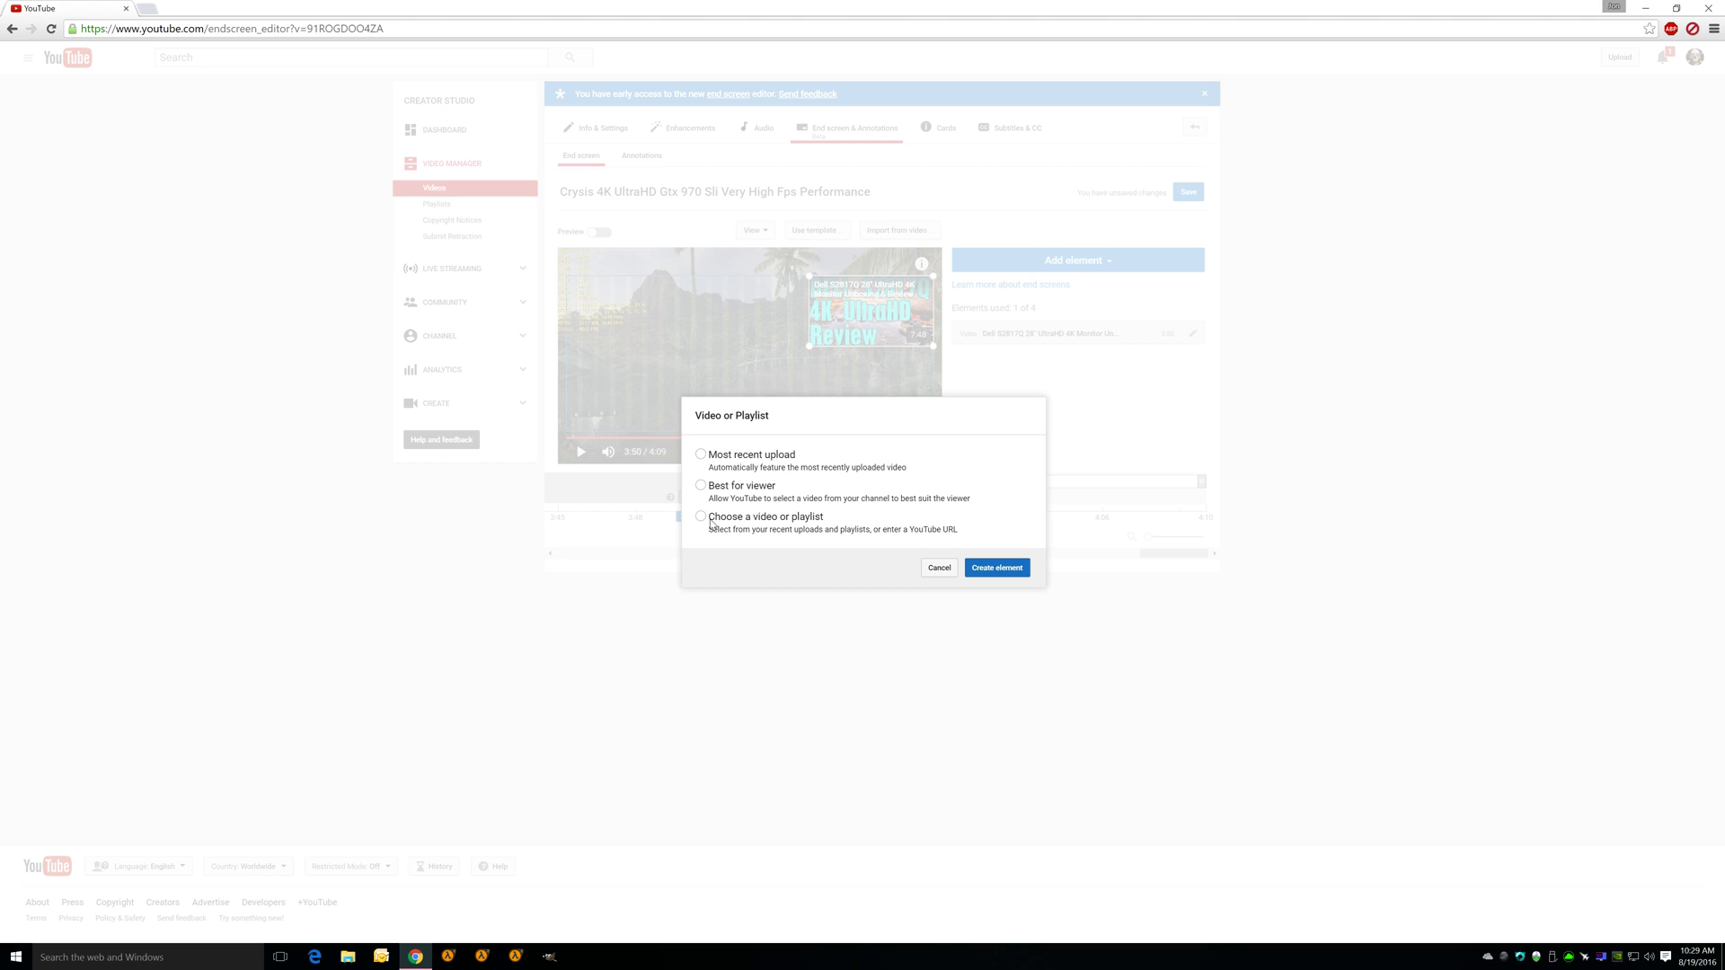
click(701, 517)
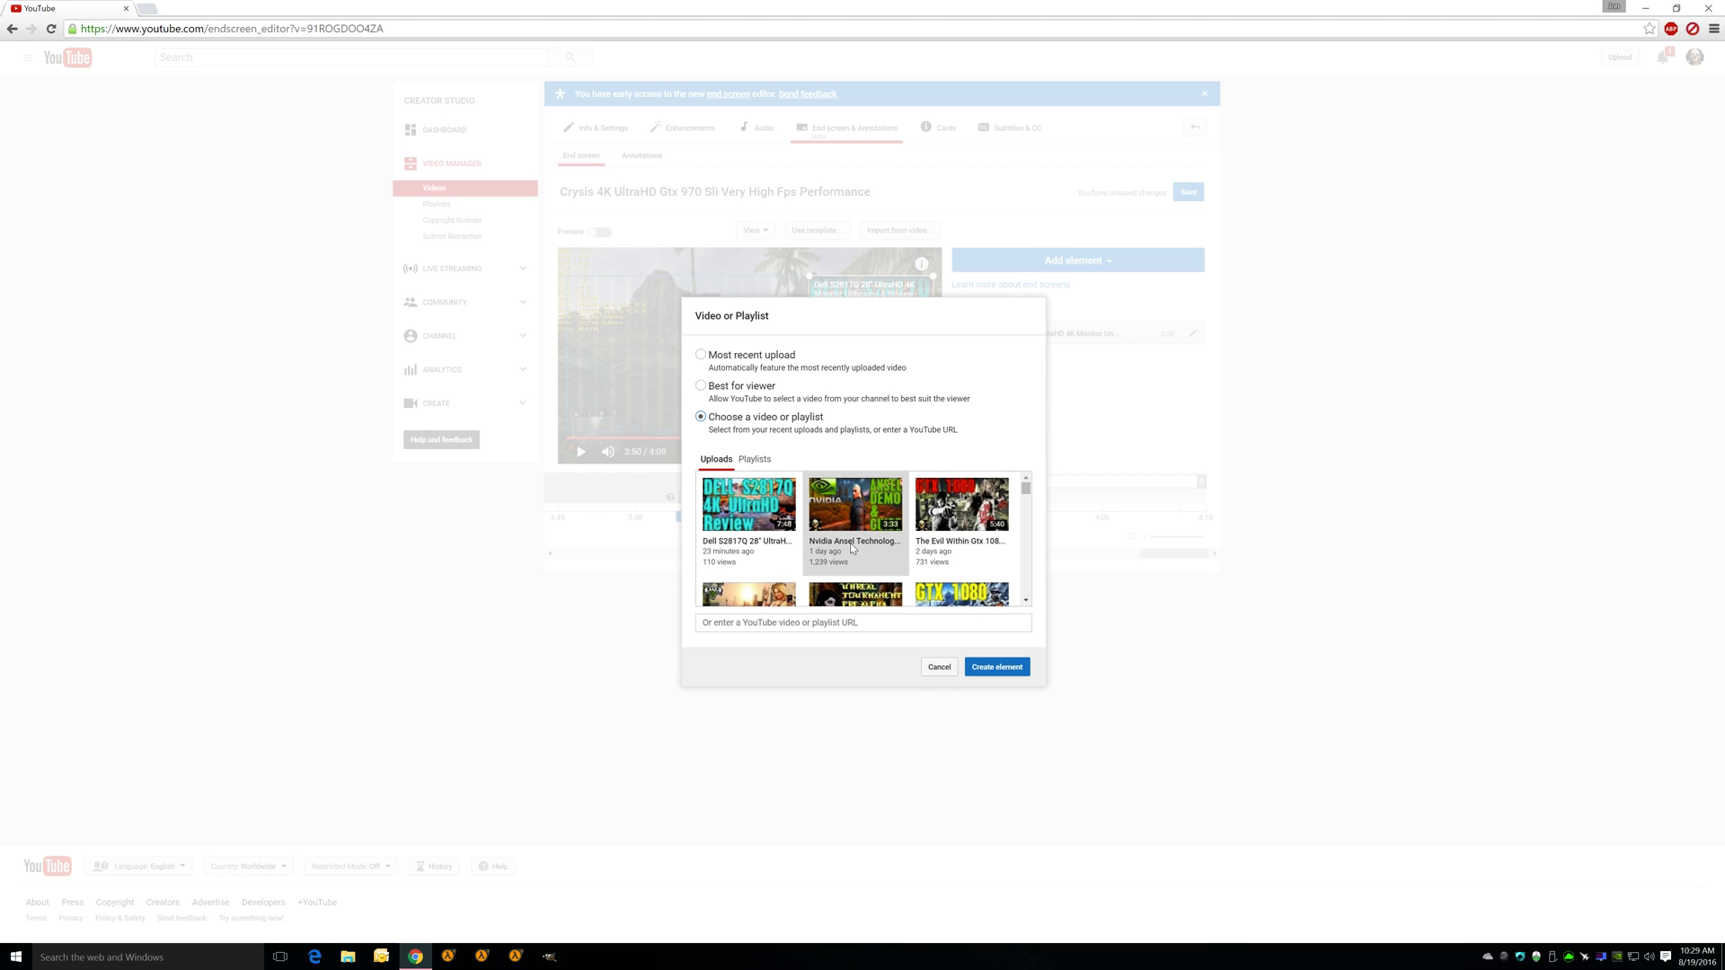
scroll(down, 3)
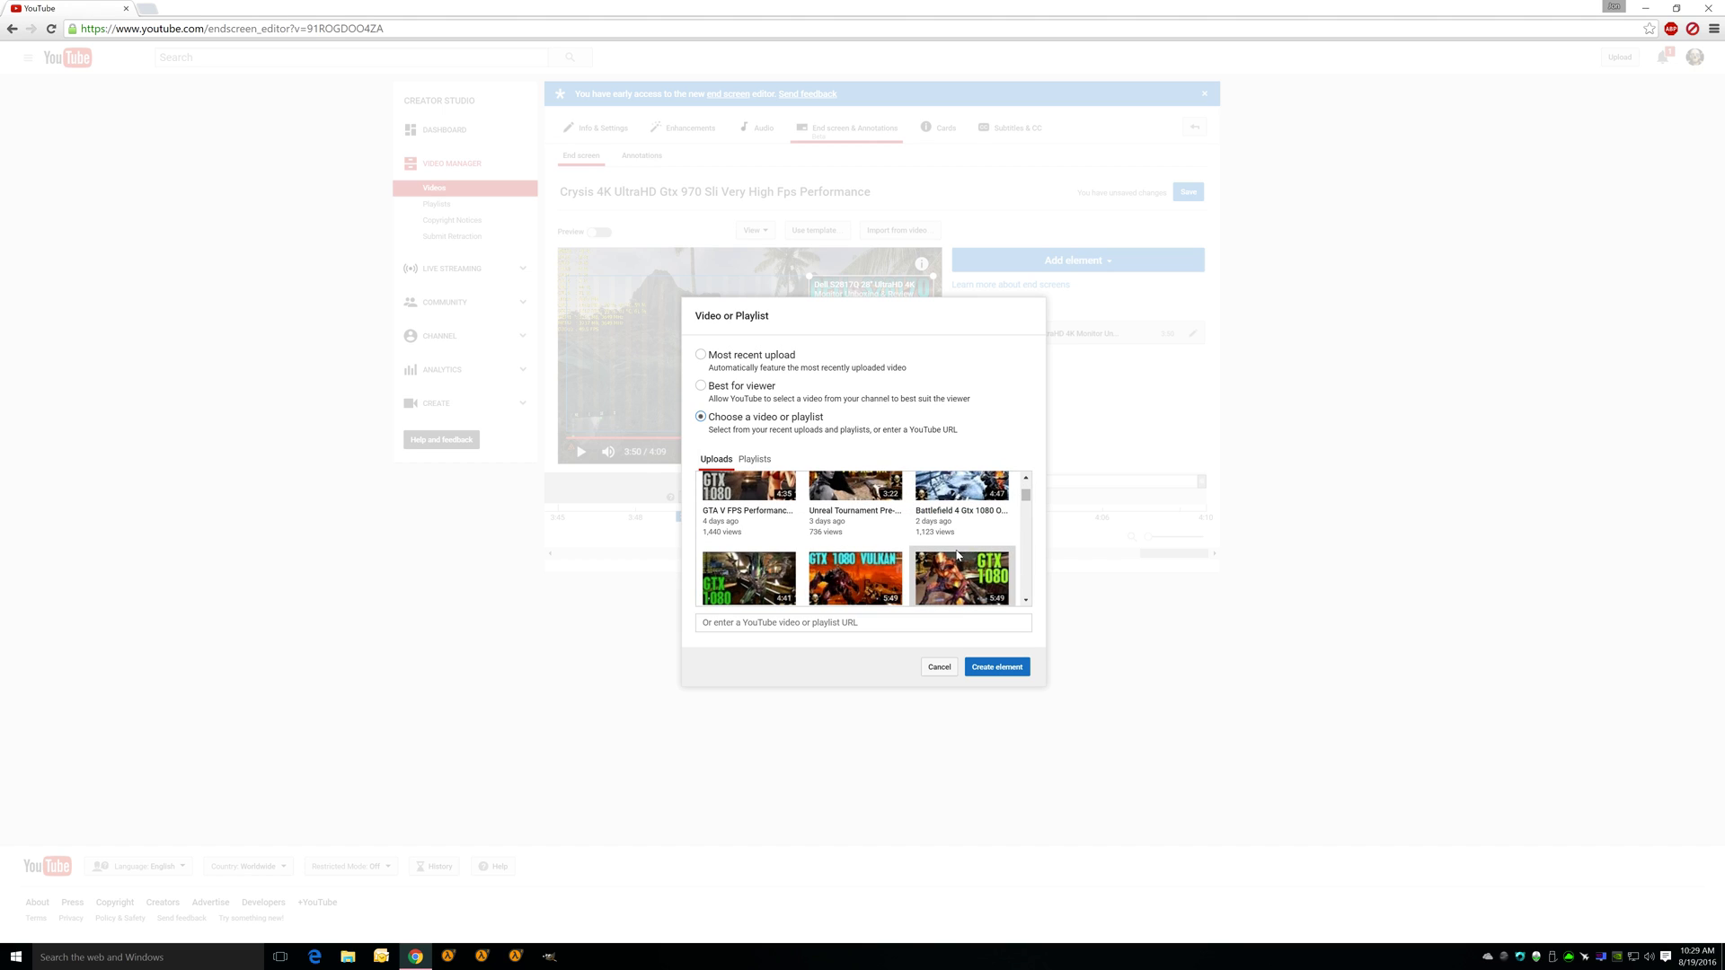
scroll(down, 3)
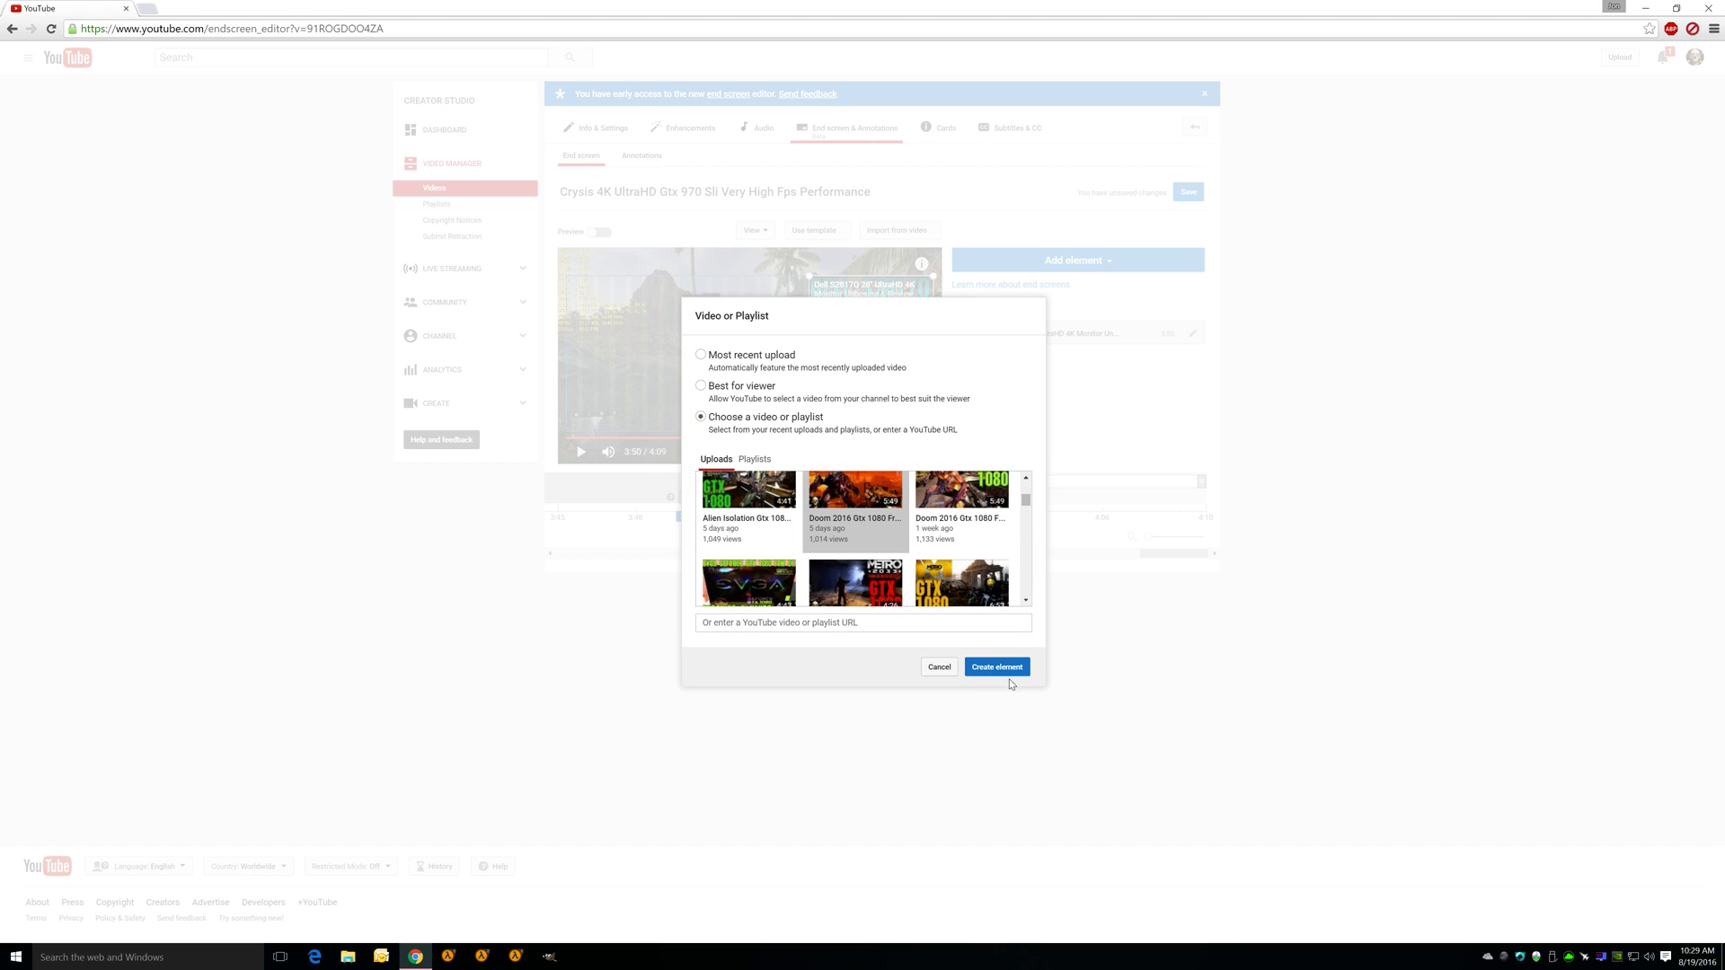
click(996, 667)
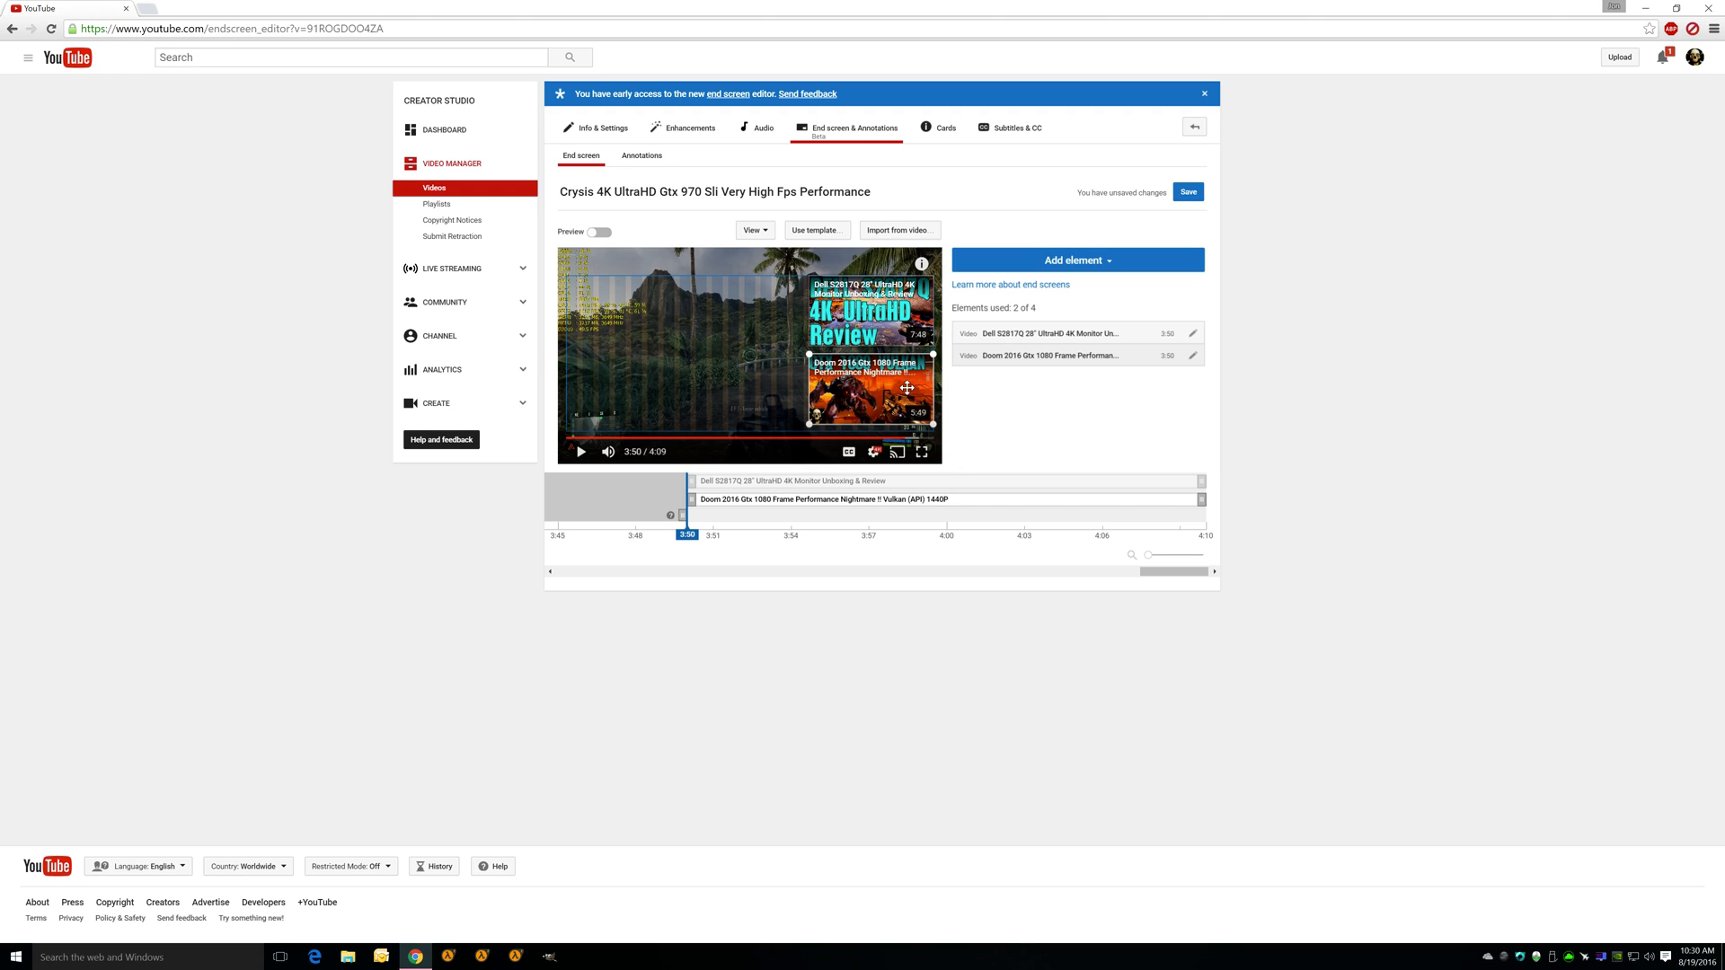
mouse_move(931, 518)
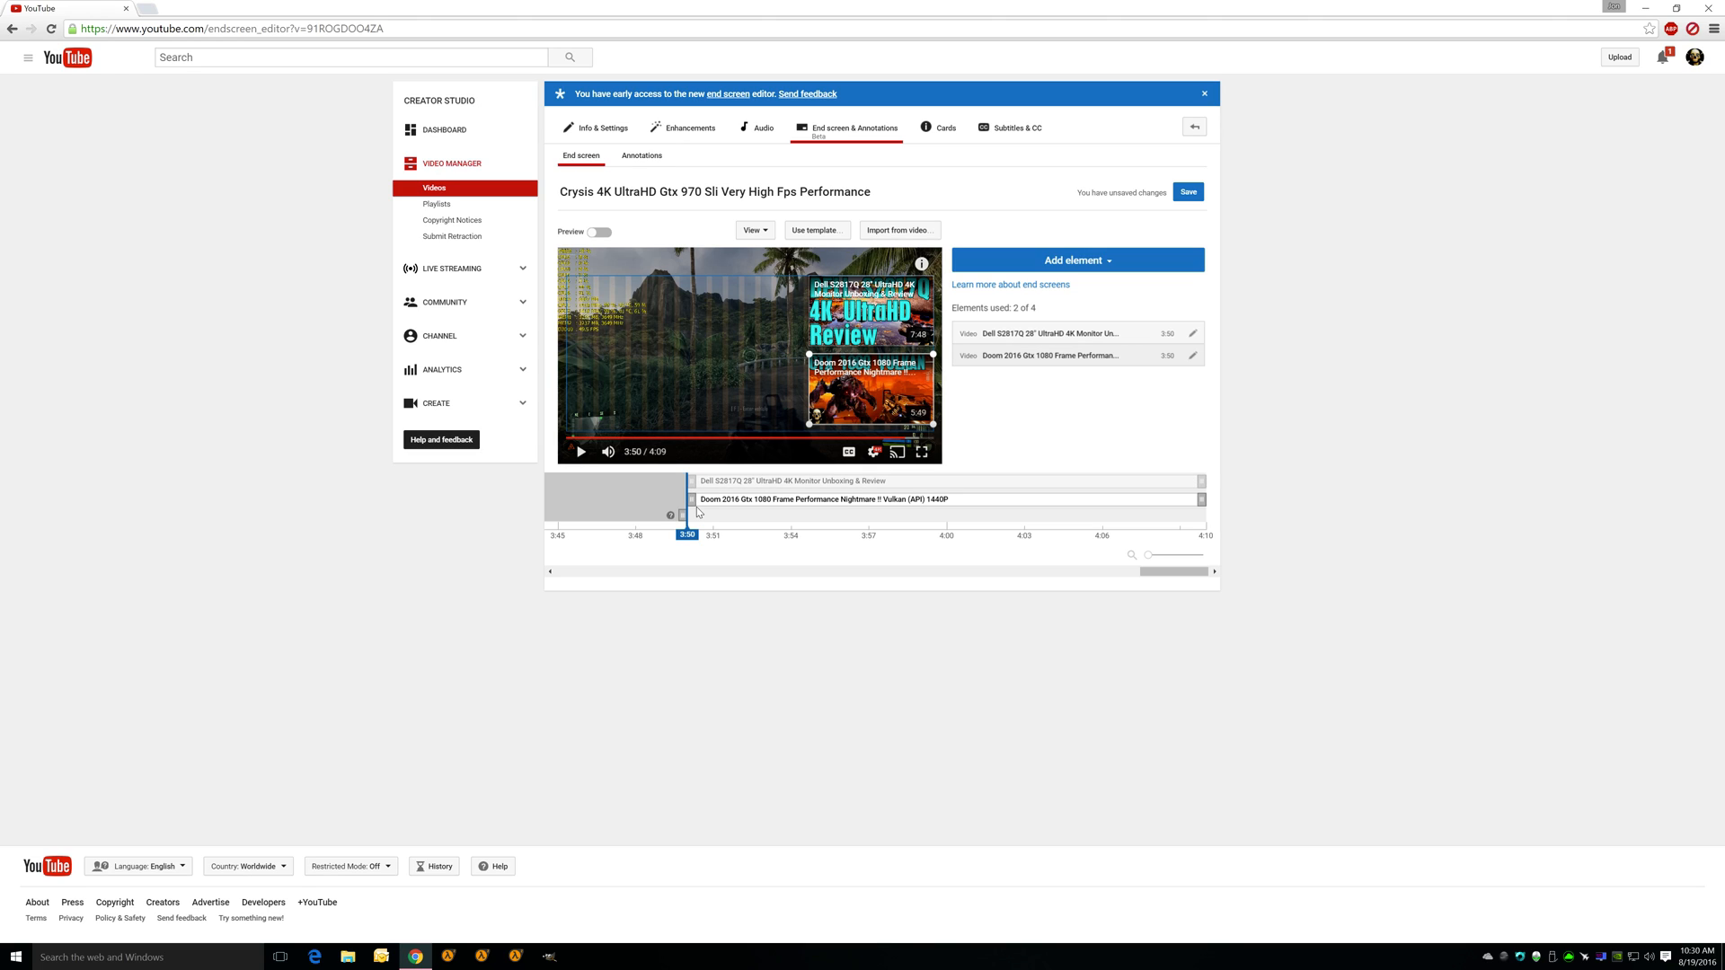
mouse_move(733, 512)
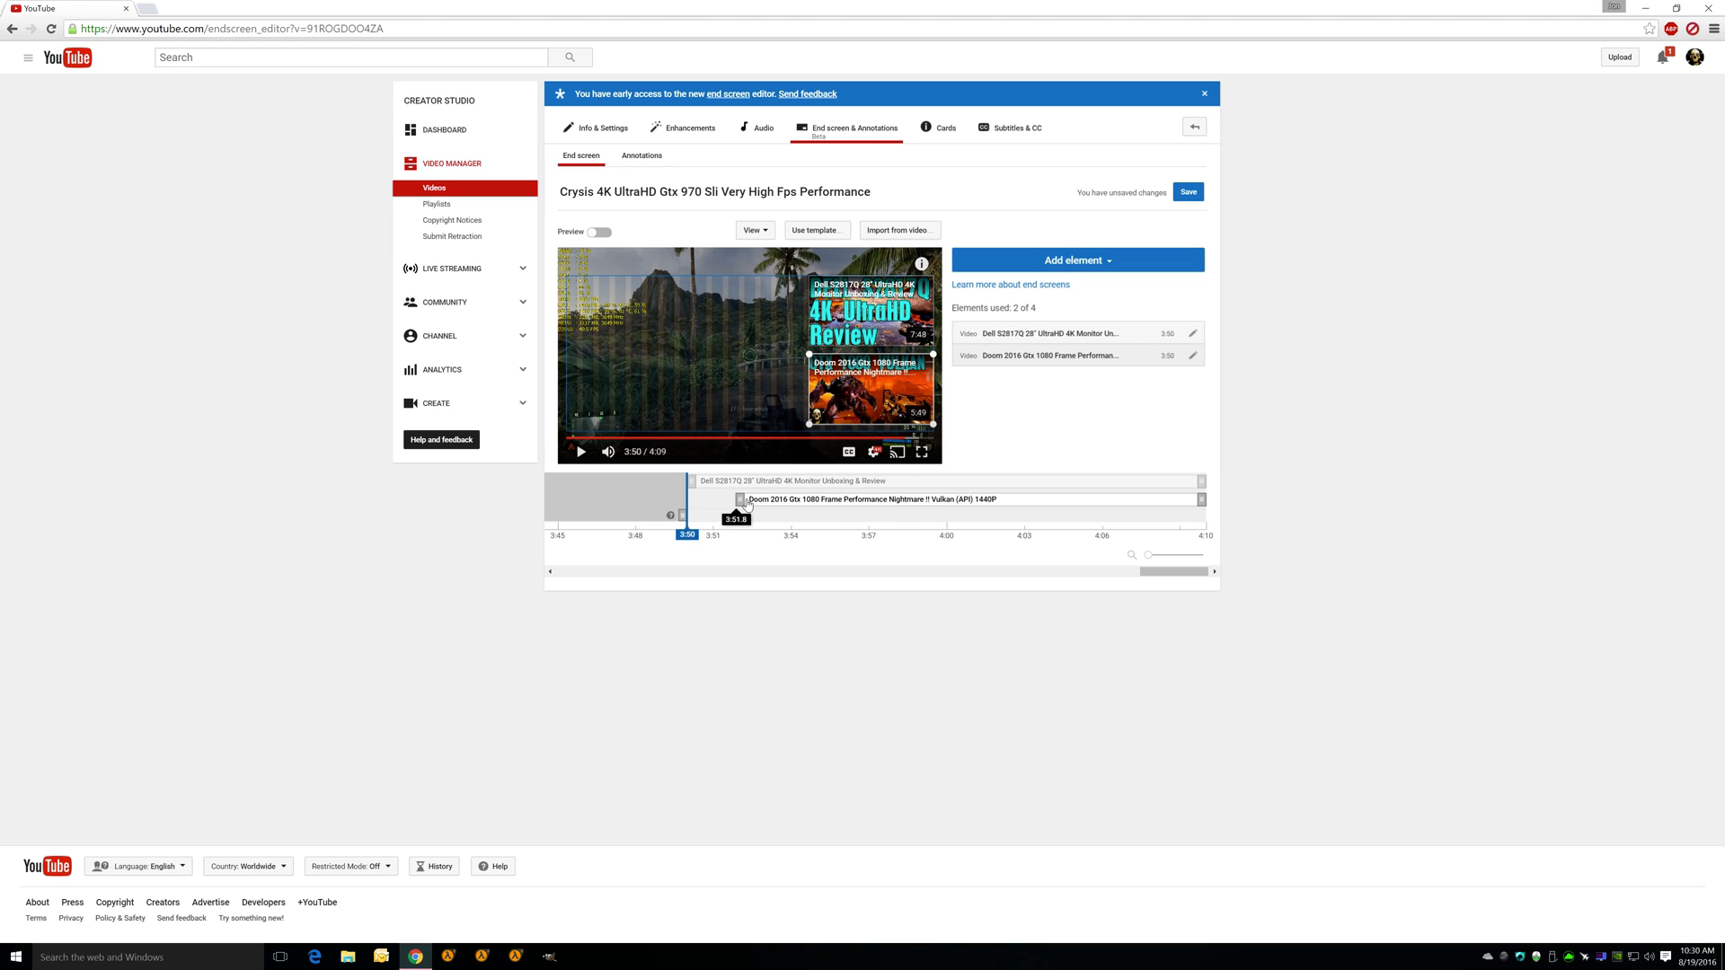
Delay the Doom 2016 element's start on the timeline to 3:54.
drag(699, 498, 793, 498)
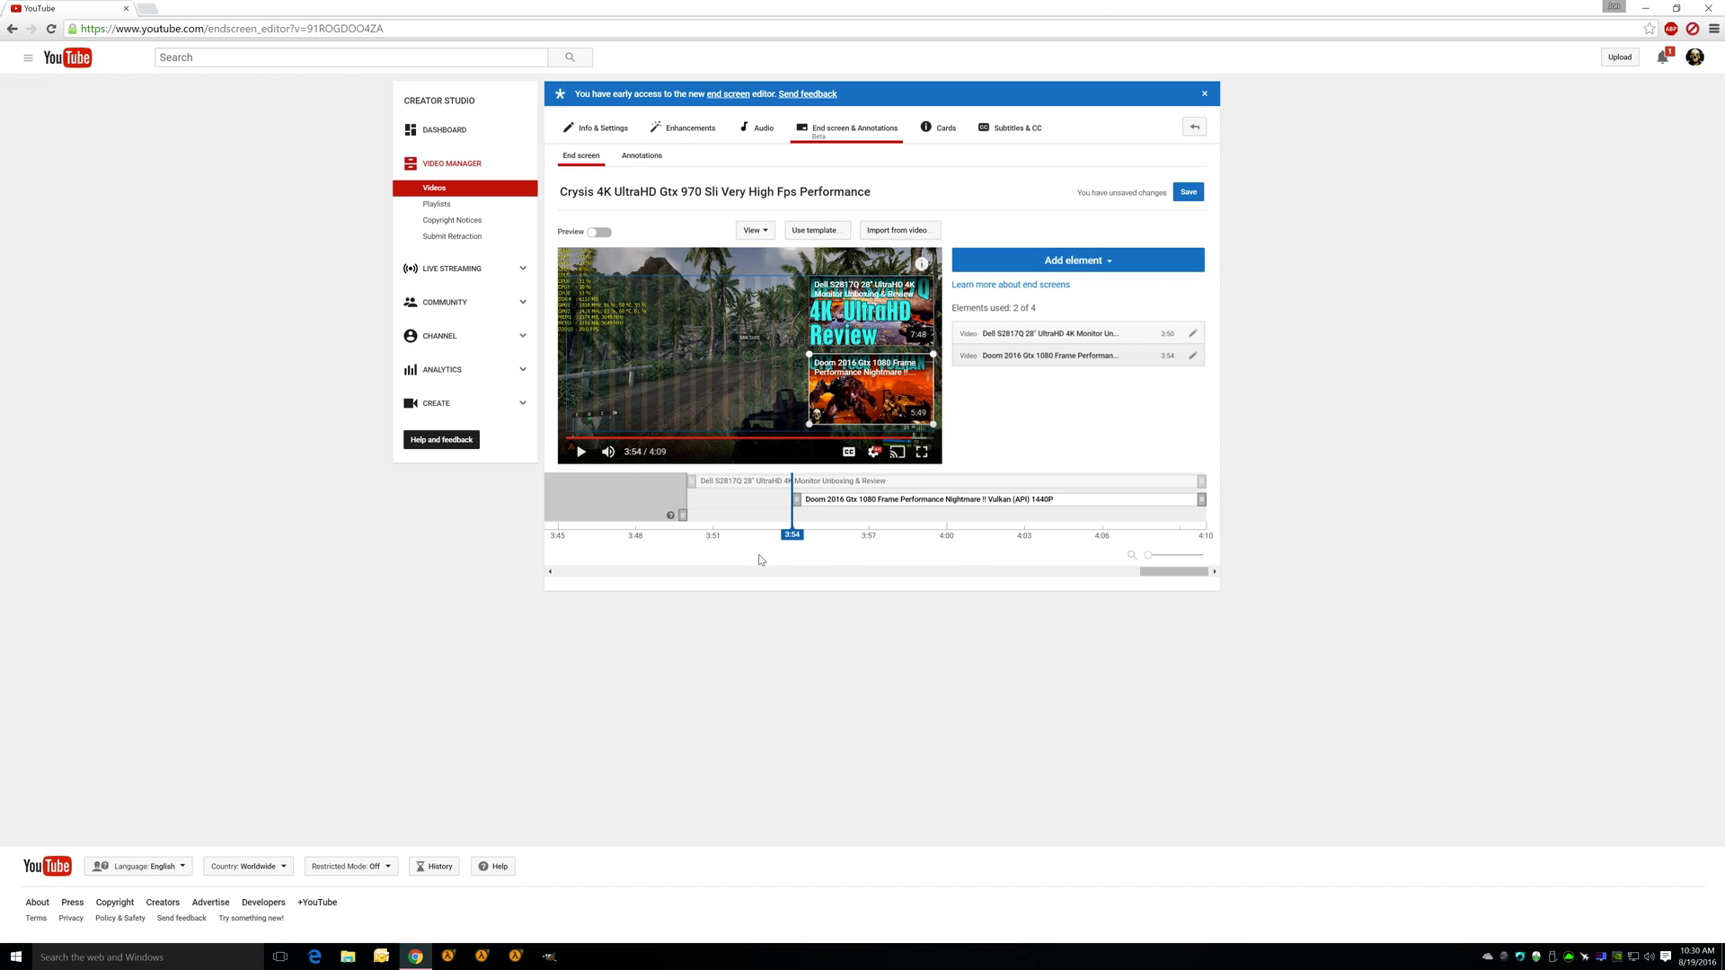
mouse_move(641, 556)
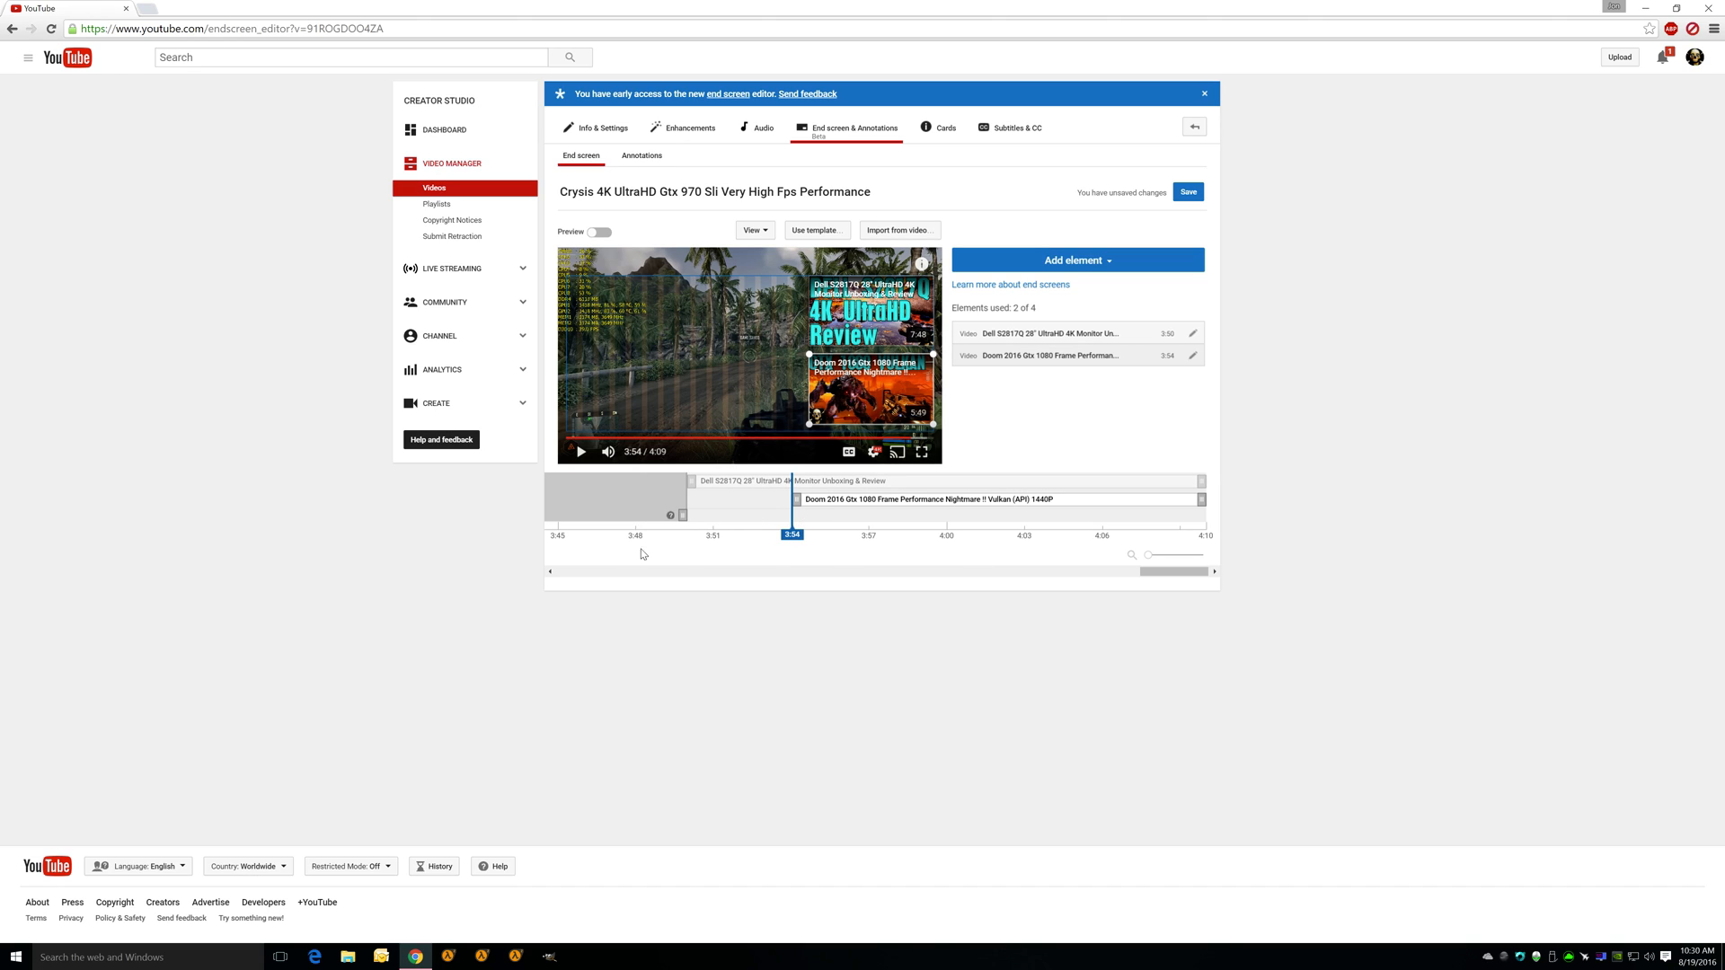
mouse_move(627, 551)
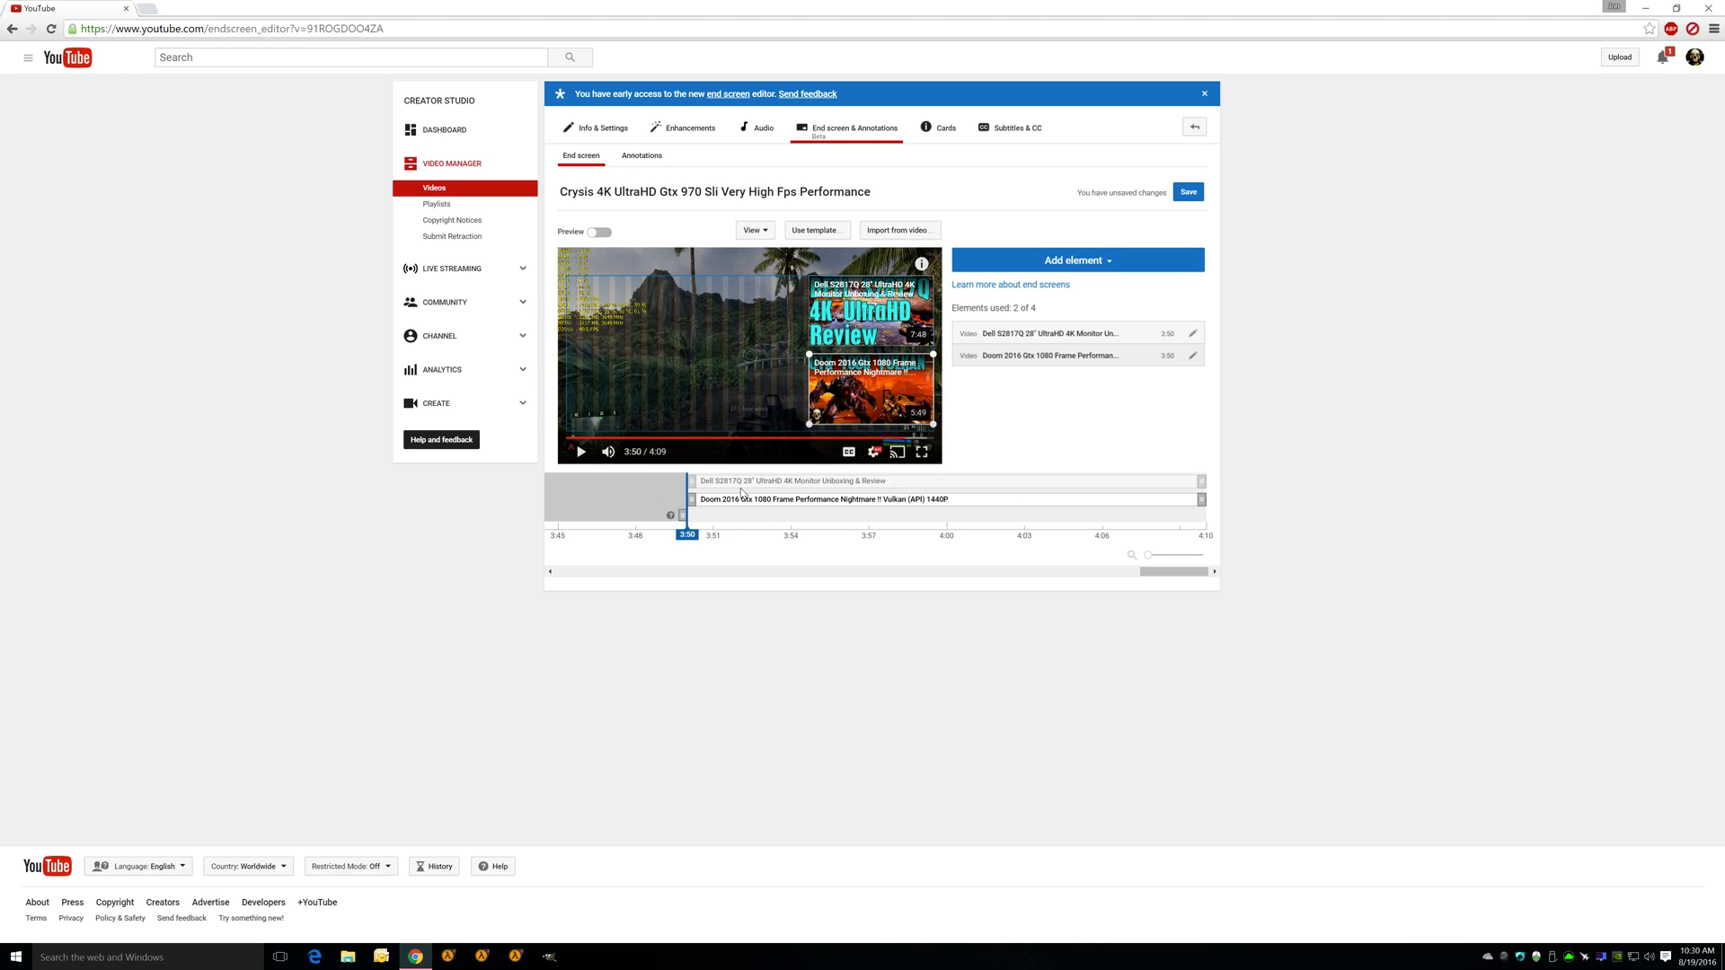
mouse_move(895, 523)
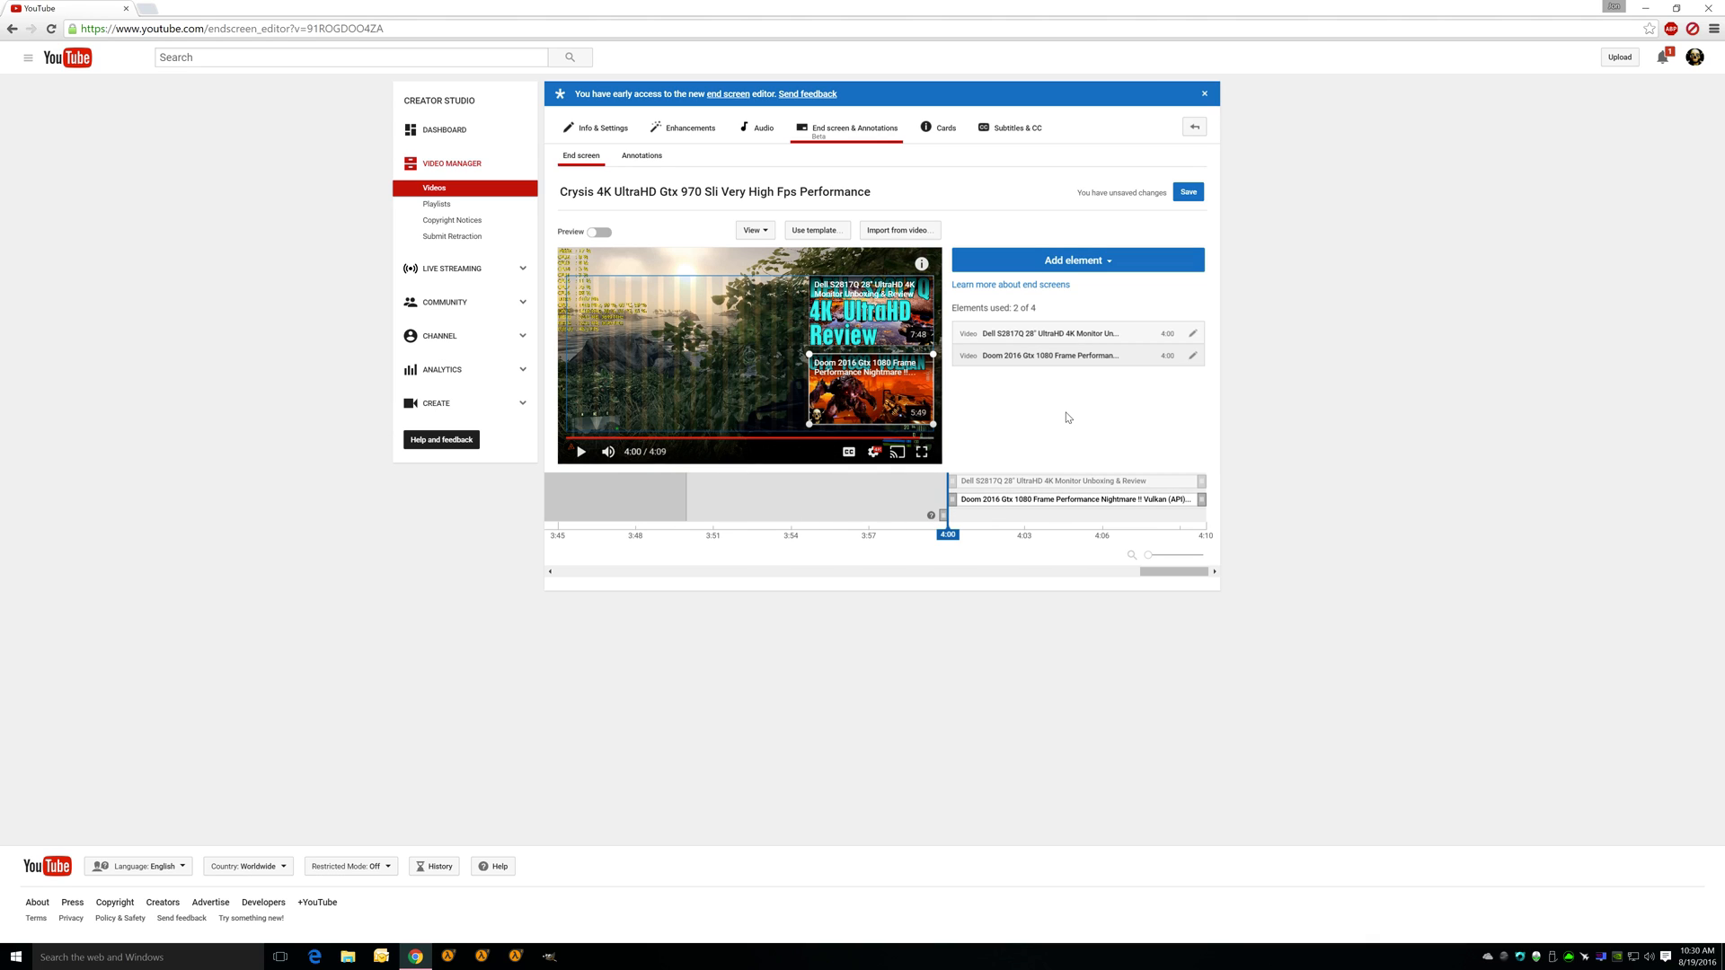
mouse_move(905, 332)
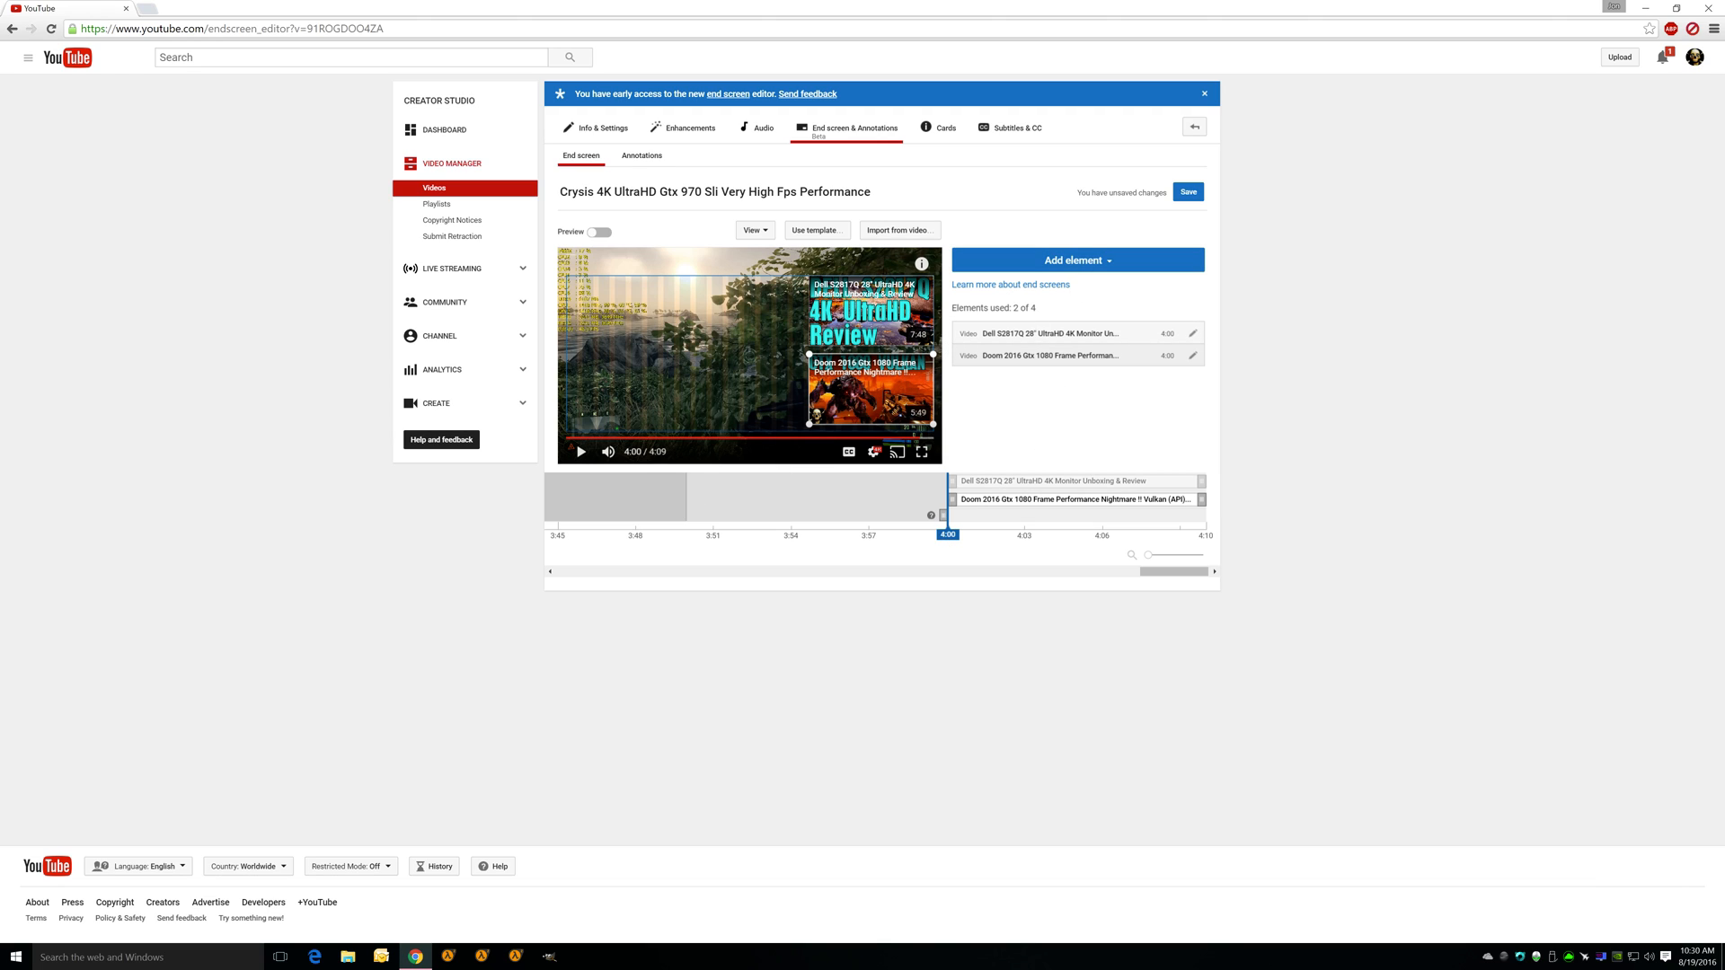
Add a subscribe element starting at 3:50 and move its button clear of the video elements.
click(1077, 259)
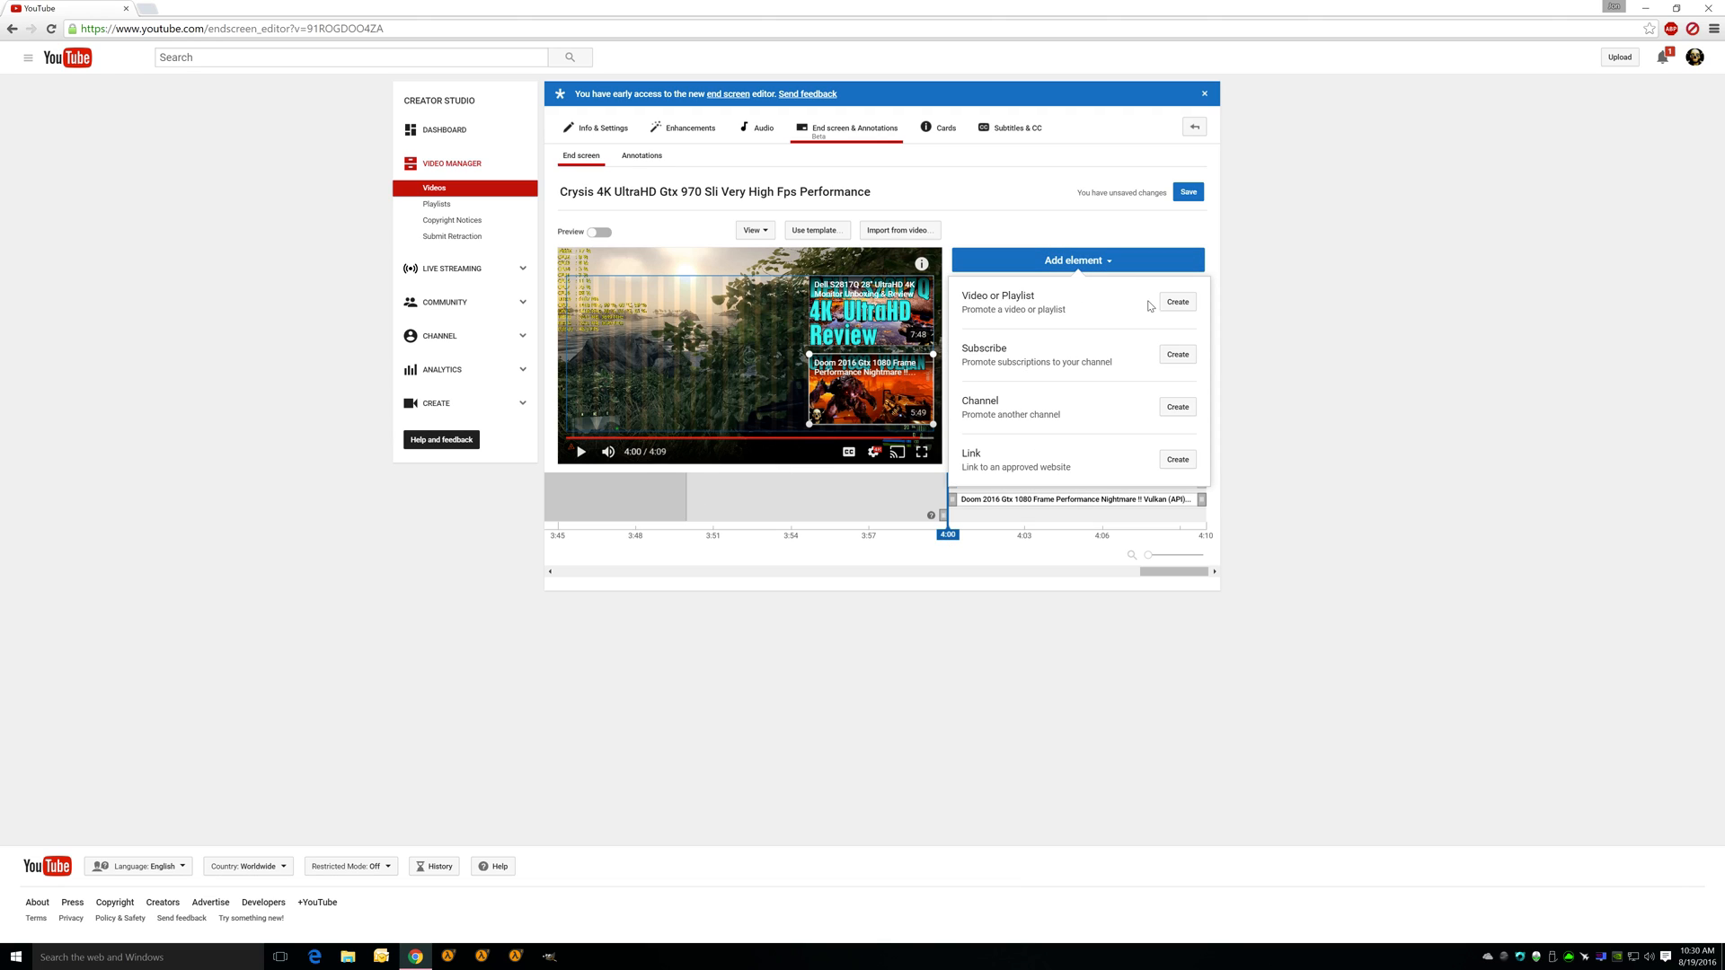
click(1175, 354)
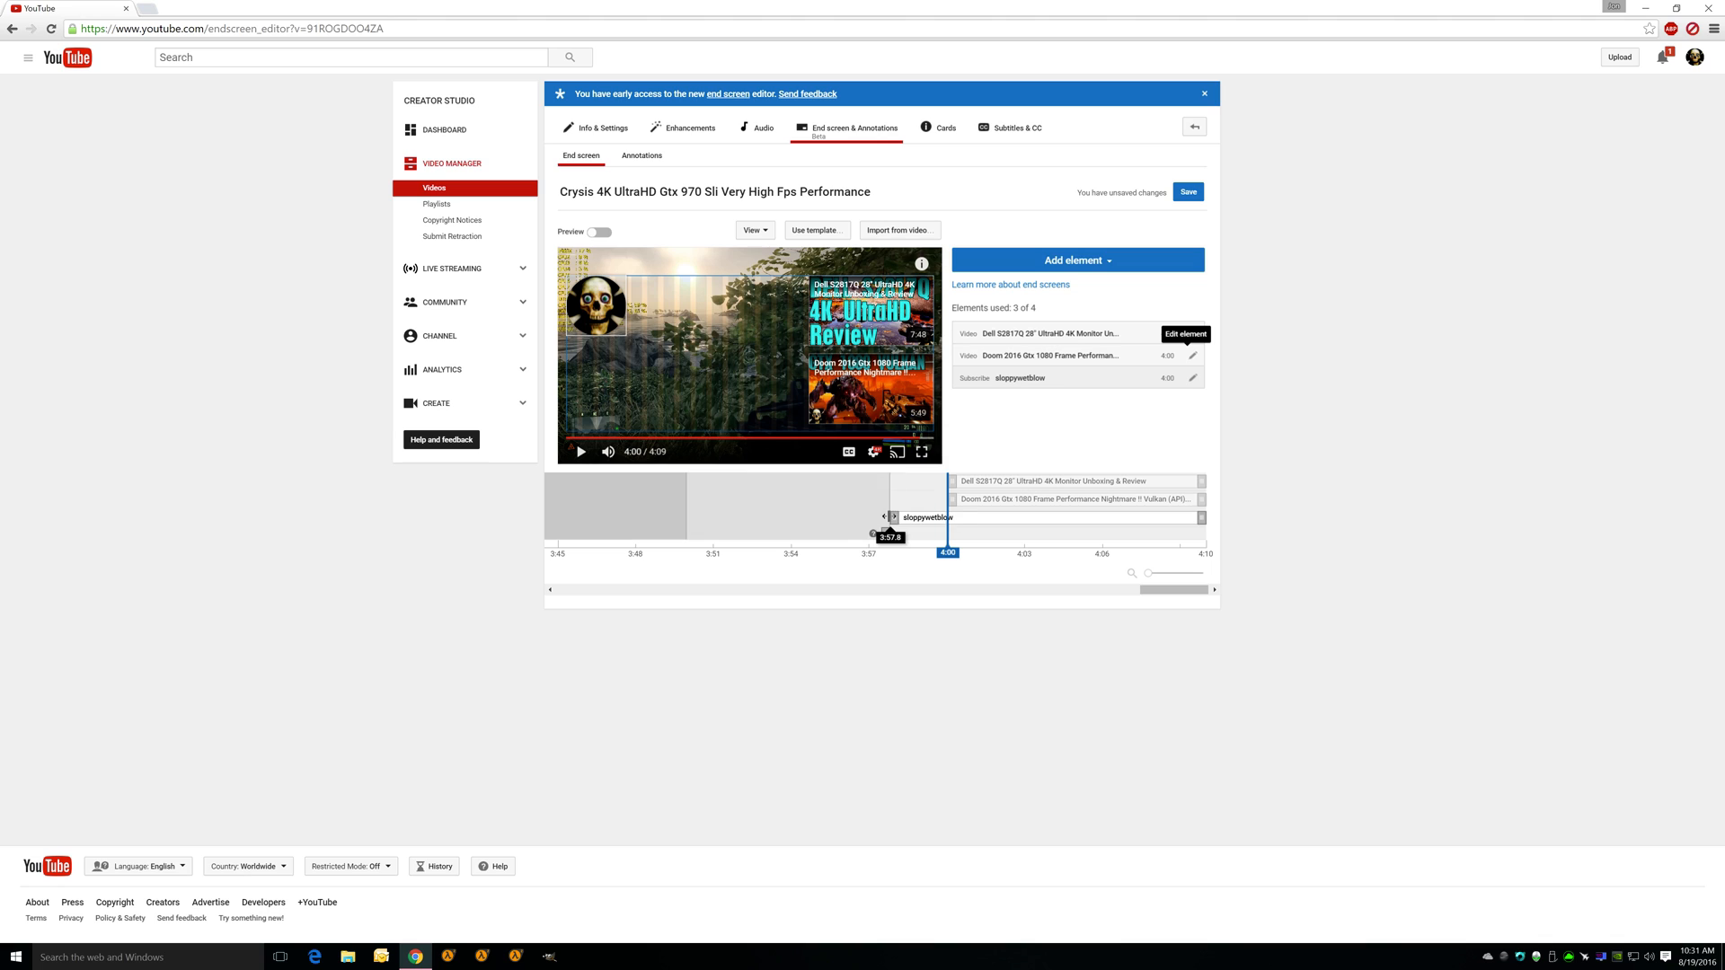
drag(927, 517, 724, 517)
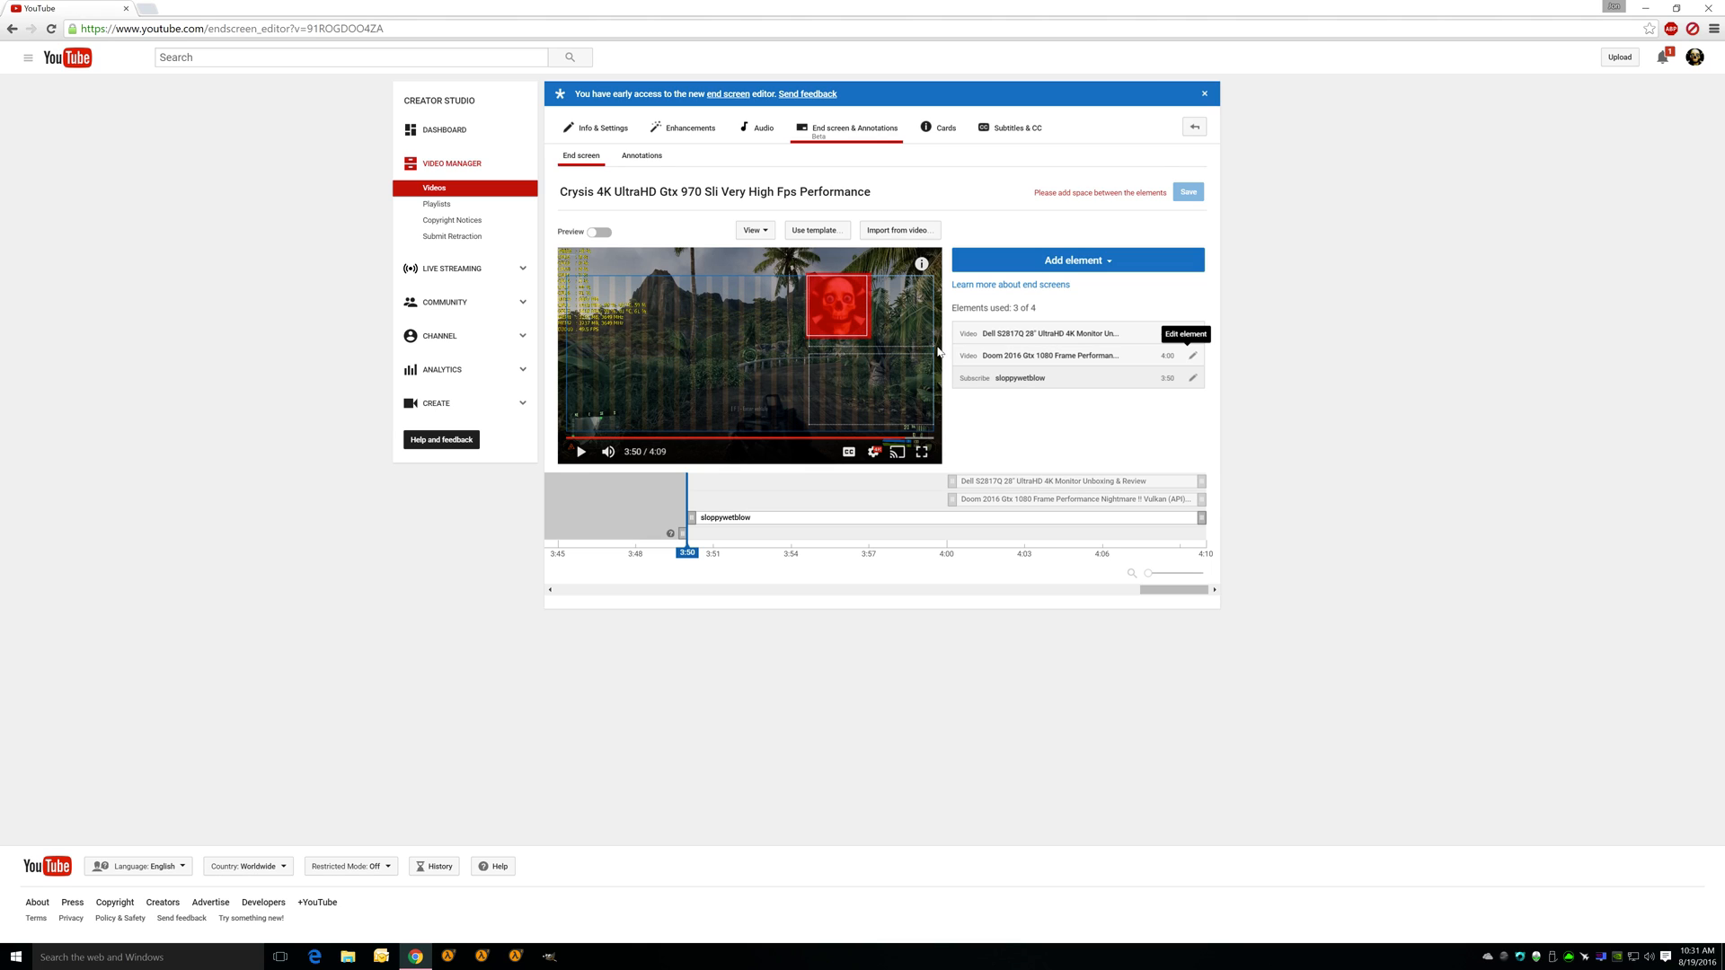
drag(839, 306, 870, 313)
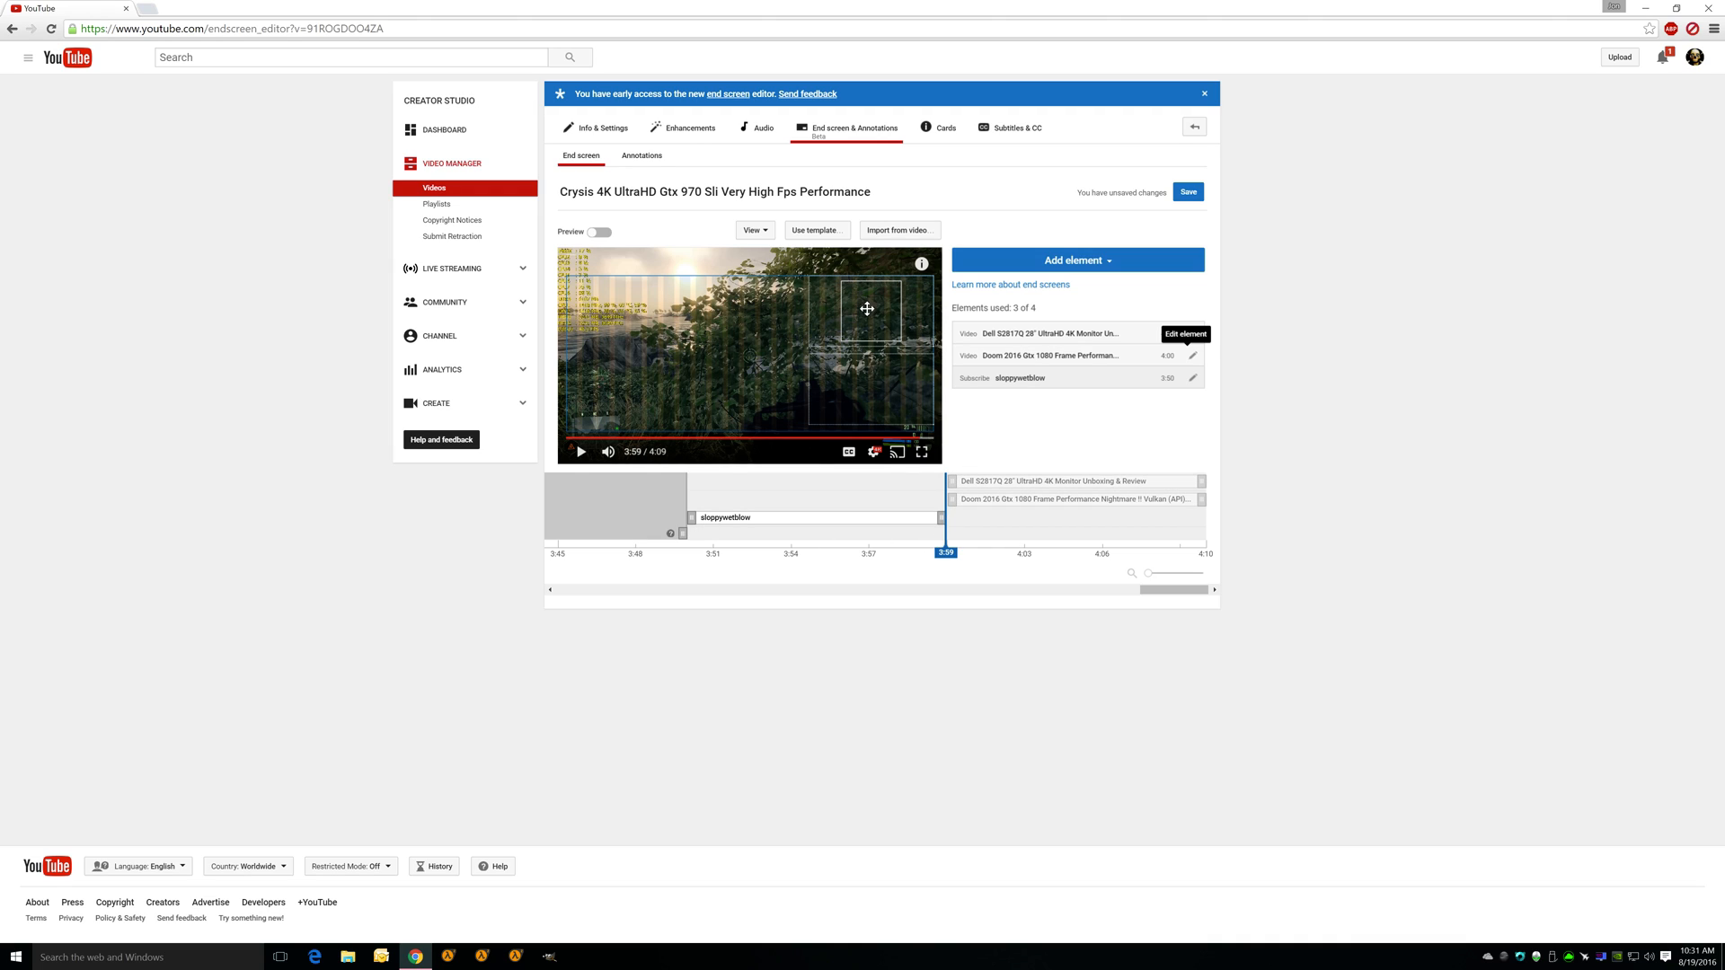
Add a Best for viewer video element, filling the fourth end-screen slot.
click(1076, 259)
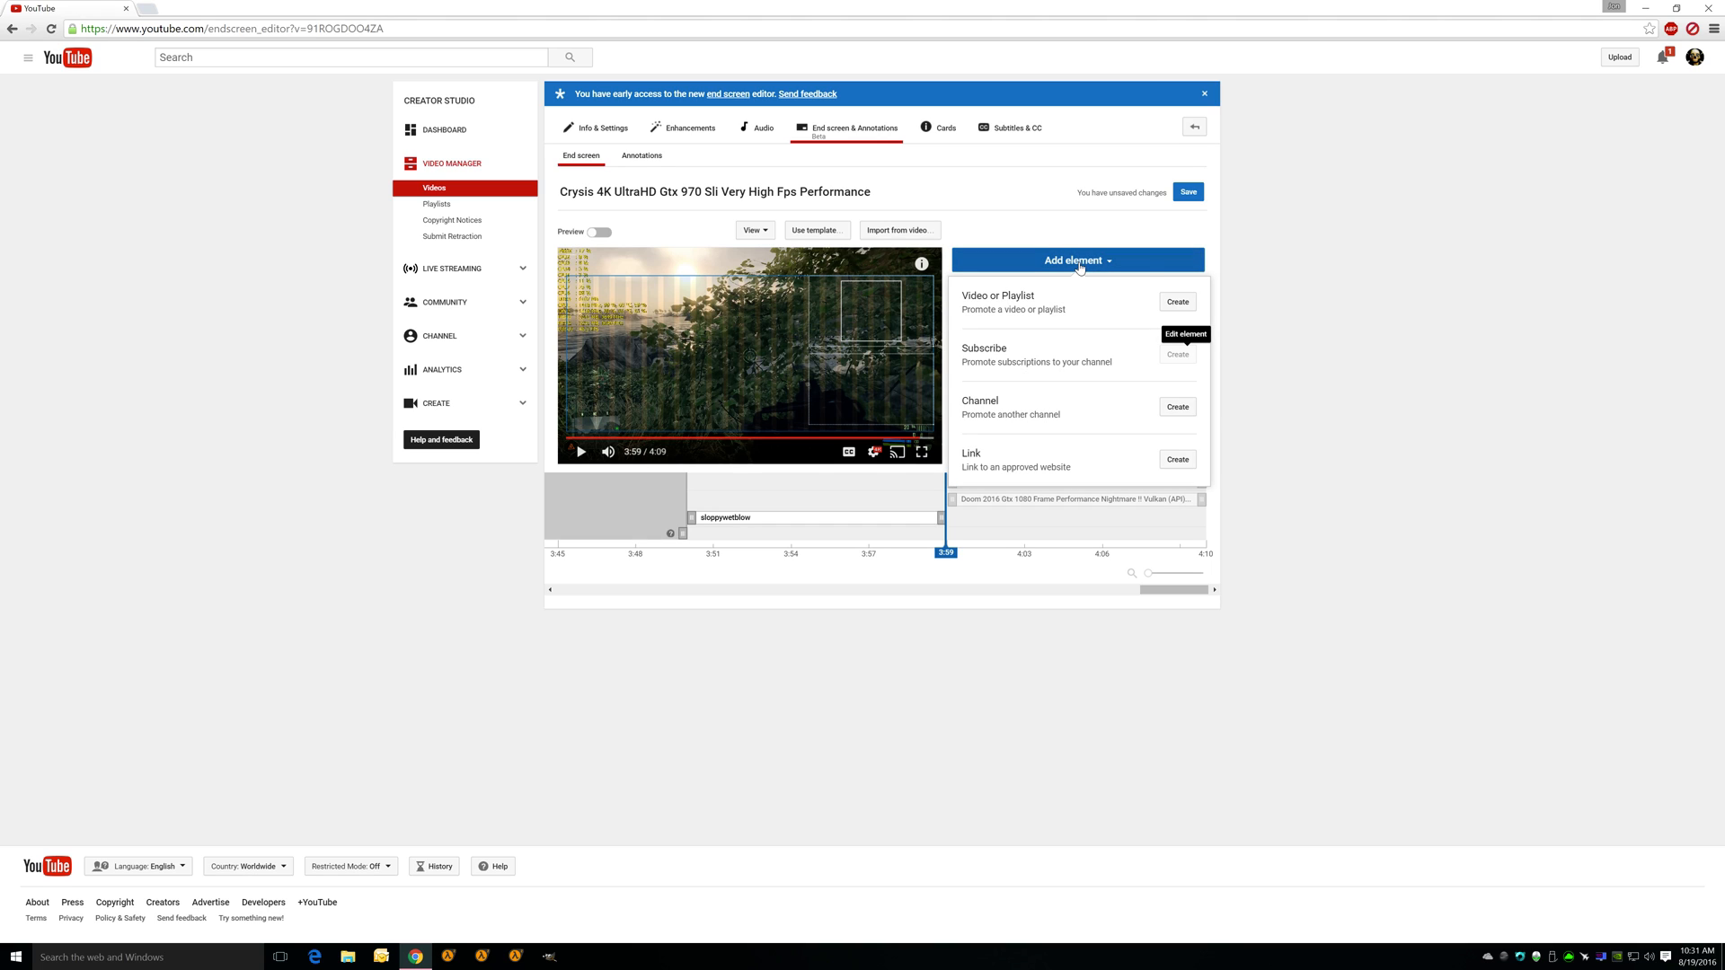
click(1175, 301)
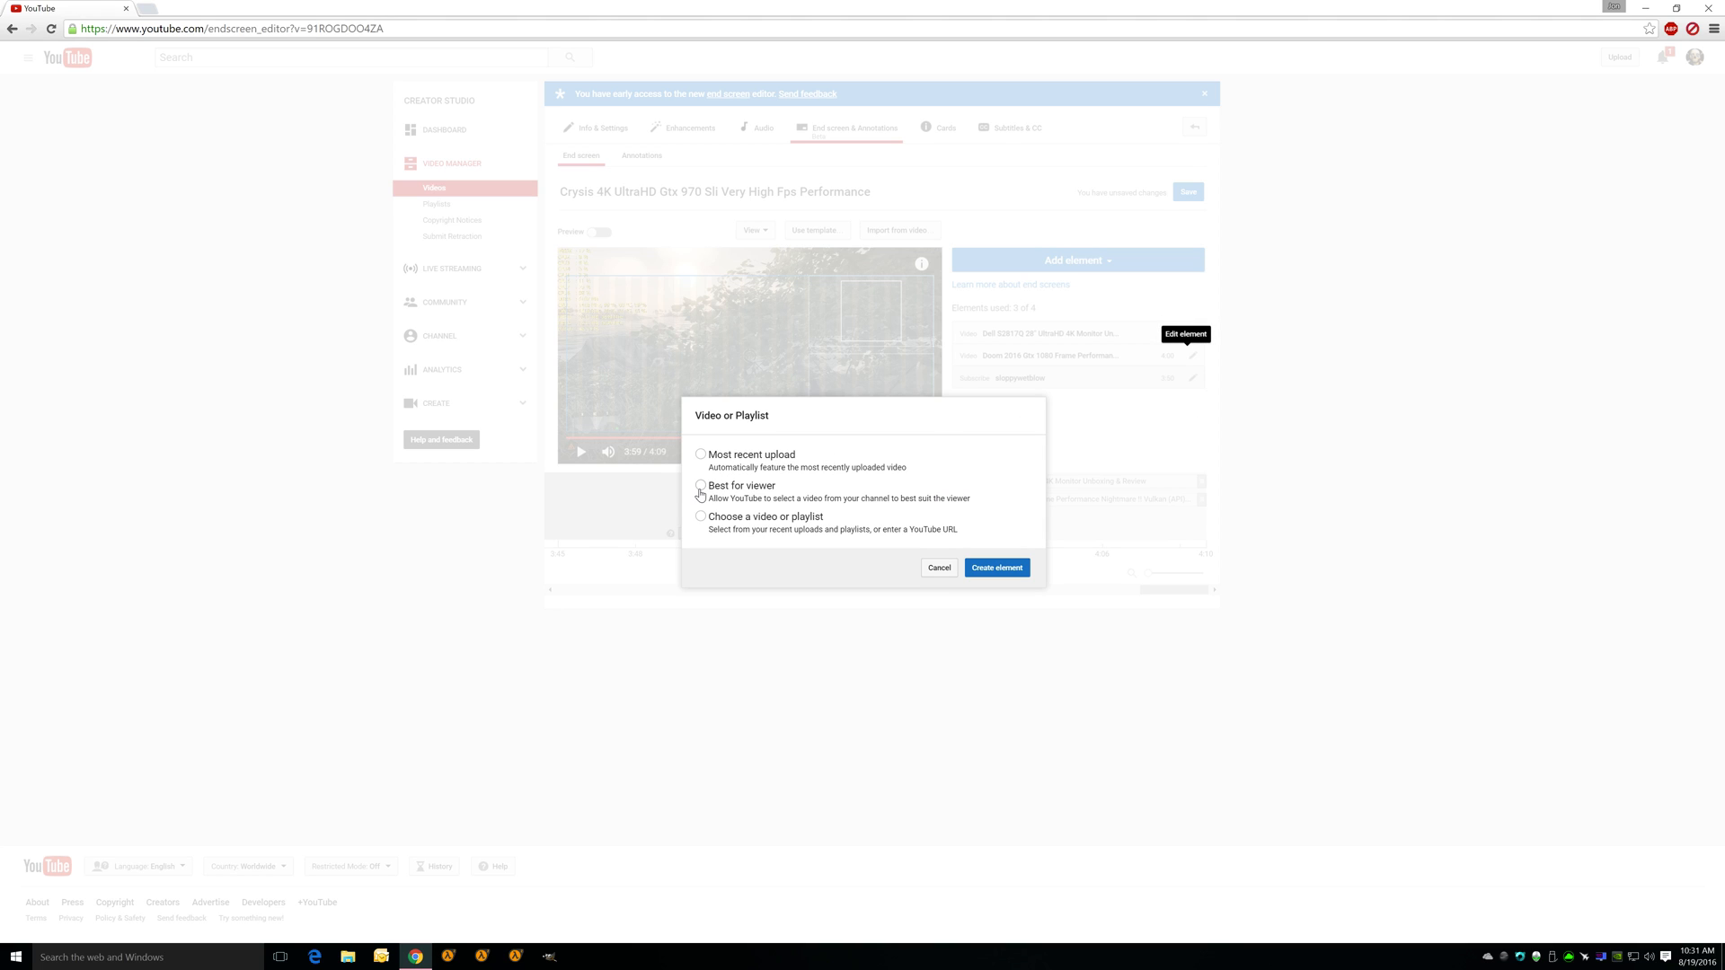
click(993, 568)
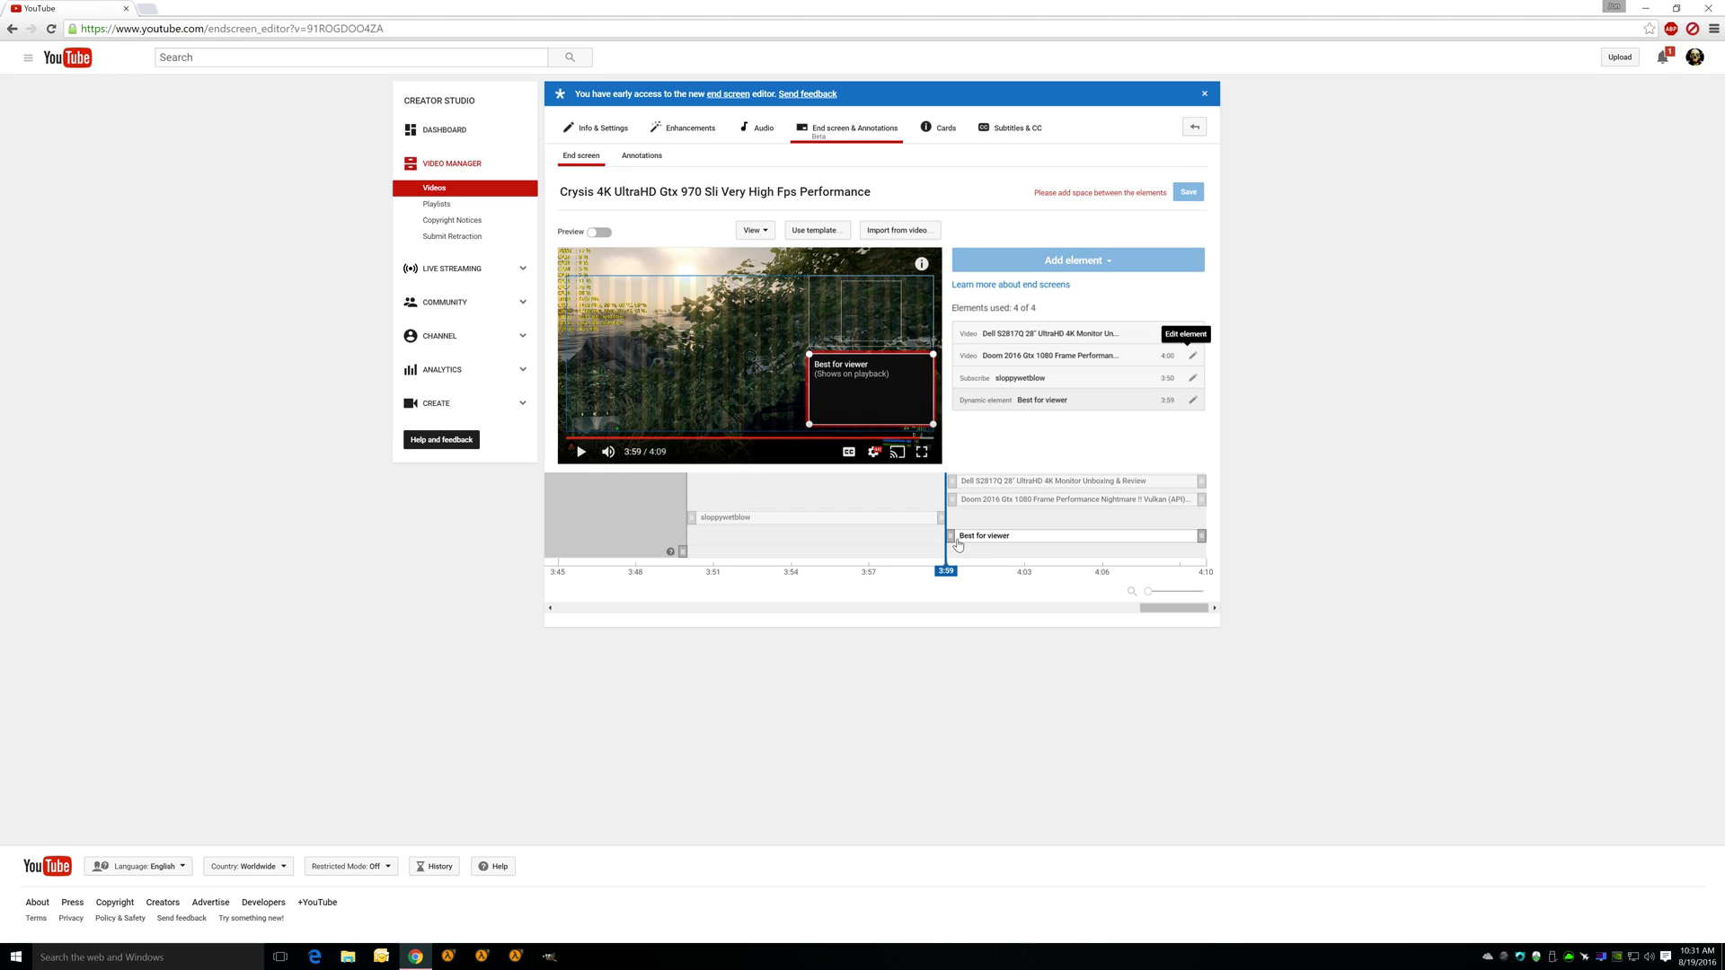
Pull the Best for viewer element's start back to 3:50, clearing the overlap warning.
drag(982, 535, 885, 535)
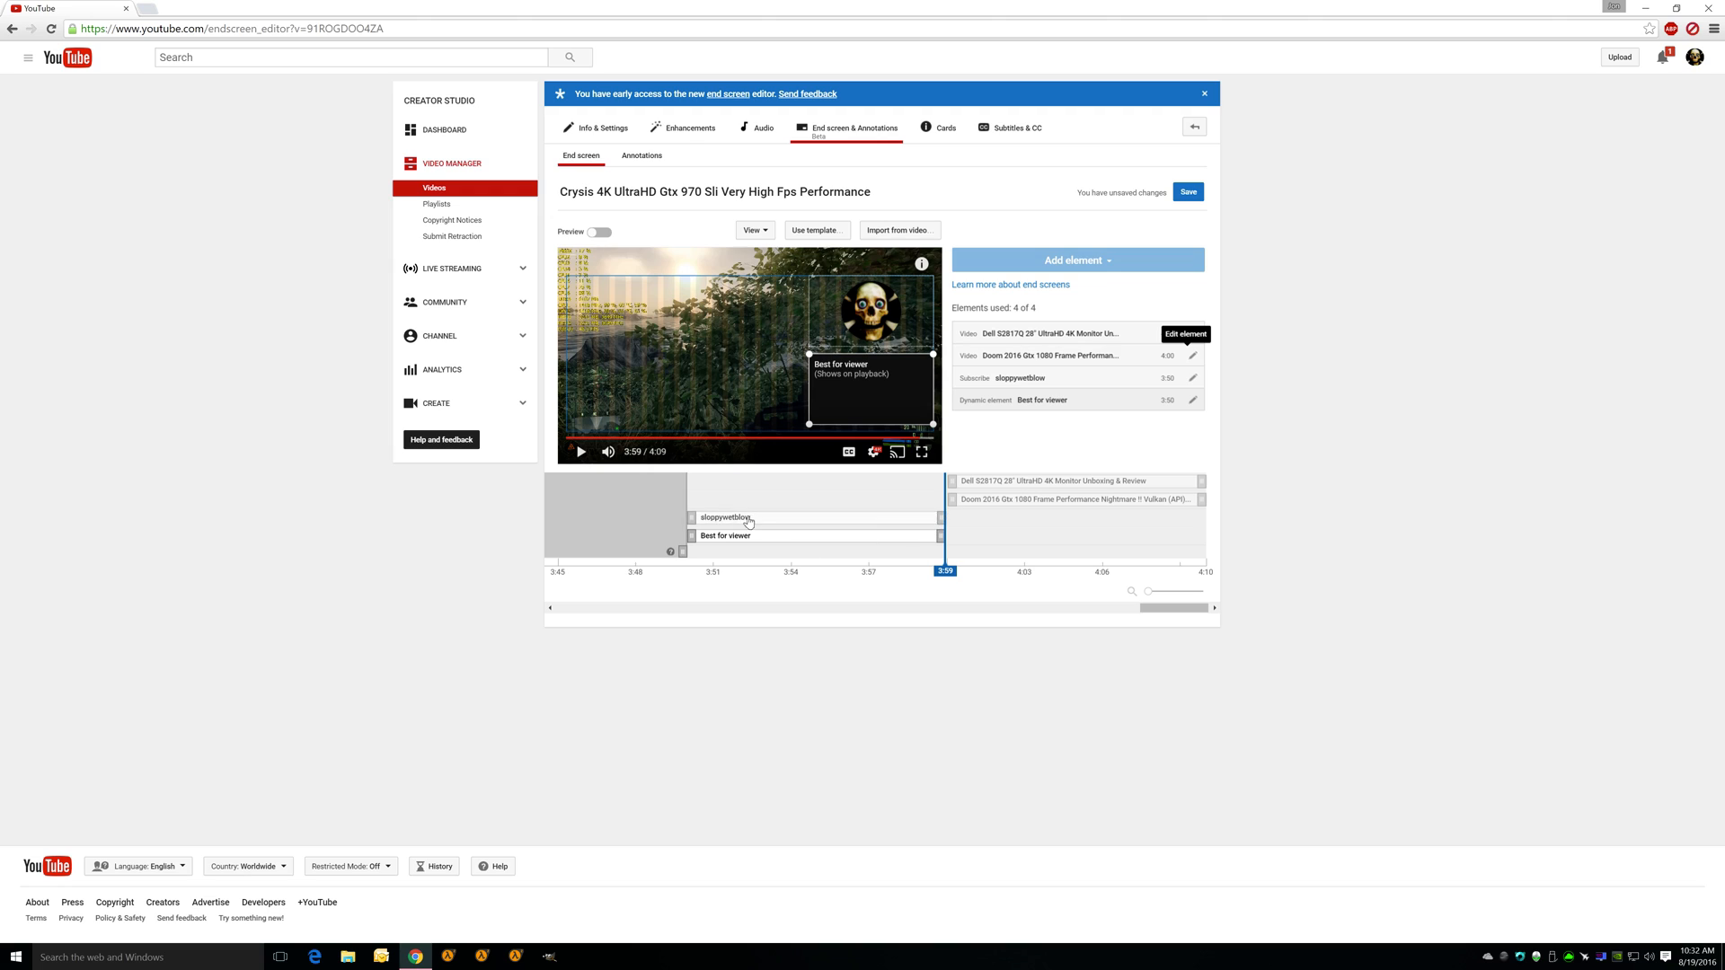
mouse_move(683, 576)
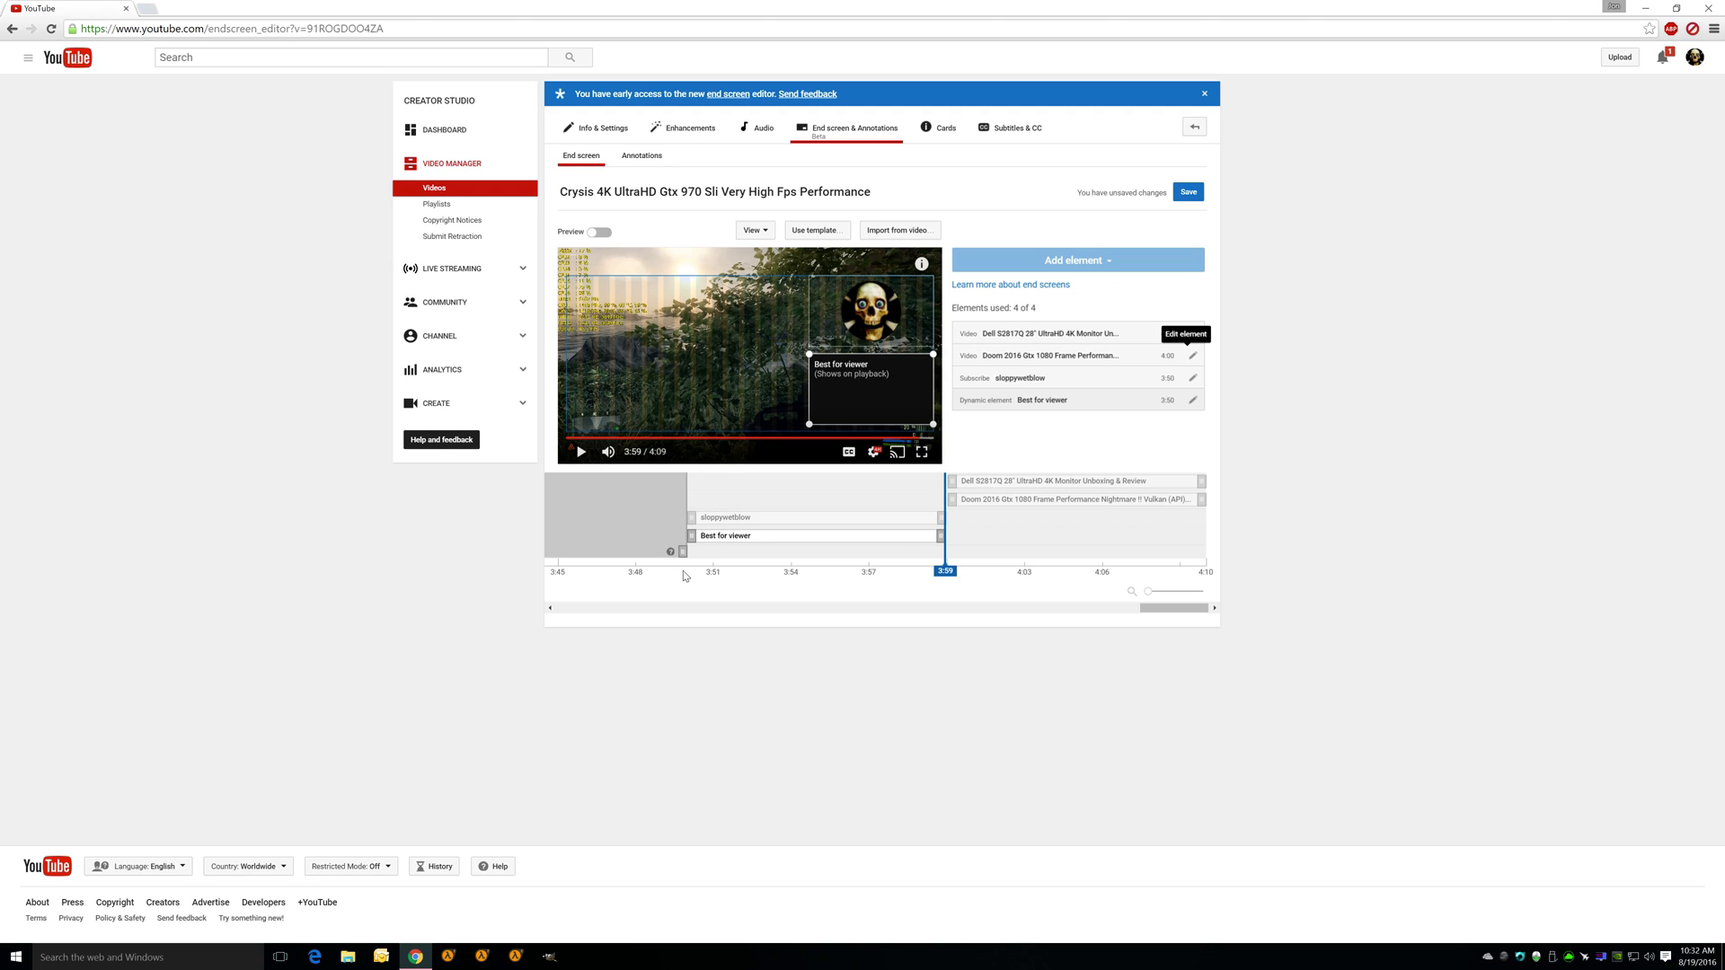
mouse_move(949, 528)
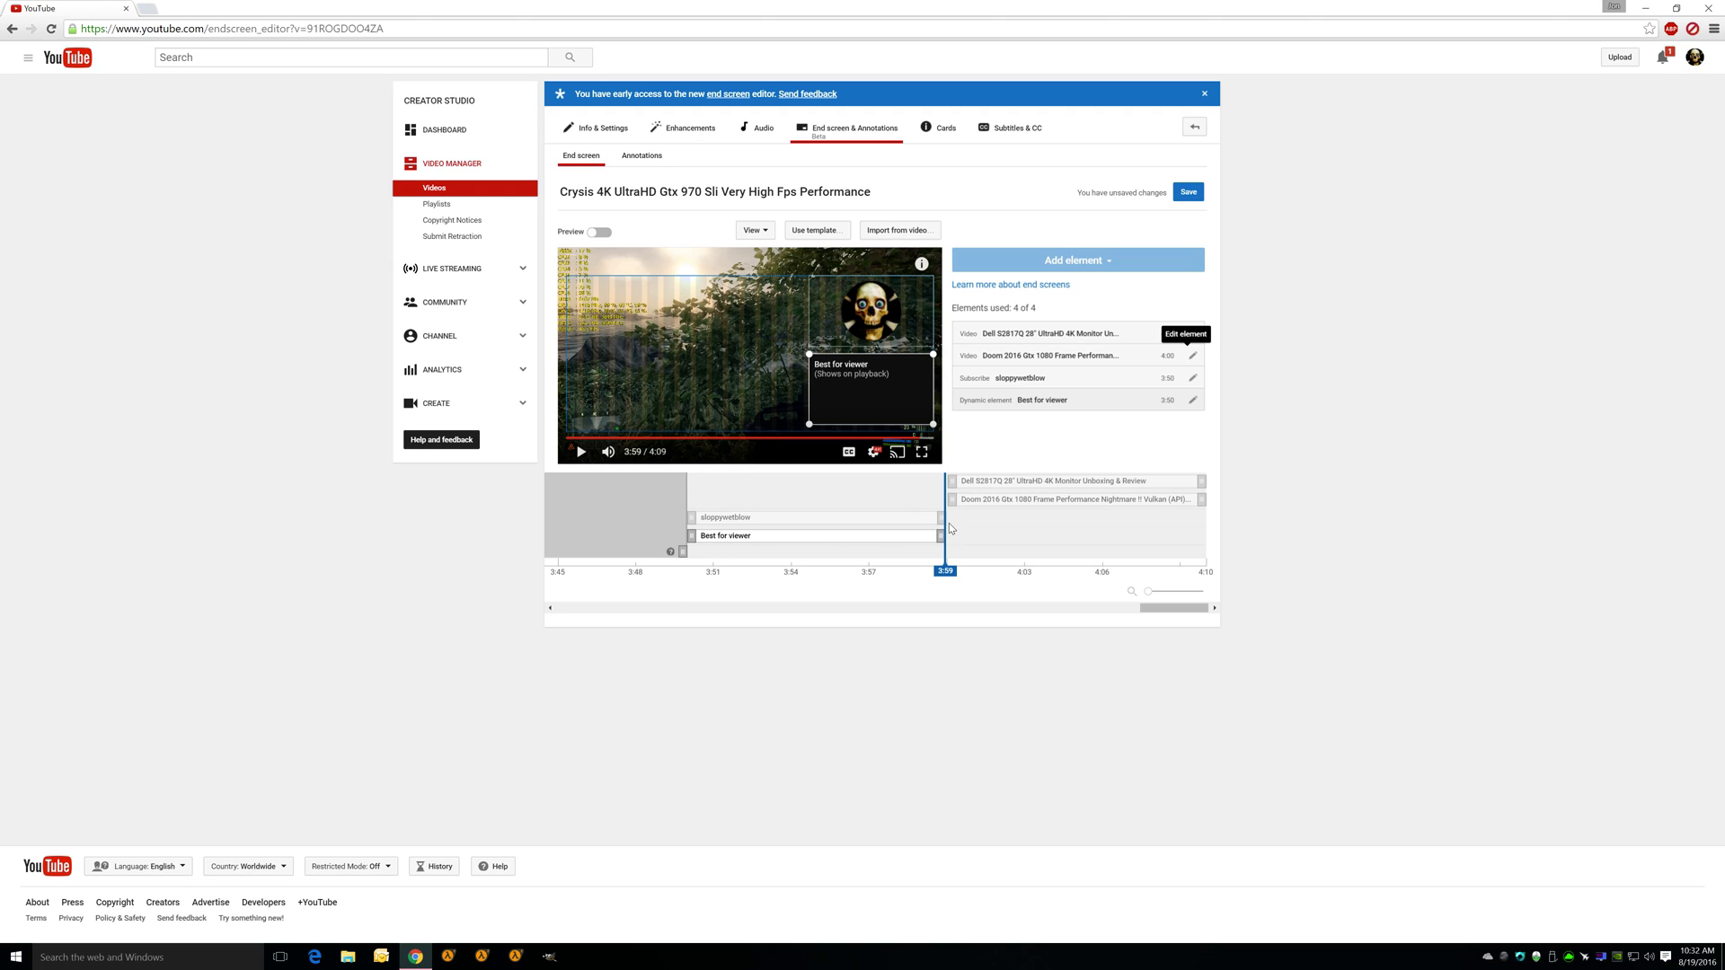
mouse_move(837, 293)
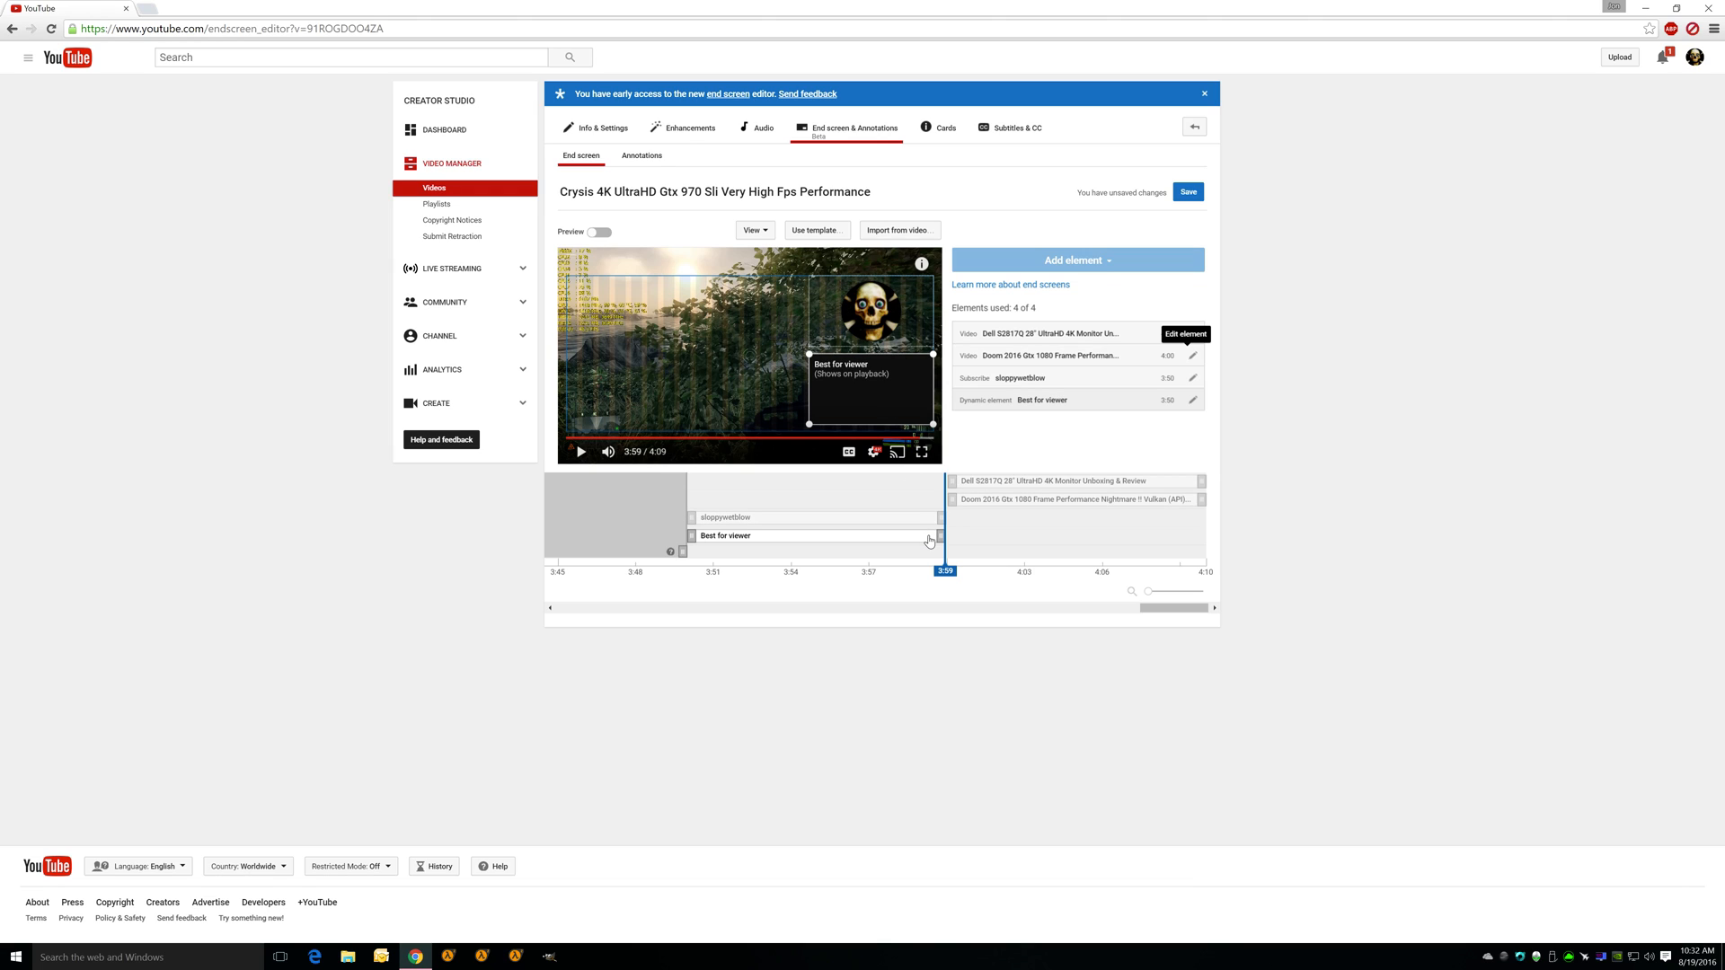
mouse_move(1096, 501)
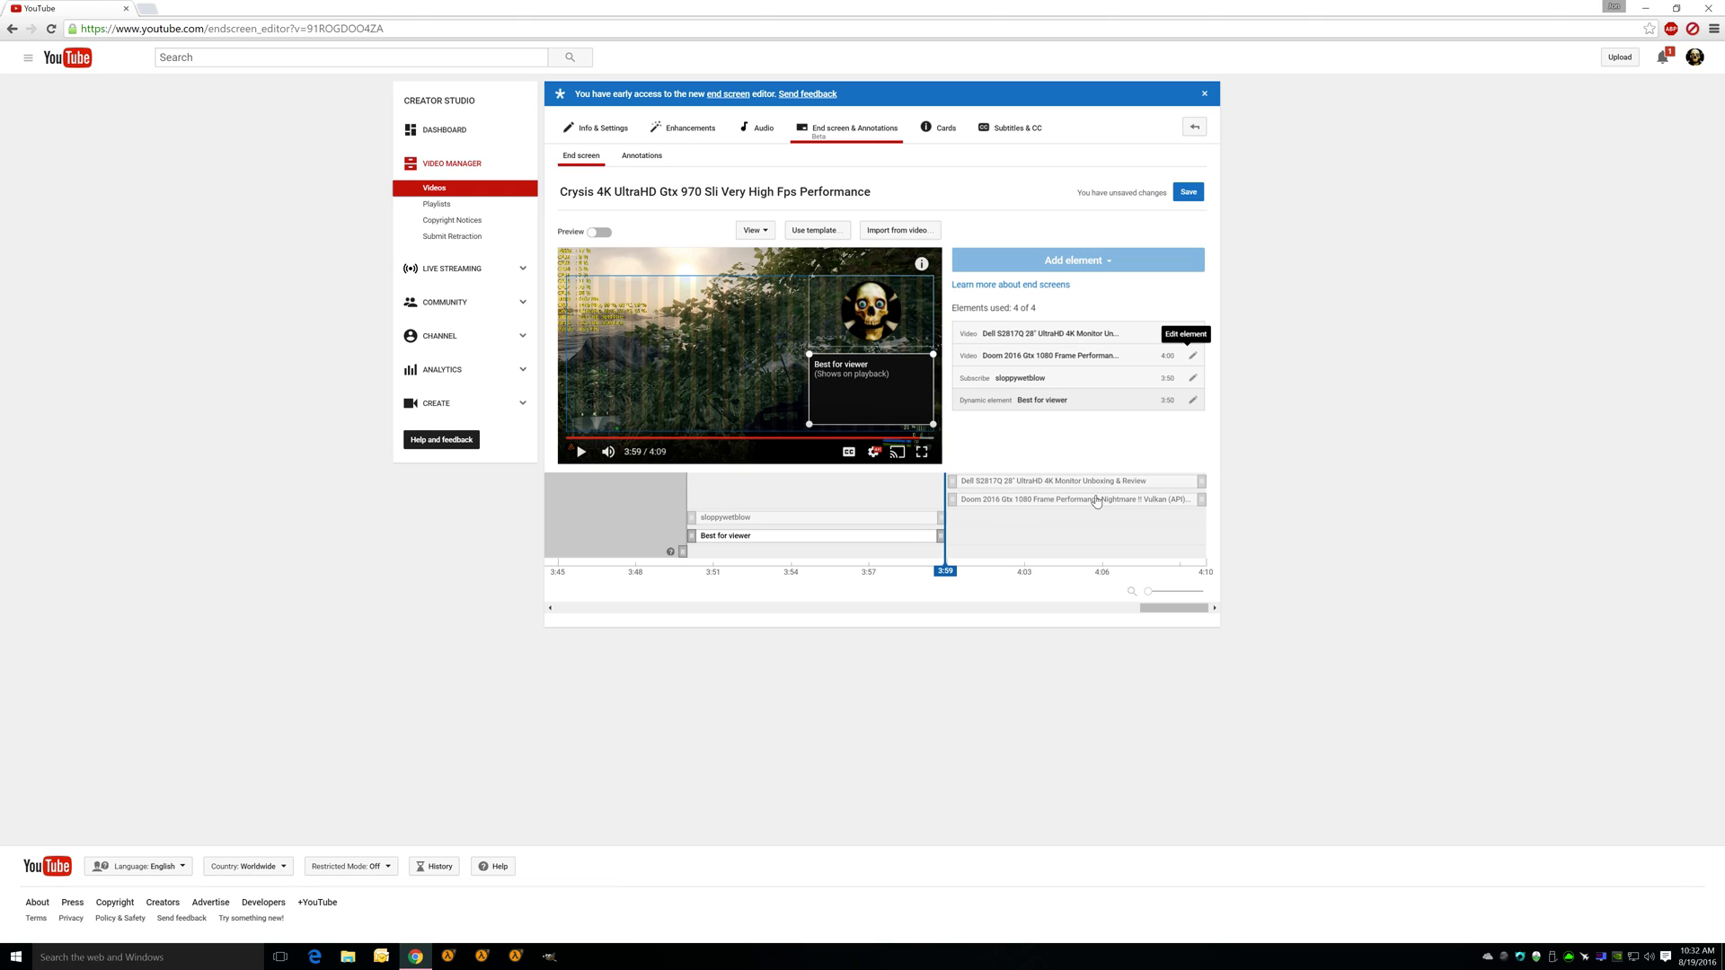
mouse_move(964, 557)
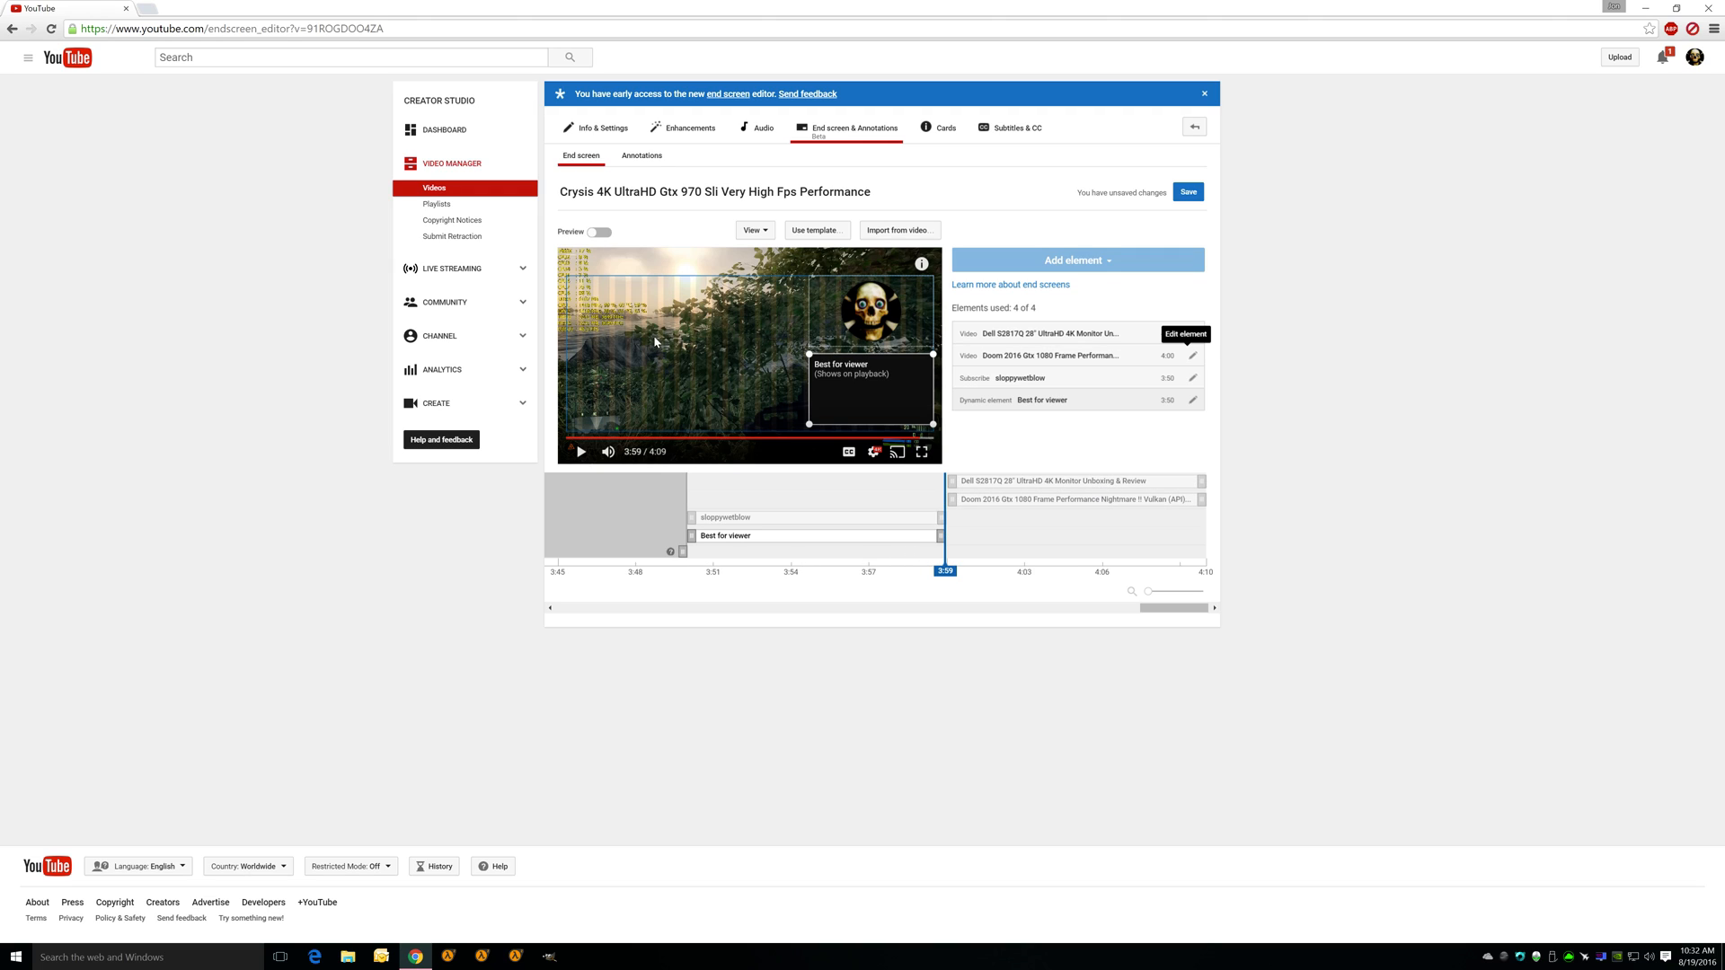
click(601, 232)
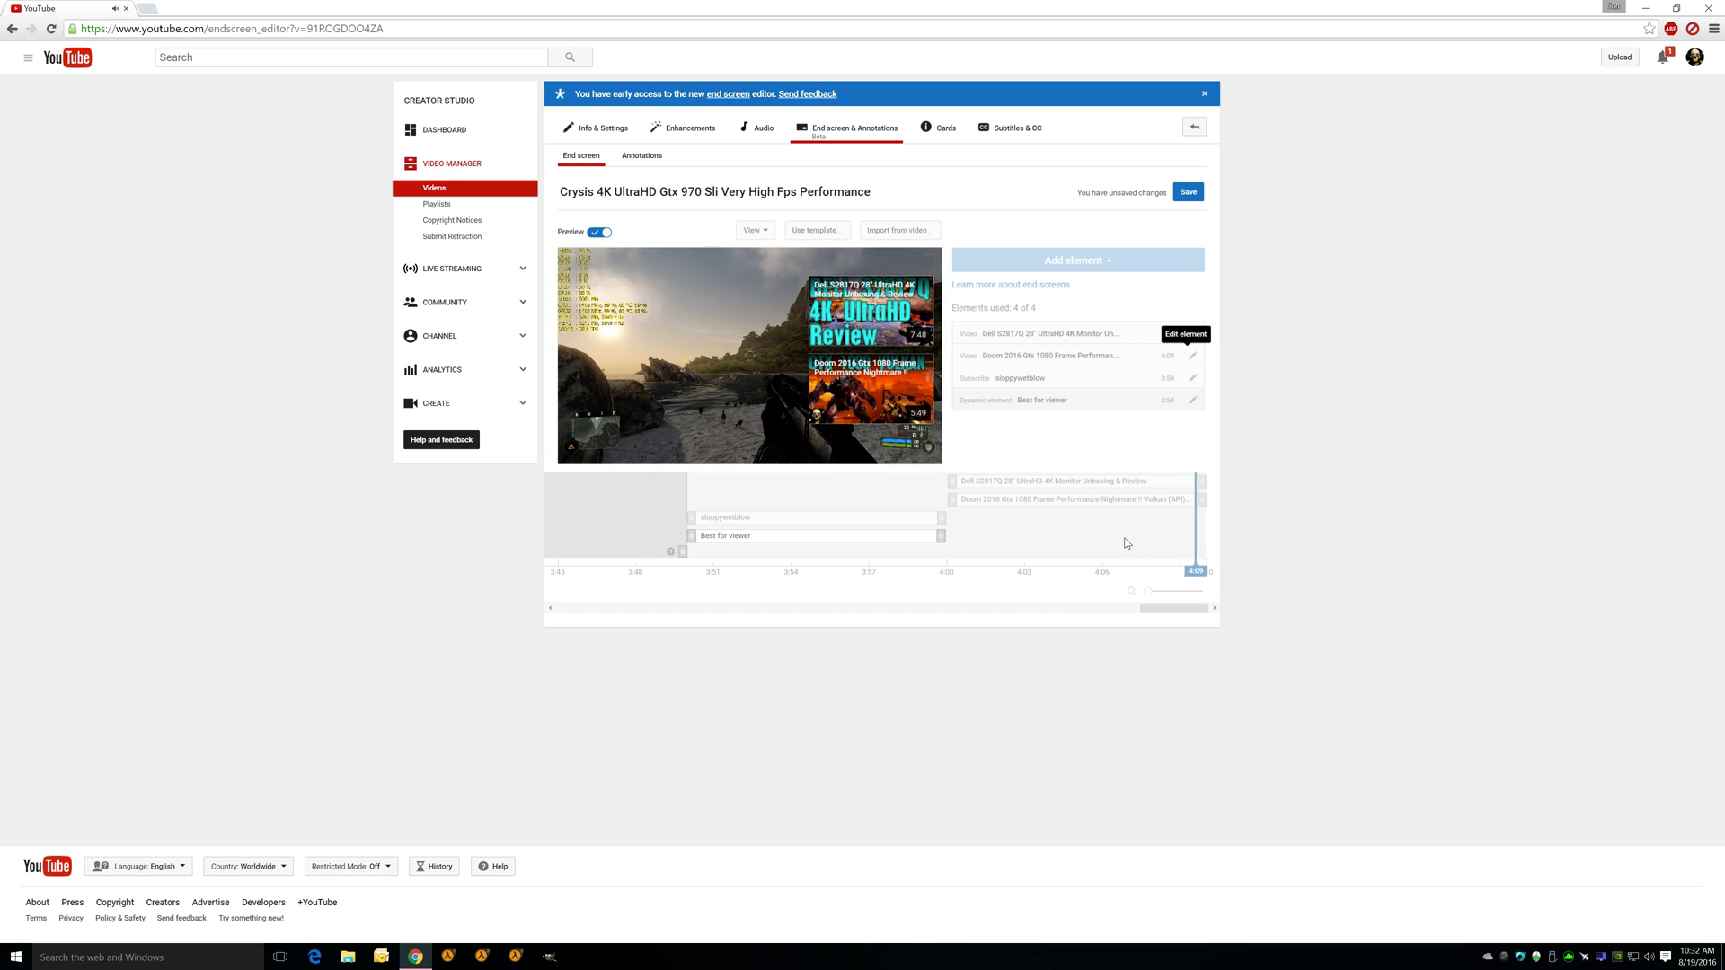
click(600, 232)
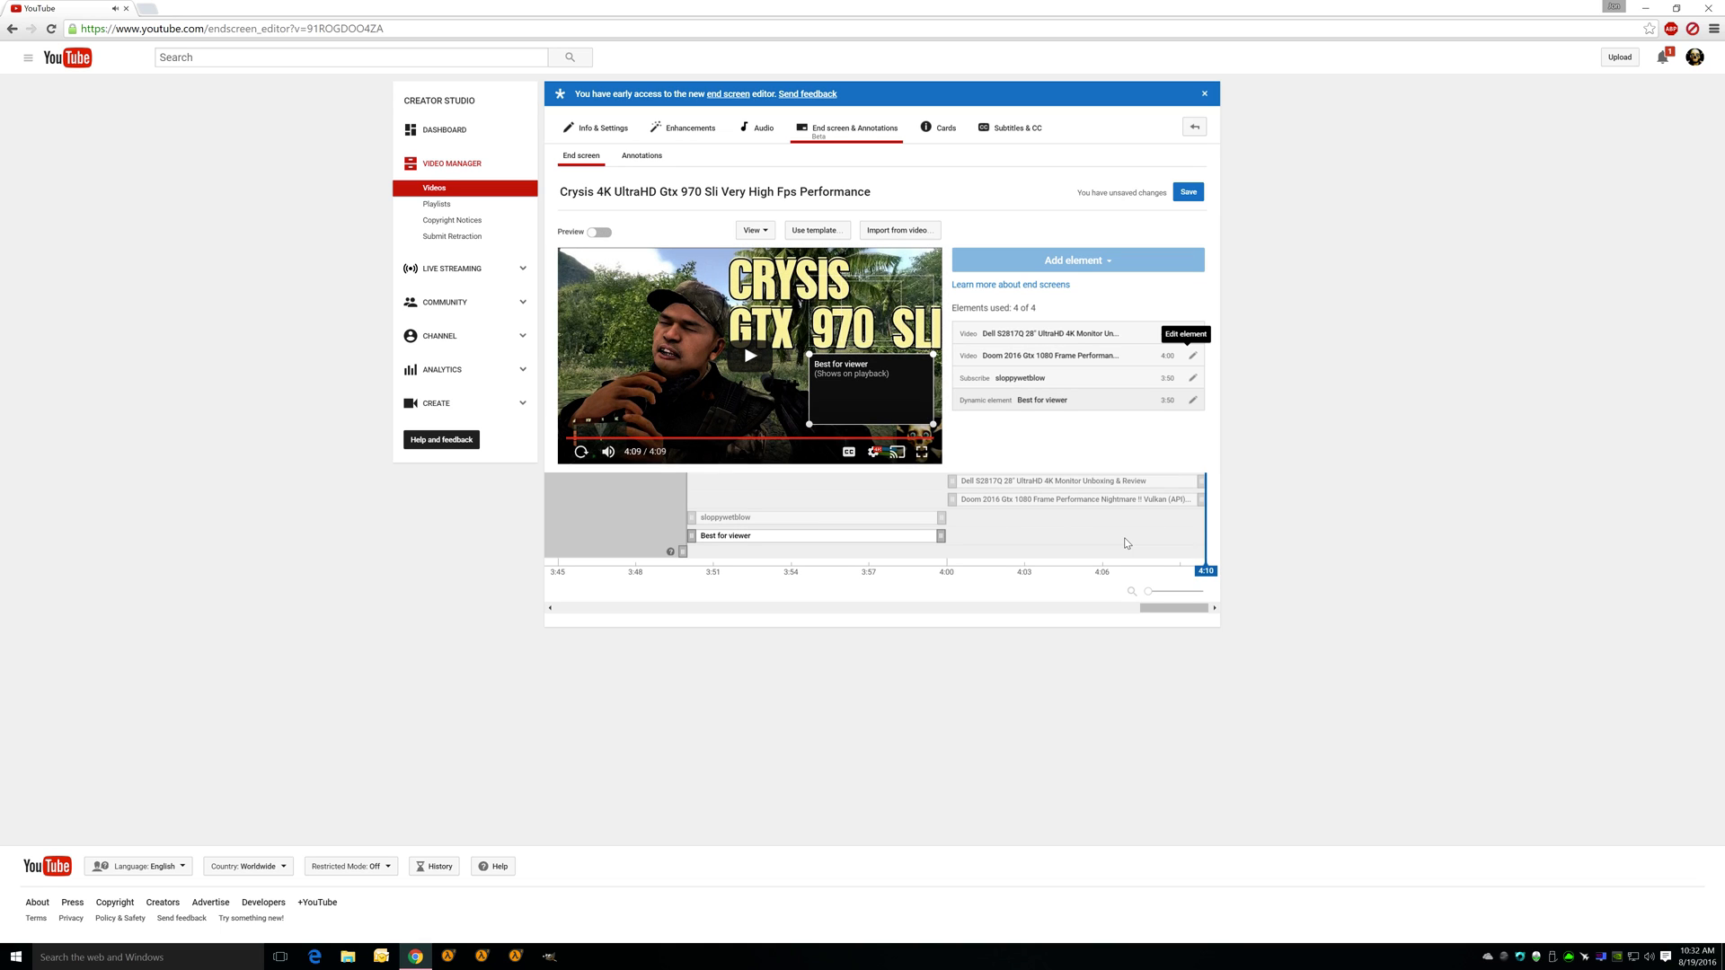